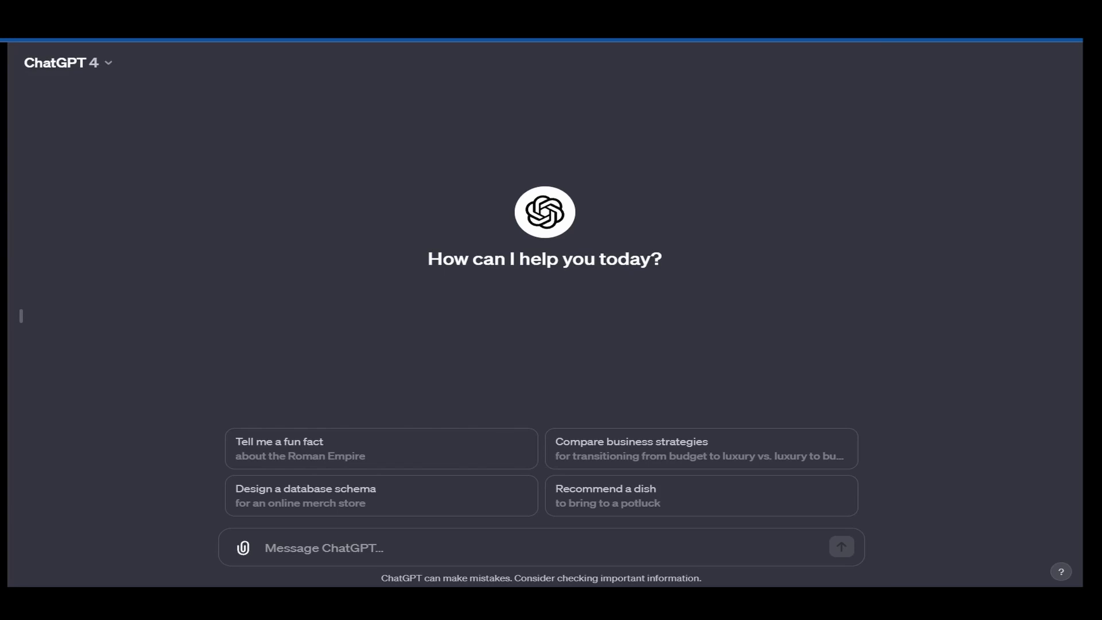
{"action": "mouse_move", "coordinate": [820, 248]}
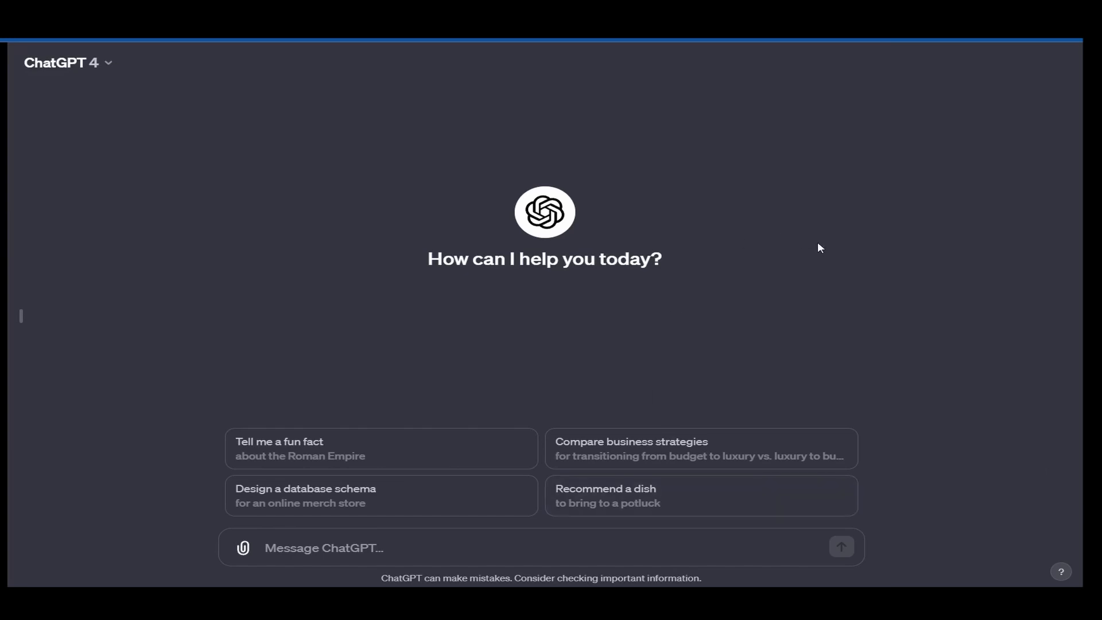
{"action": "mouse_move", "coordinate": [829, 250]}
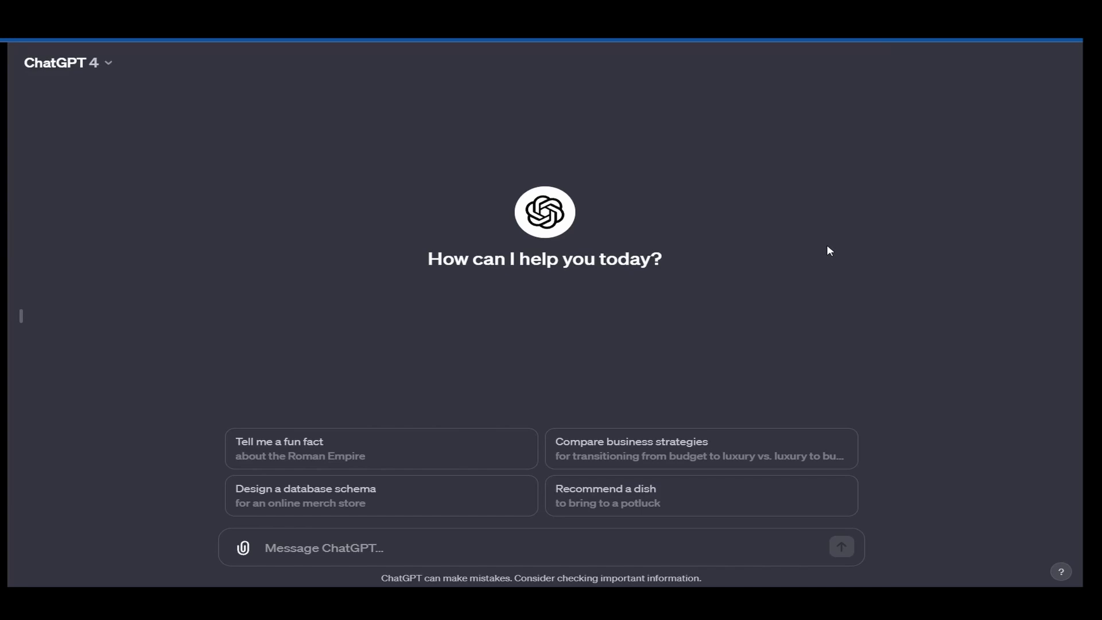
{"action": "mouse_move", "coordinate": [792, 265]}
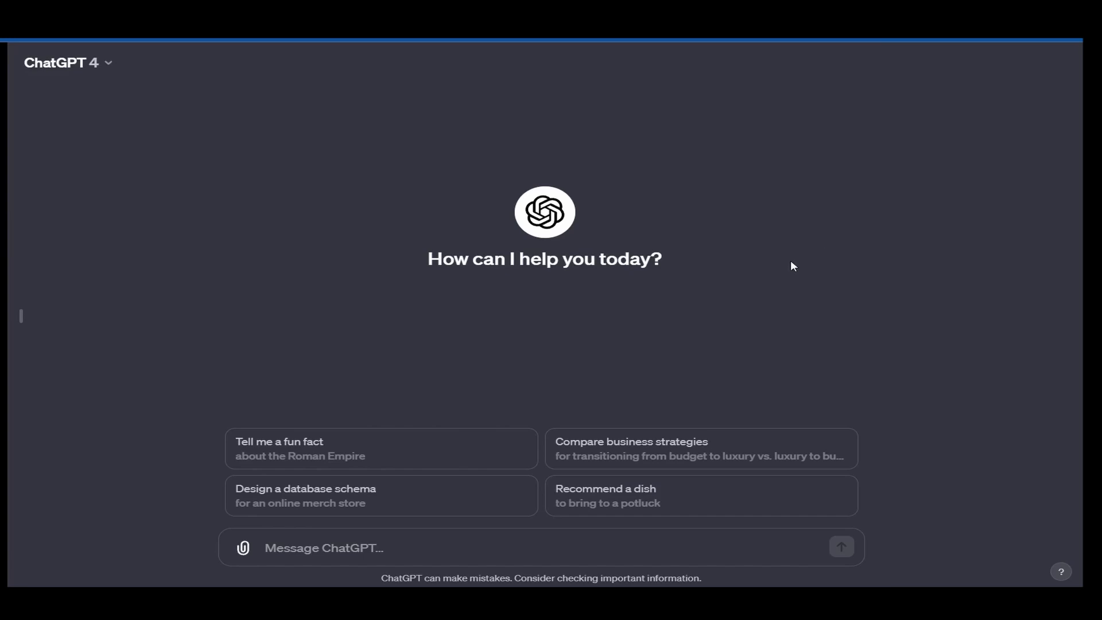
{"action": "mouse_move", "coordinate": [520, 394]}
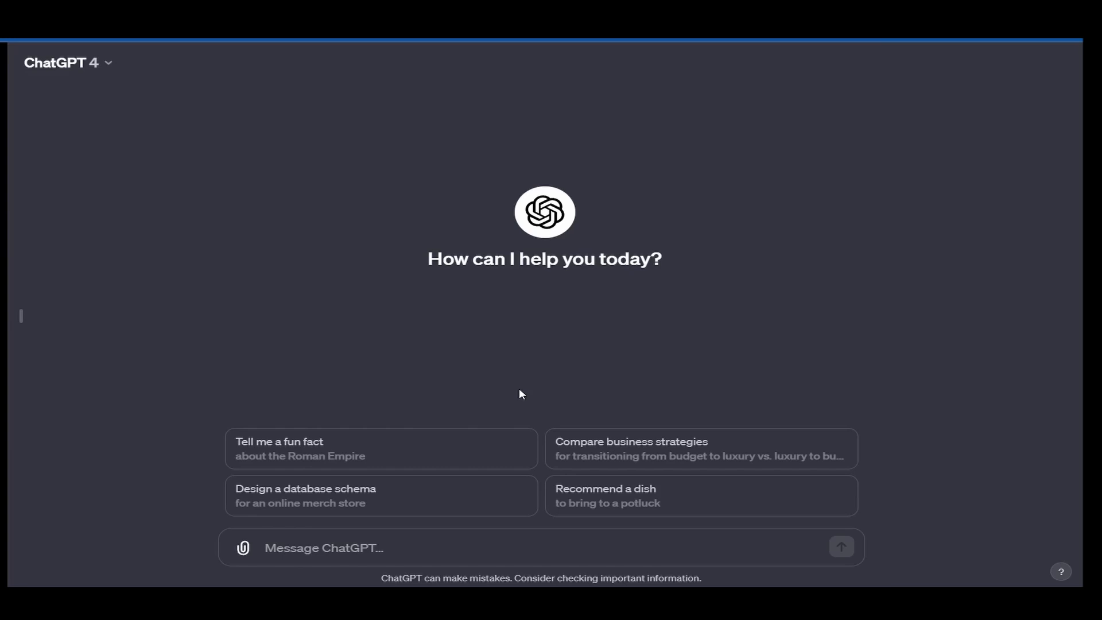
{"action": "mouse_move", "coordinate": [390, 242]}
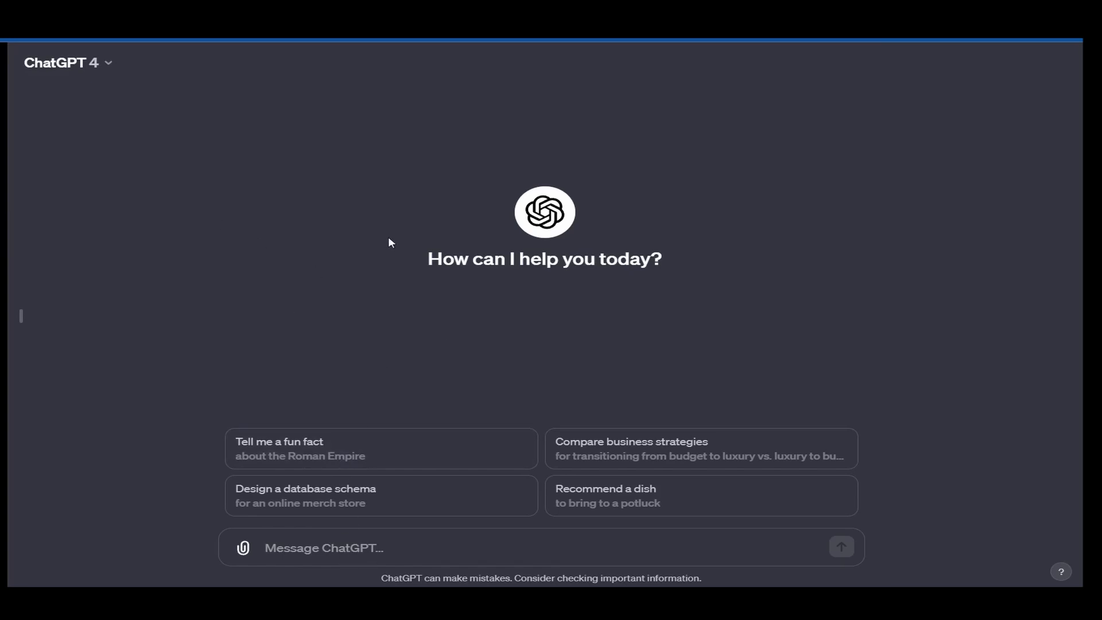
- Ask ChatGPT 'Can you generate doge meme' to get a Shiba Inu meme image
{"action": "type", "text": "Do"}
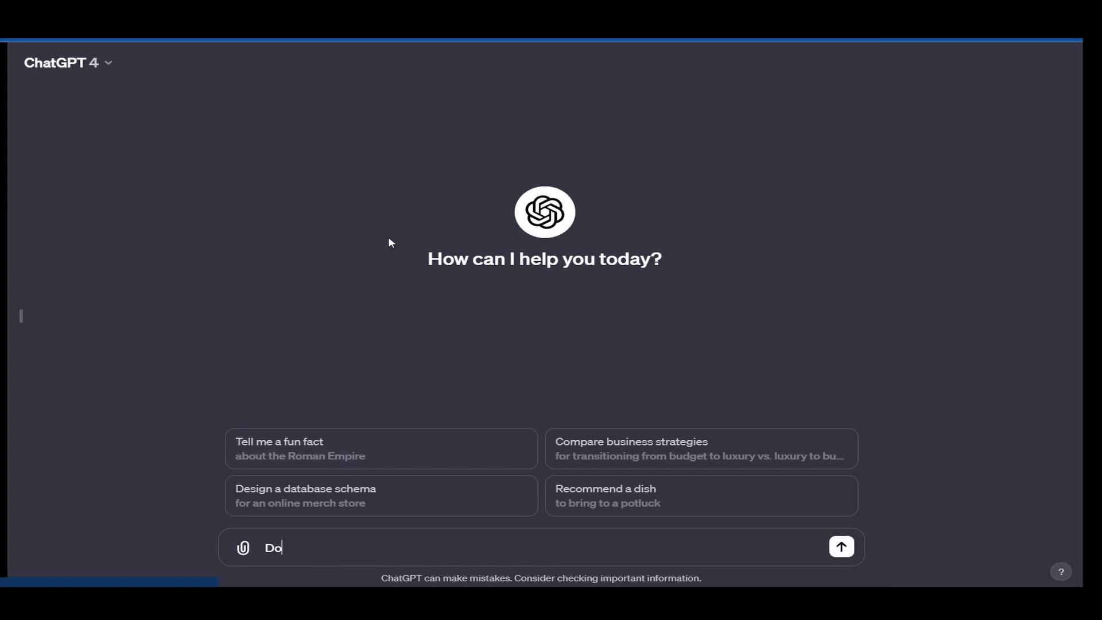
{"action": "type", "text": "Can y"}
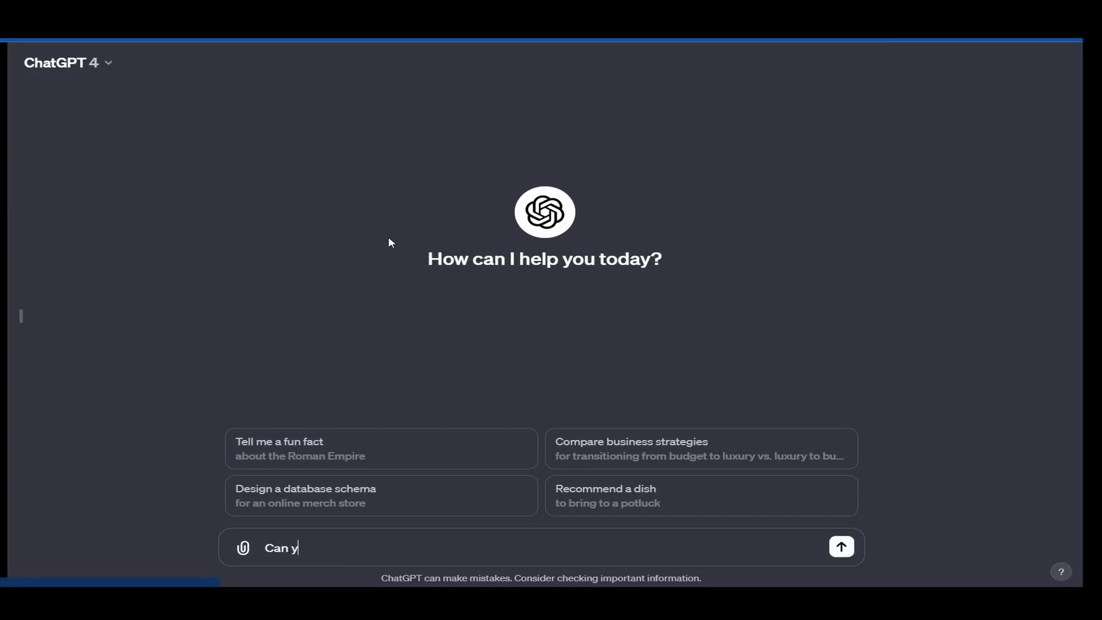
{"action": "type", "text": "ou generate"}
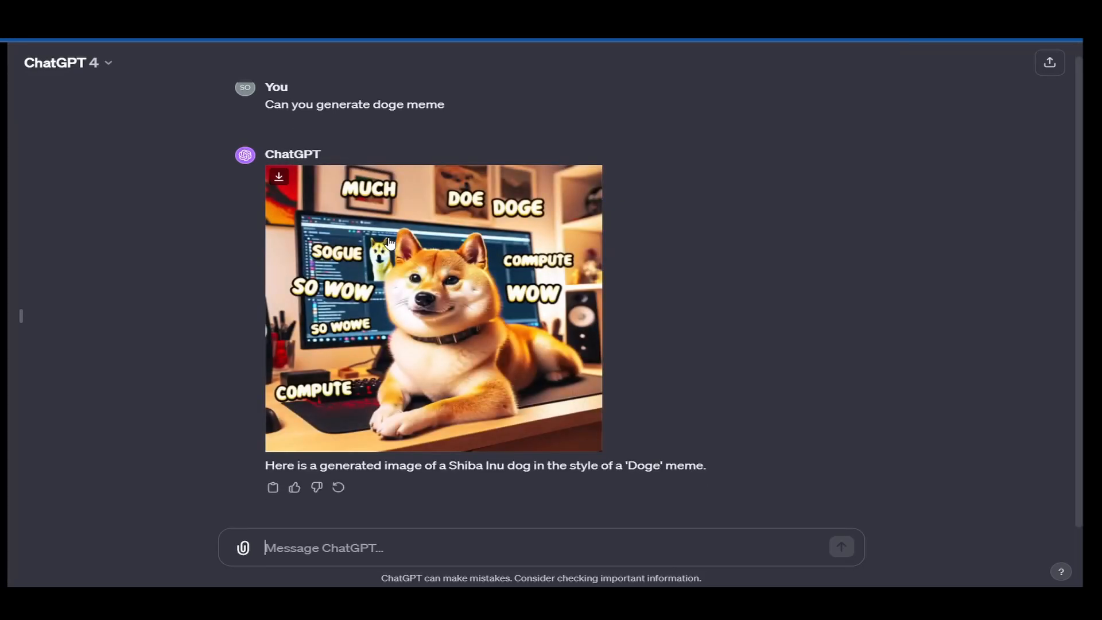
{"action": "mouse_move", "coordinate": [907, 289]}
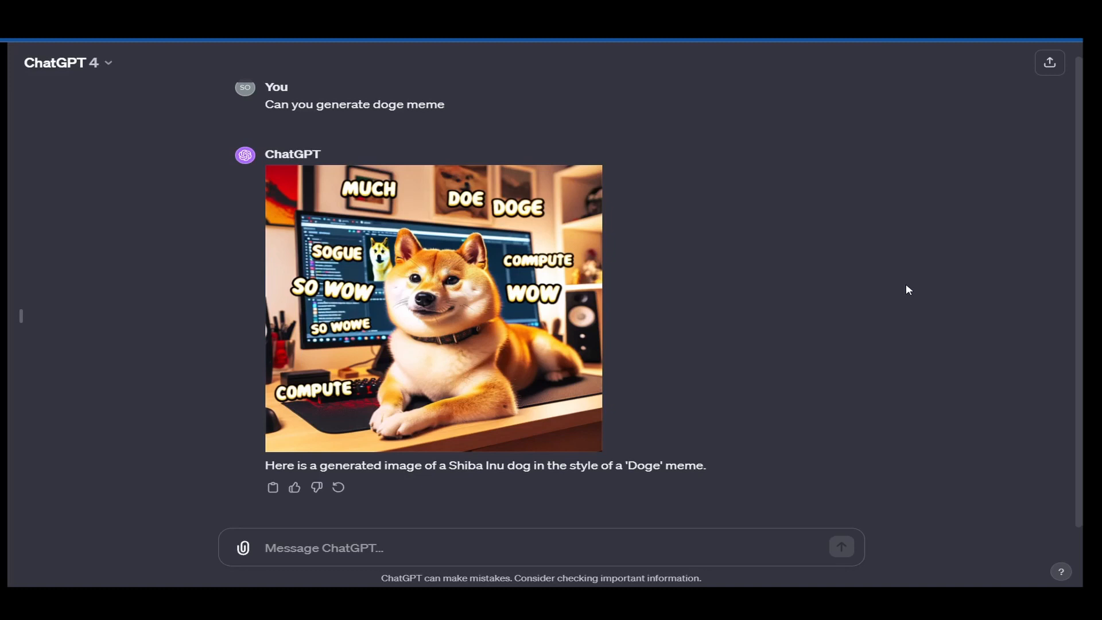
{"action": "mouse_move", "coordinate": [749, 315]}
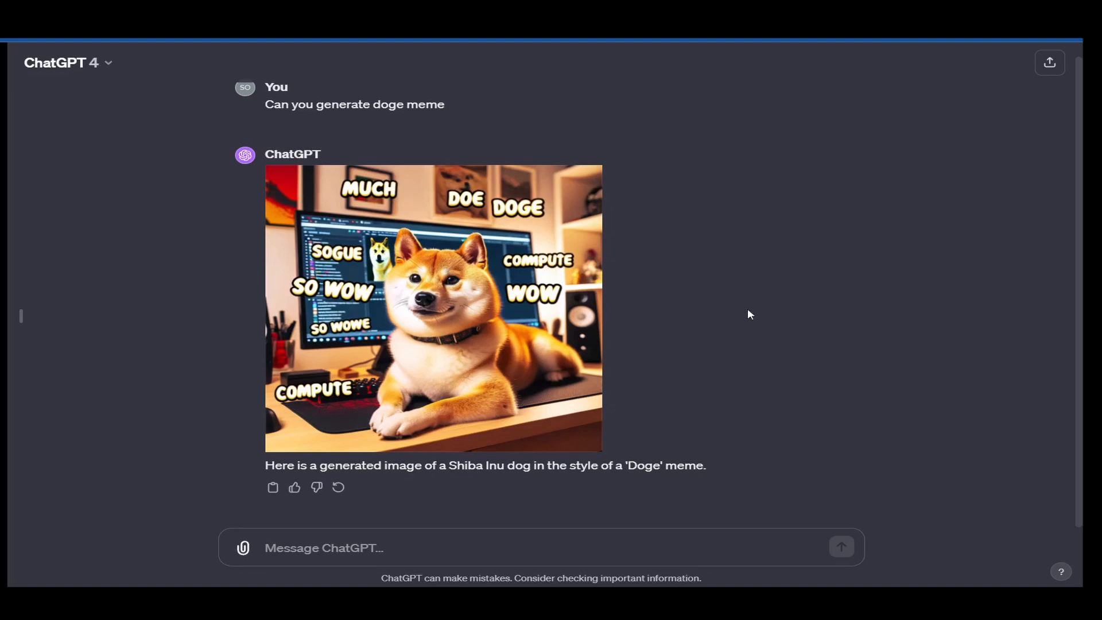
{"action": "mouse_move", "coordinate": [724, 344]}
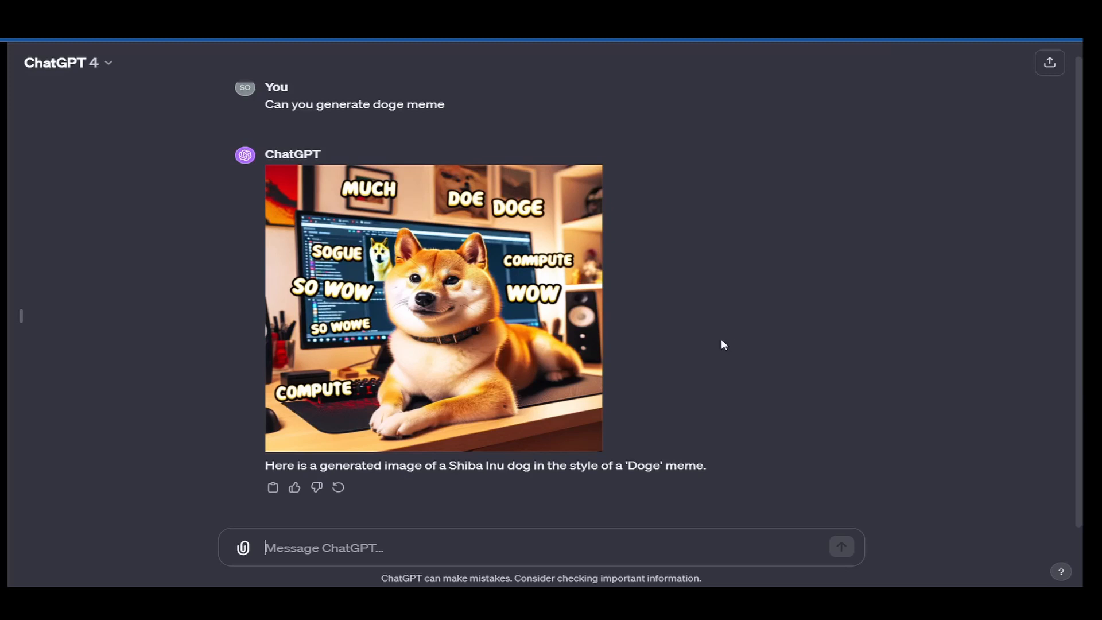
{"action": "mouse_move", "coordinate": [539, 554]}
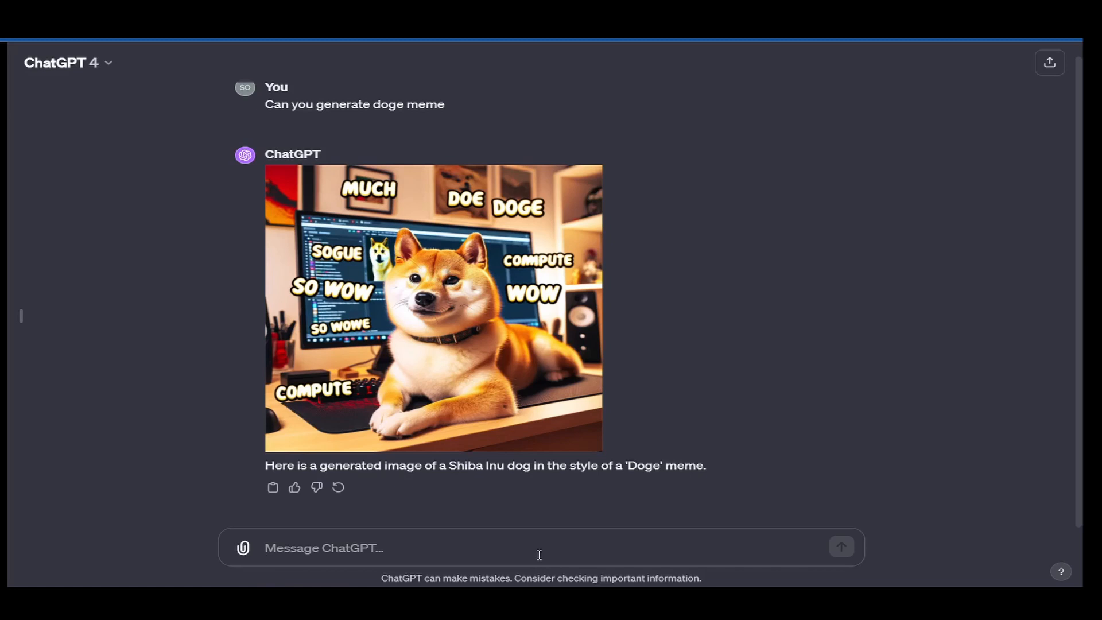
- Explain to ChatGPT you're making a YouTube video on making thumbnails using ChatGPT
{"action": "type", "text": "W"}
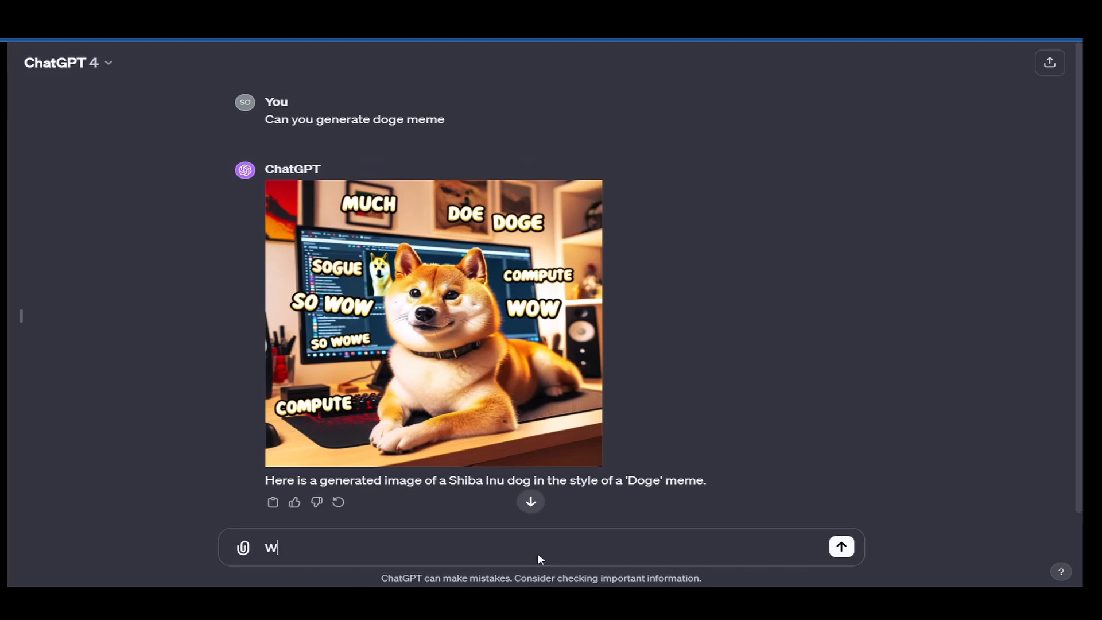
{"action": "type", "text": "Olkay"}
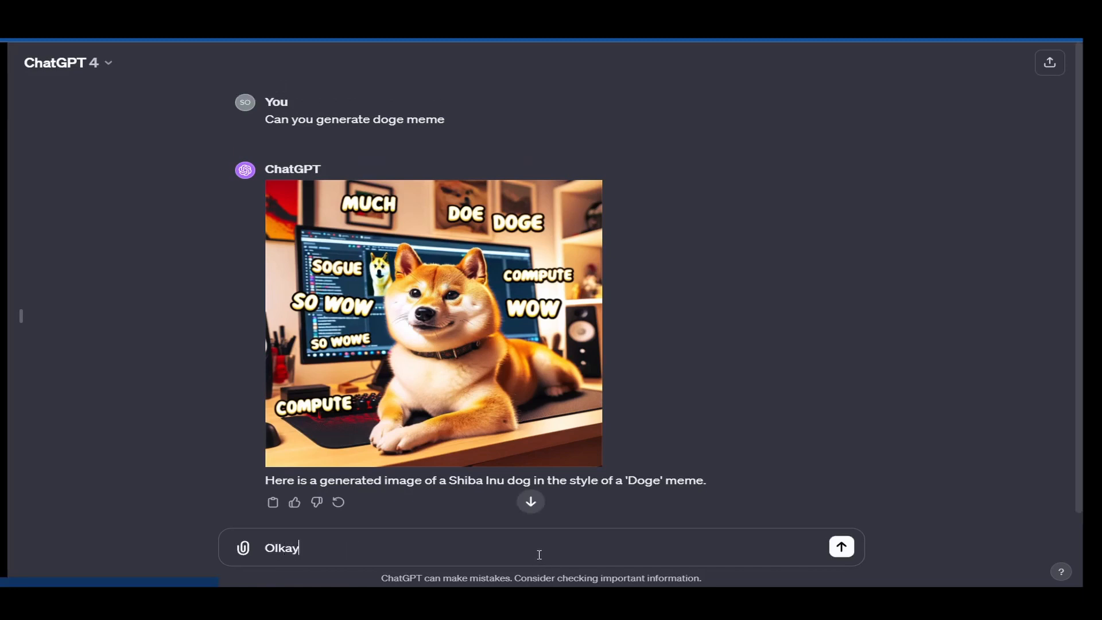
{"action": "type", "text": "Okay, so I'"}
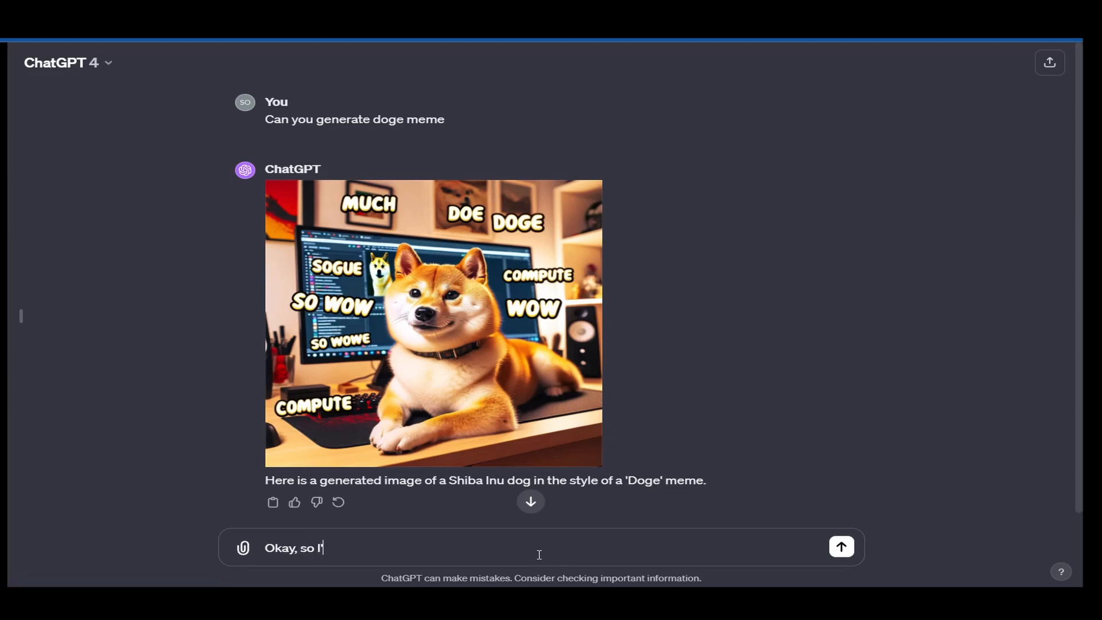
{"action": "type", "text": "m"}
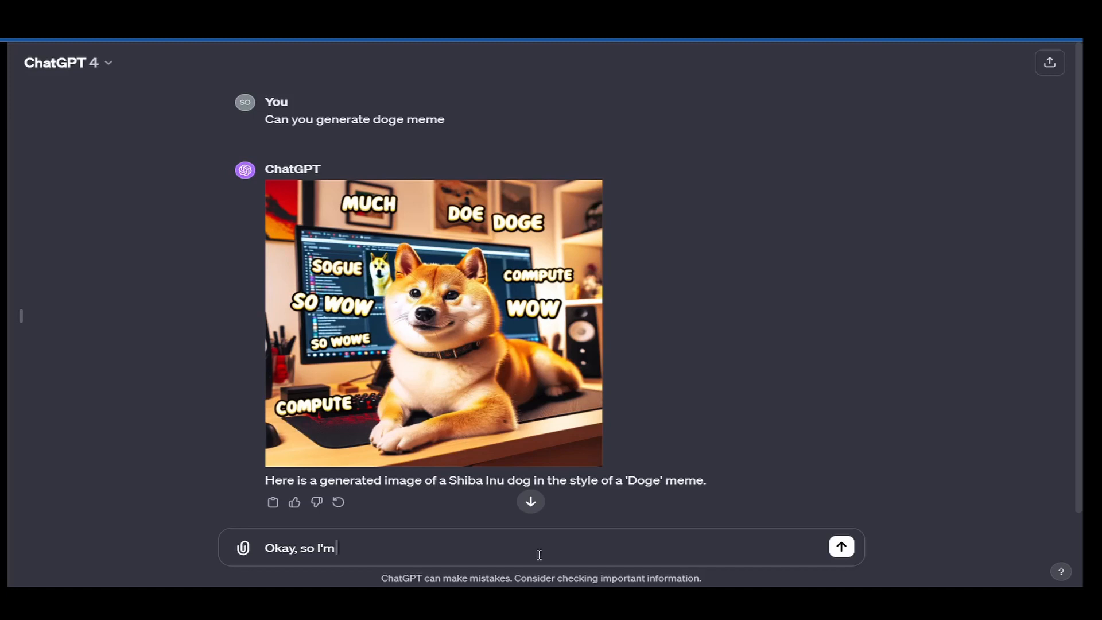
{"action": "type", "text": "trying to make a"}
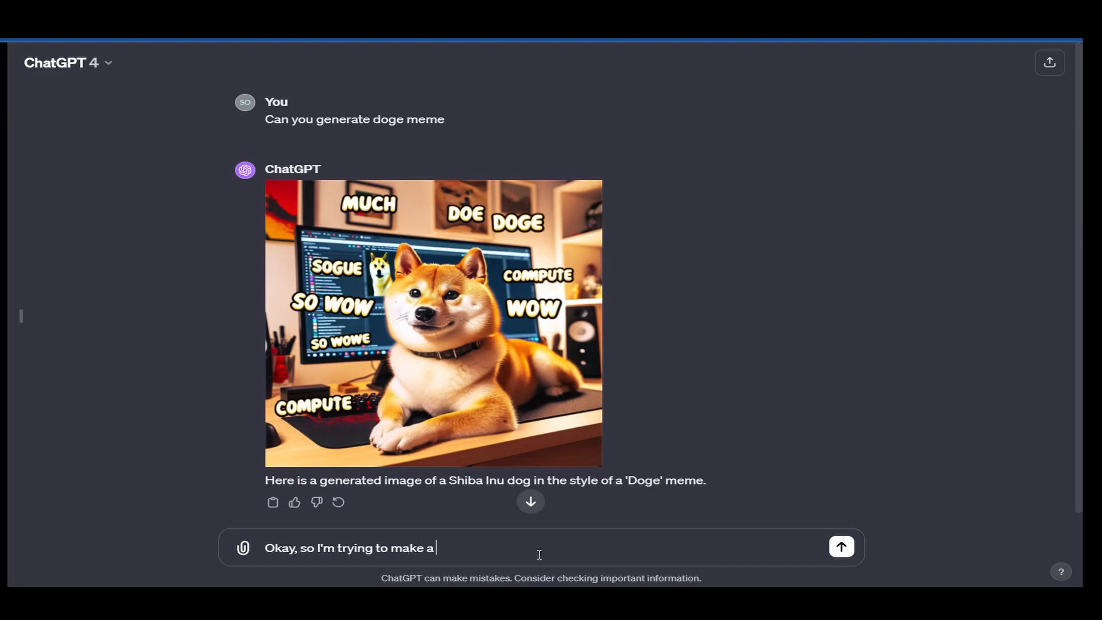
{"action": "type", "text": "youtube video on"}
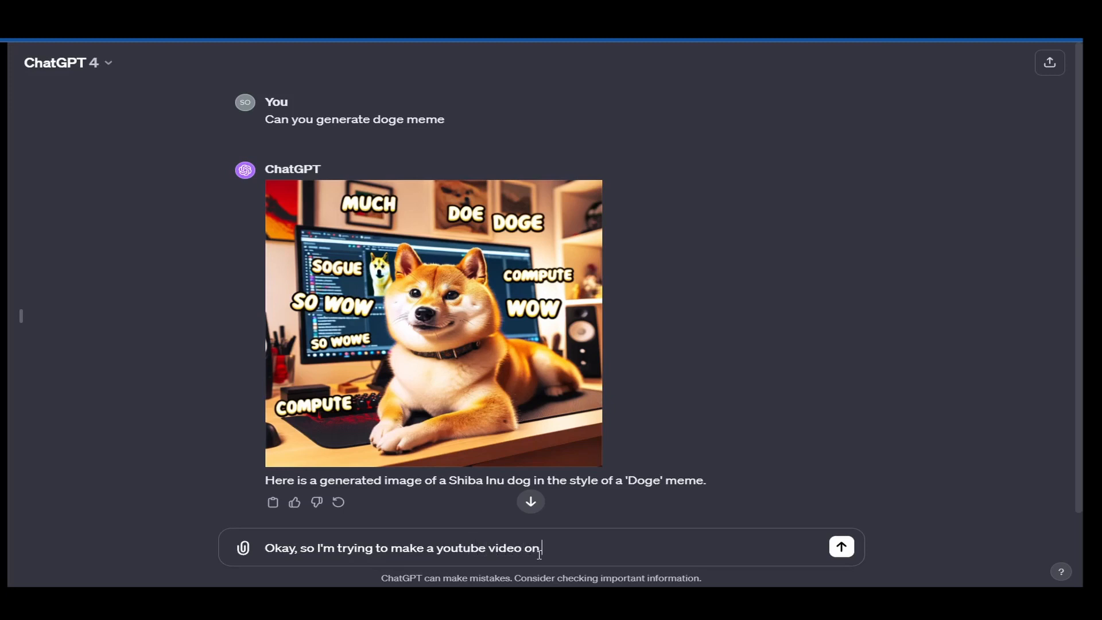
{"action": "type", "text": "how to make"}
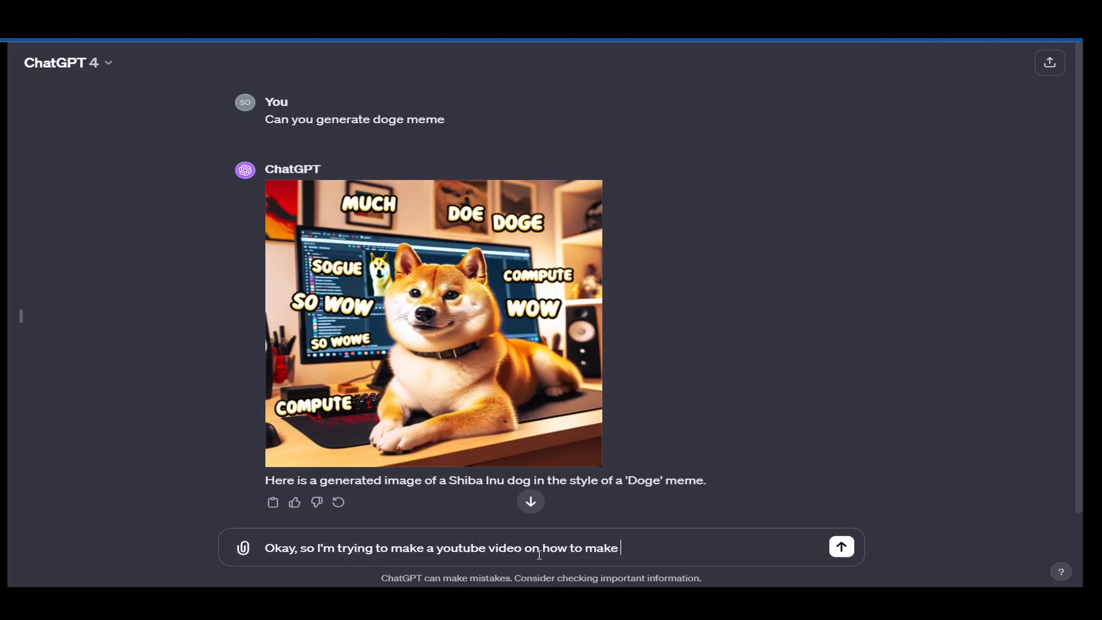
{"action": "type", "text": "a thumbnail"}
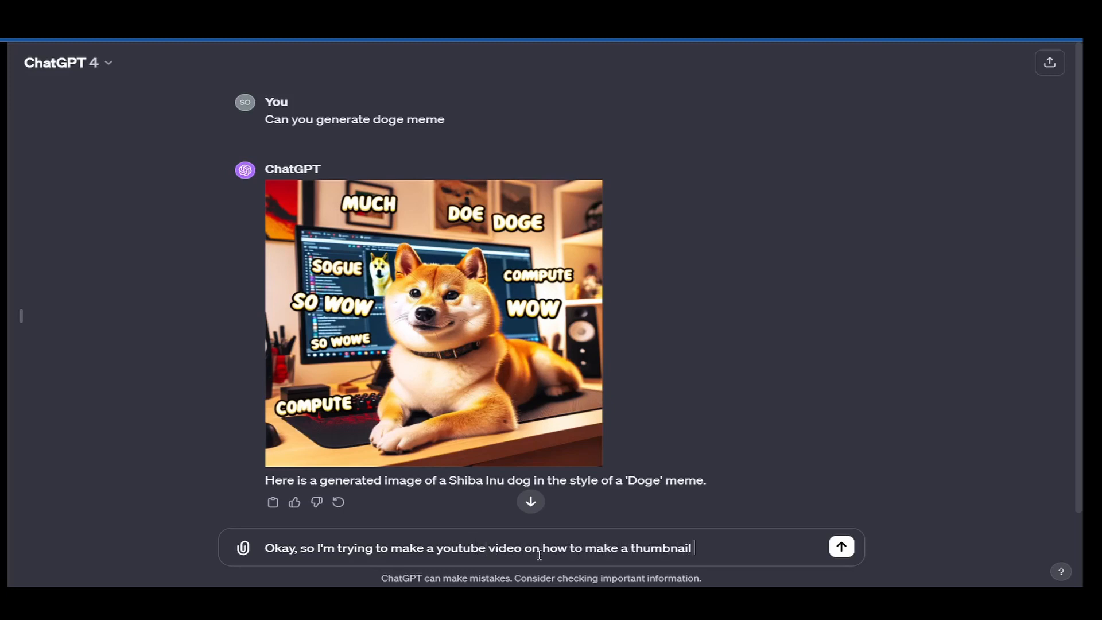
{"action": "type", "text": "using chat G"}
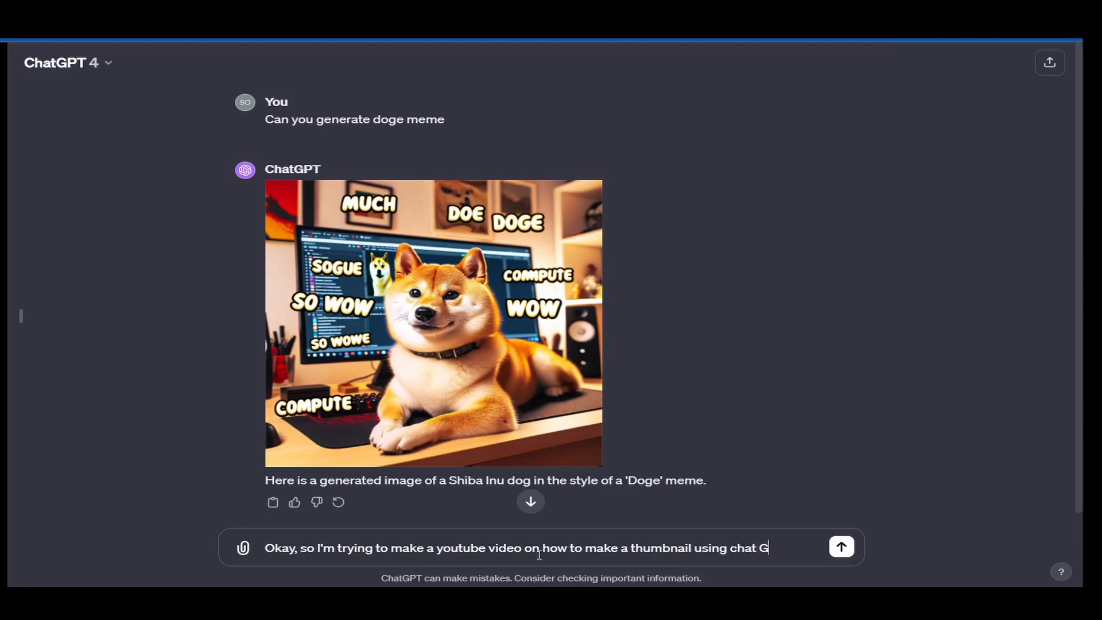
{"action": "type", "text": "PT."}
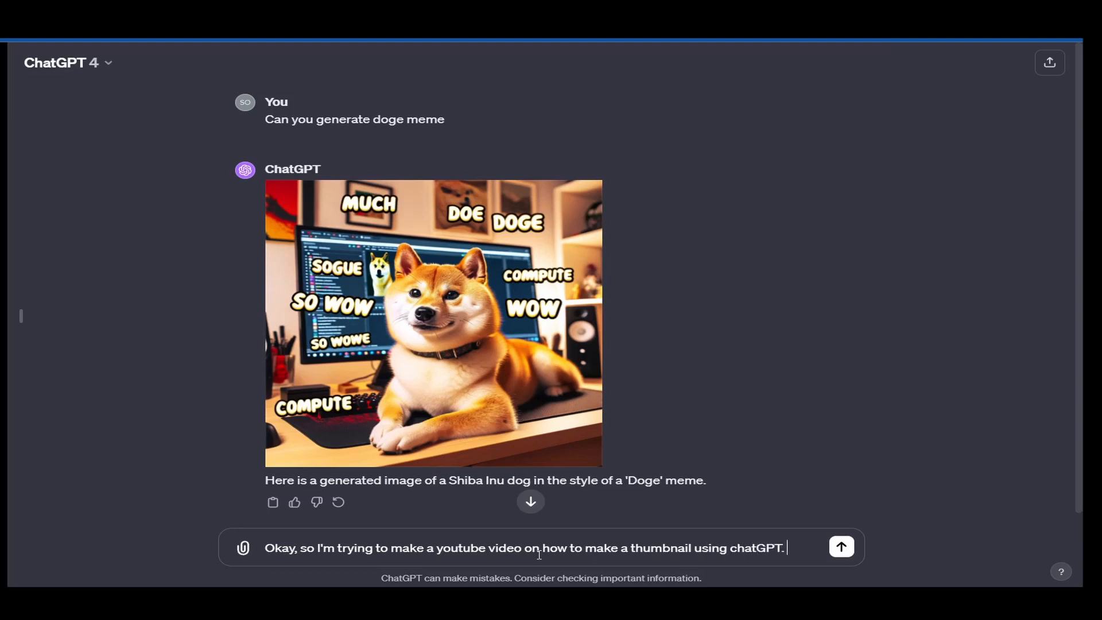
- Ask ChatGPT what you should make for the thumbnail, and send the message
{"action": "type", "text": "S"}
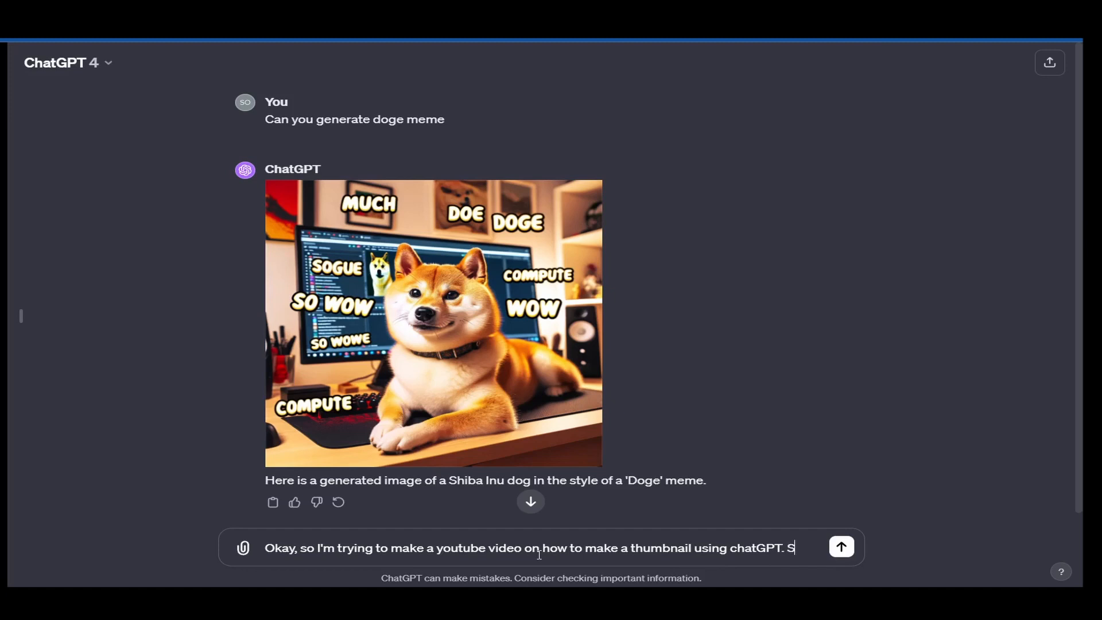
{"action": "type", "text": "What do"}
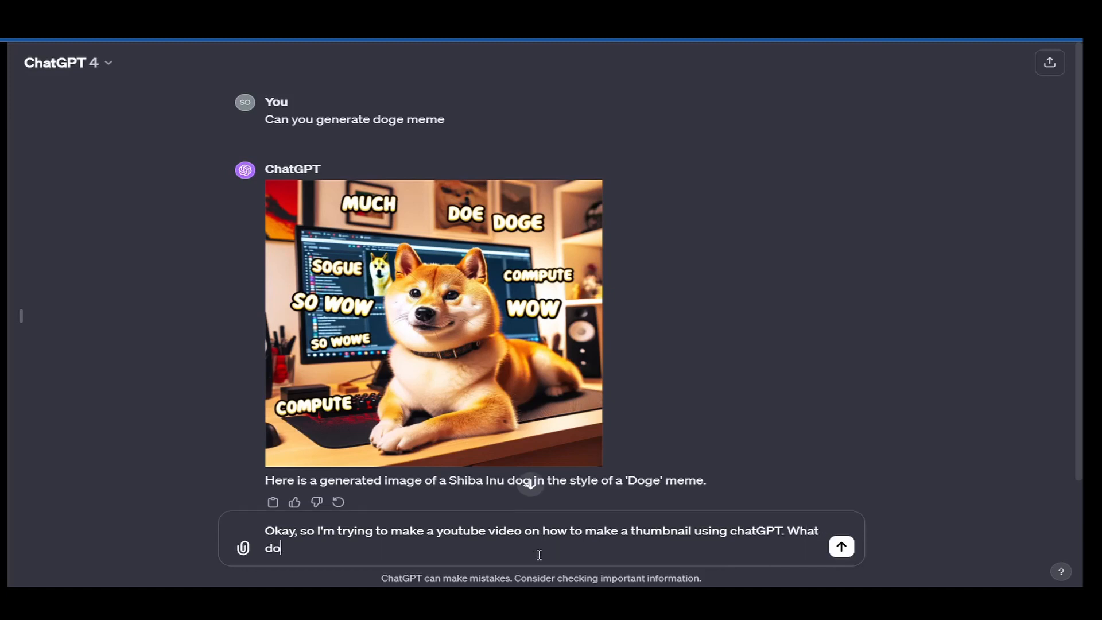
{"action": "type", "text": "you think I should m"}
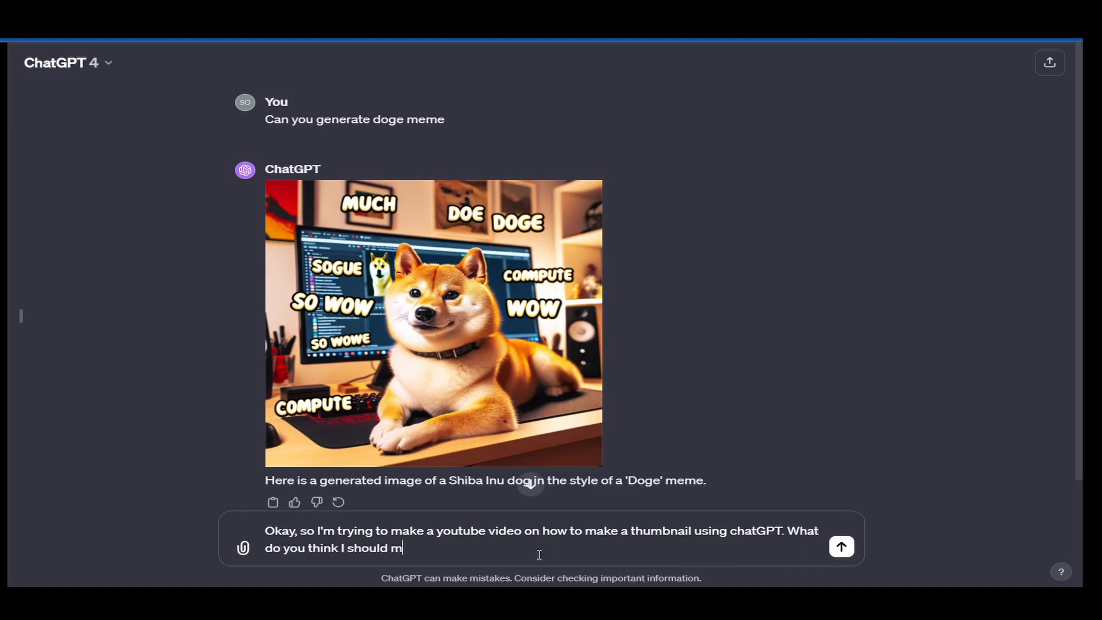
{"action": "type", "text": "ake for the thumb"}
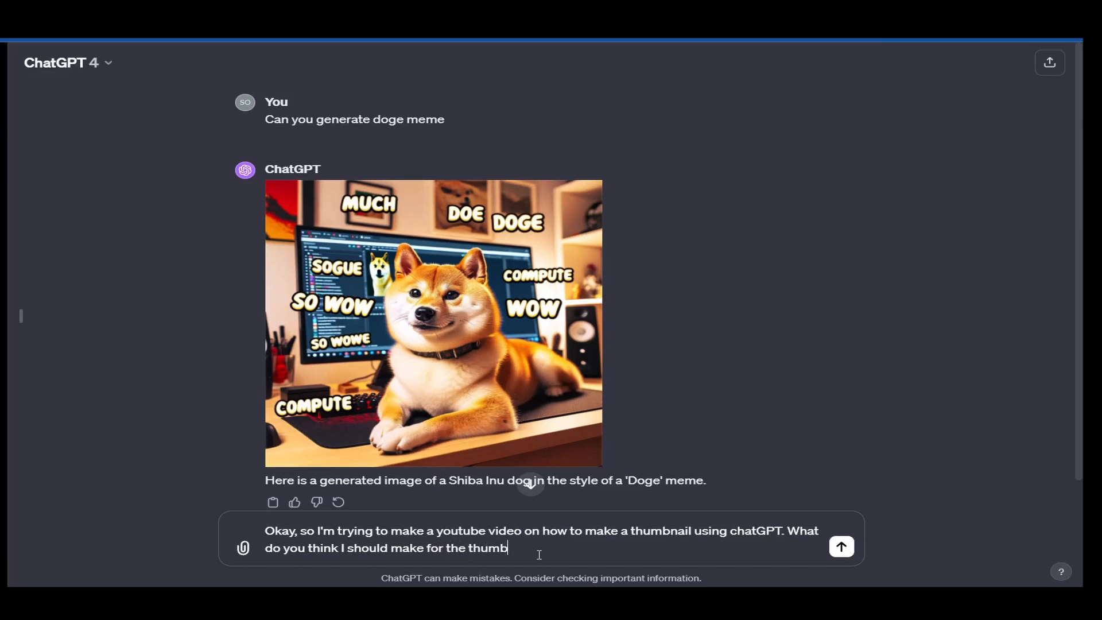
{"action": "left_click", "coordinate": [840, 547]}
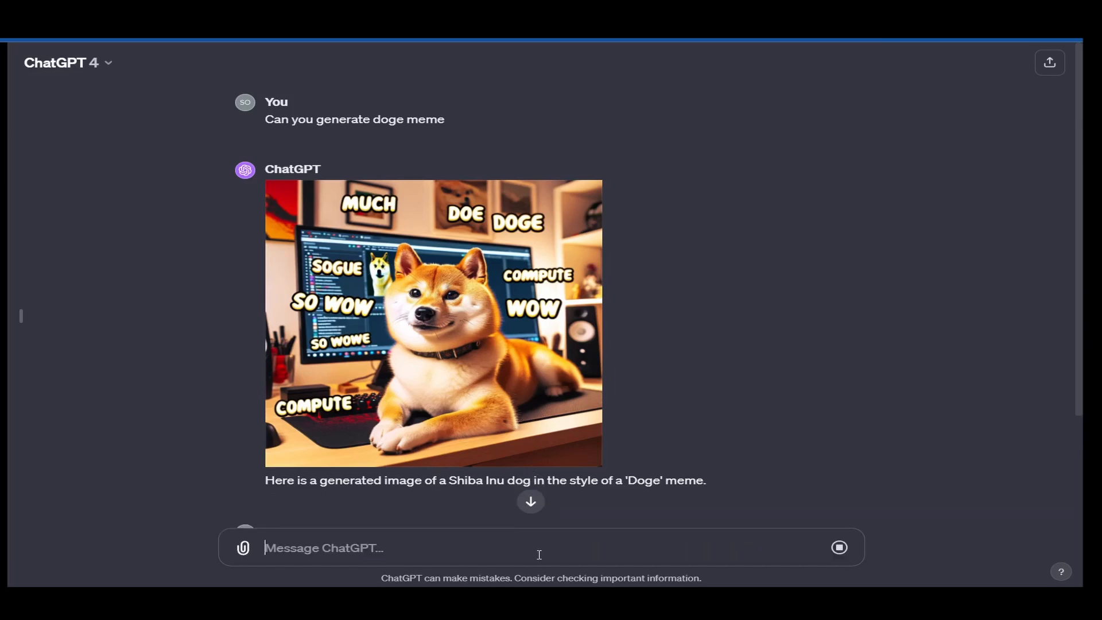
- Scroll through ChatGPT's reply to read all six thumbnail ideas
{"action": "scroll", "scroll_direction": "down", "scroll_amount": 3}
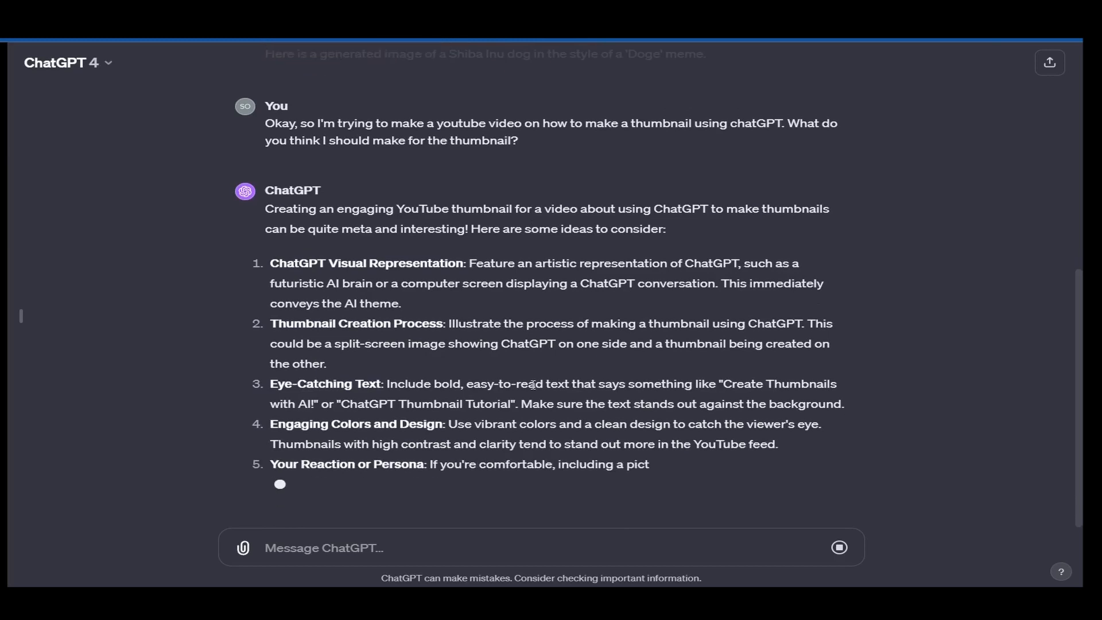
{"action": "scroll", "scroll_direction": "down", "scroll_amount": 3}
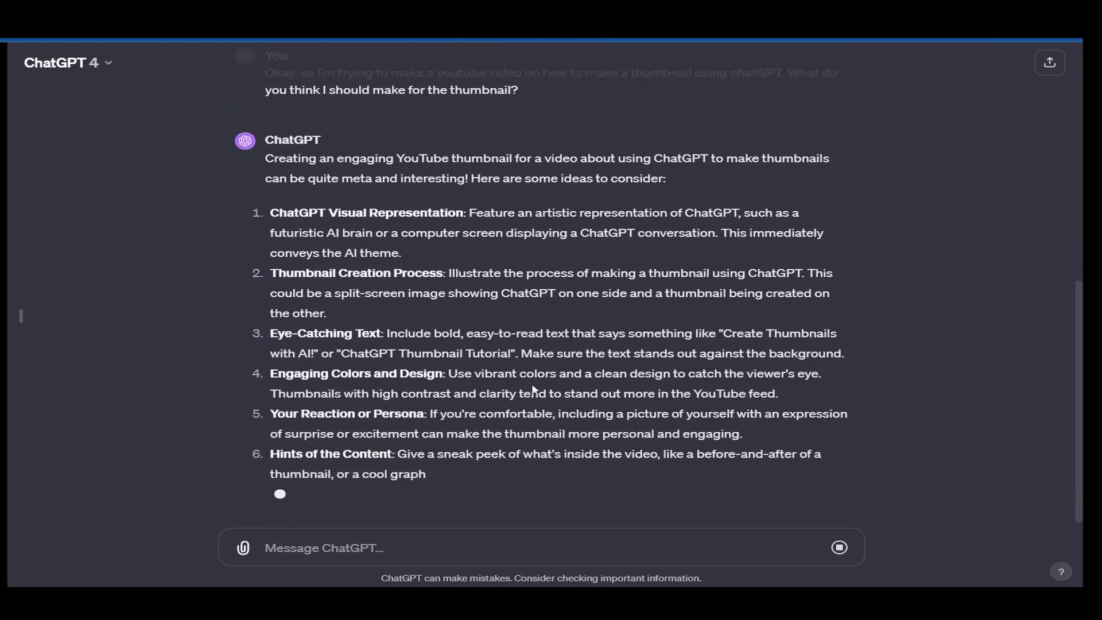
{"action": "scroll", "scroll_direction": "down", "scroll_amount": 3}
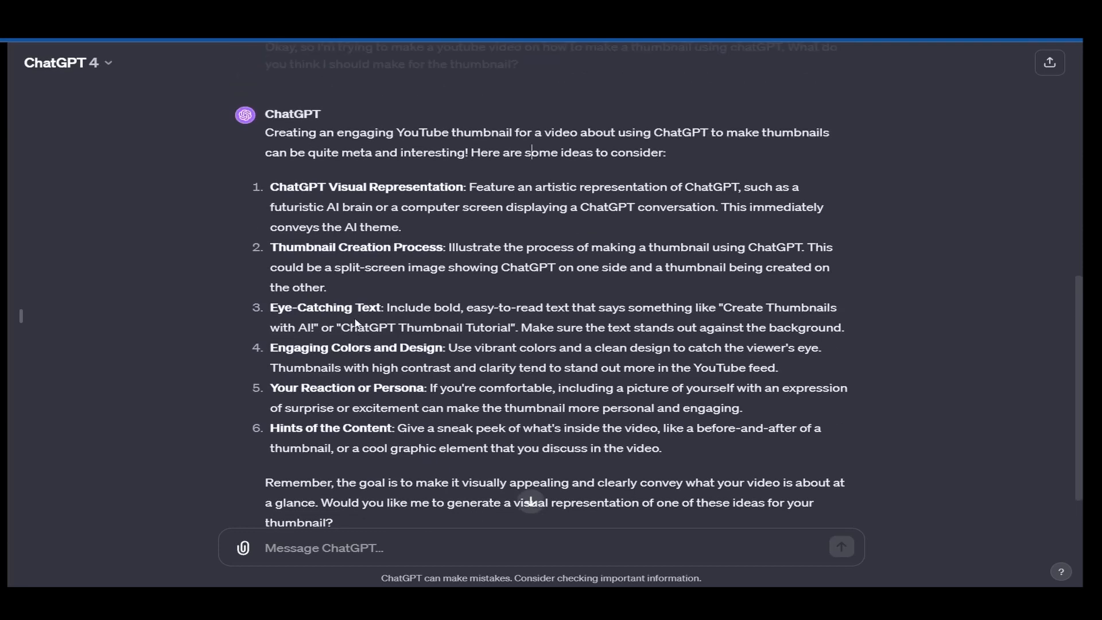
{"action": "mouse_move", "coordinate": [393, 246]}
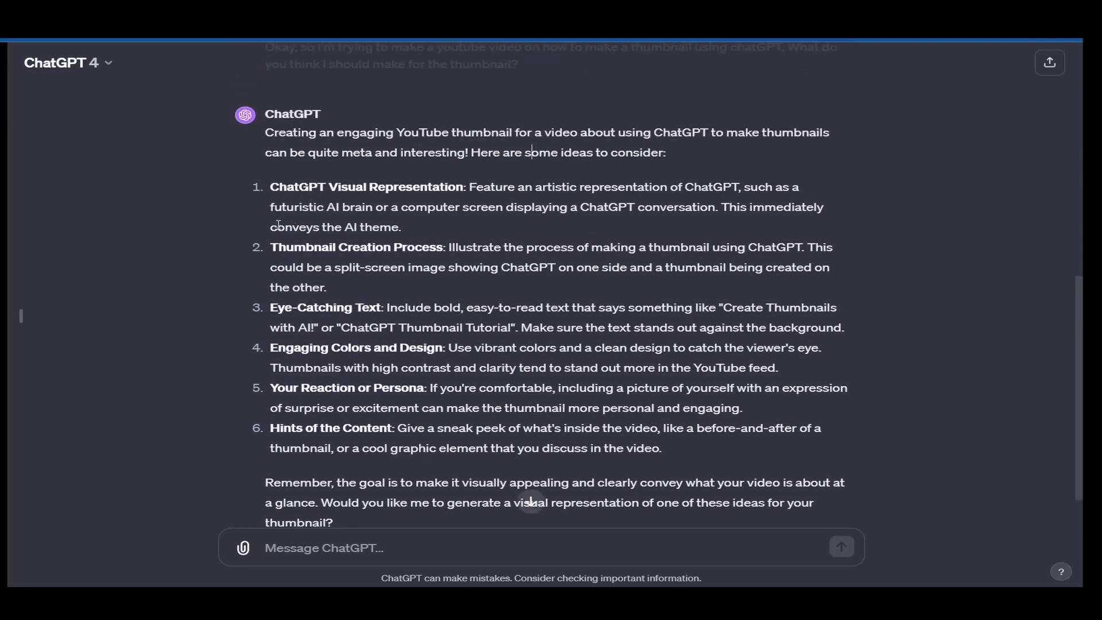
{"action": "scroll", "scroll_direction": "down", "scroll_amount": 3}
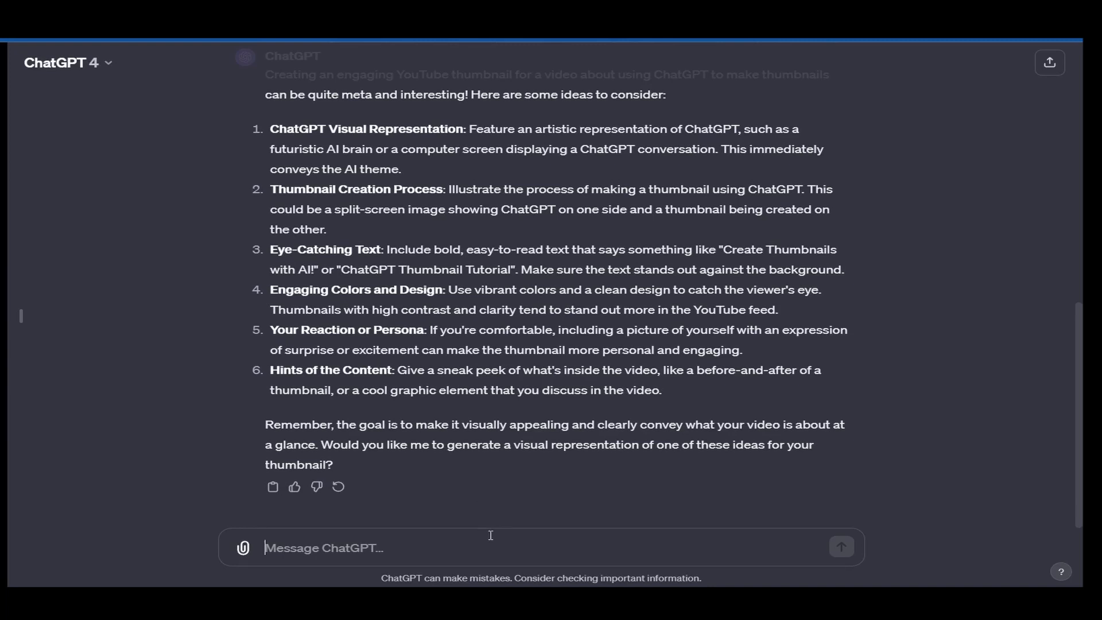
{"action": "scroll", "scroll_direction": "up", "scroll_amount": 3}
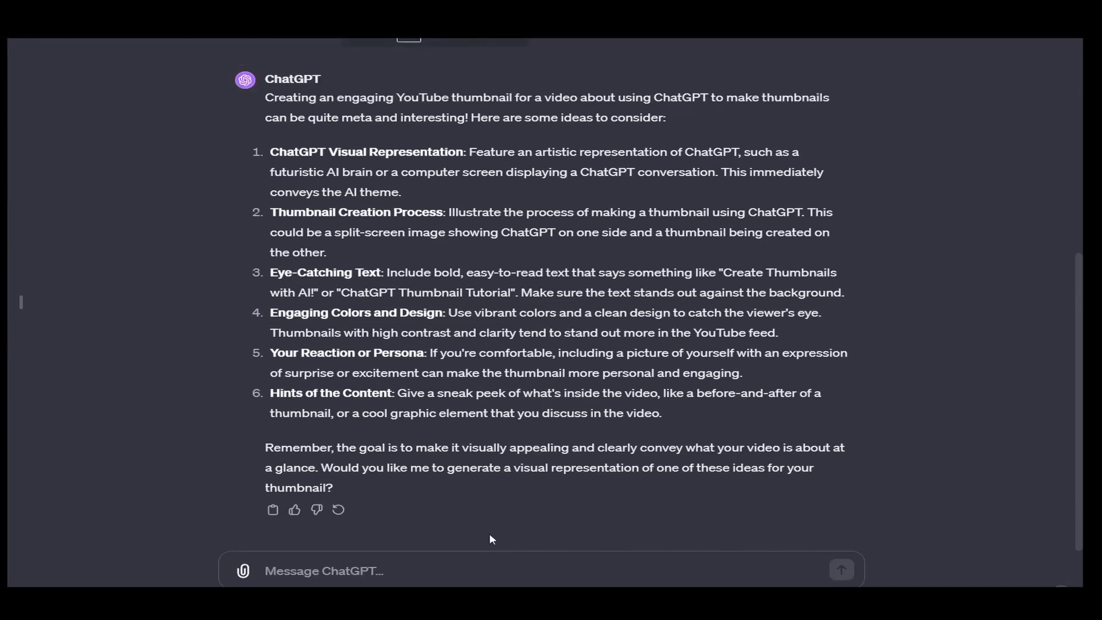
- Ask ChatGPT for an image of a computer screen with editing software working on a graphic
{"action": "type", "text": "Can yo"}
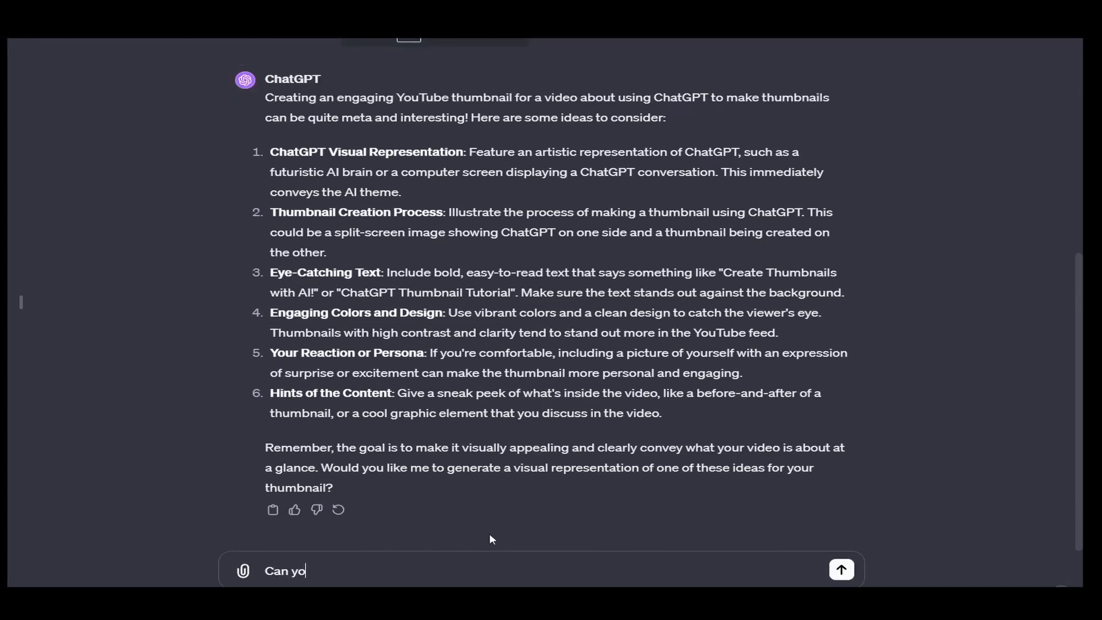
{"action": "type", "text": "u make"}
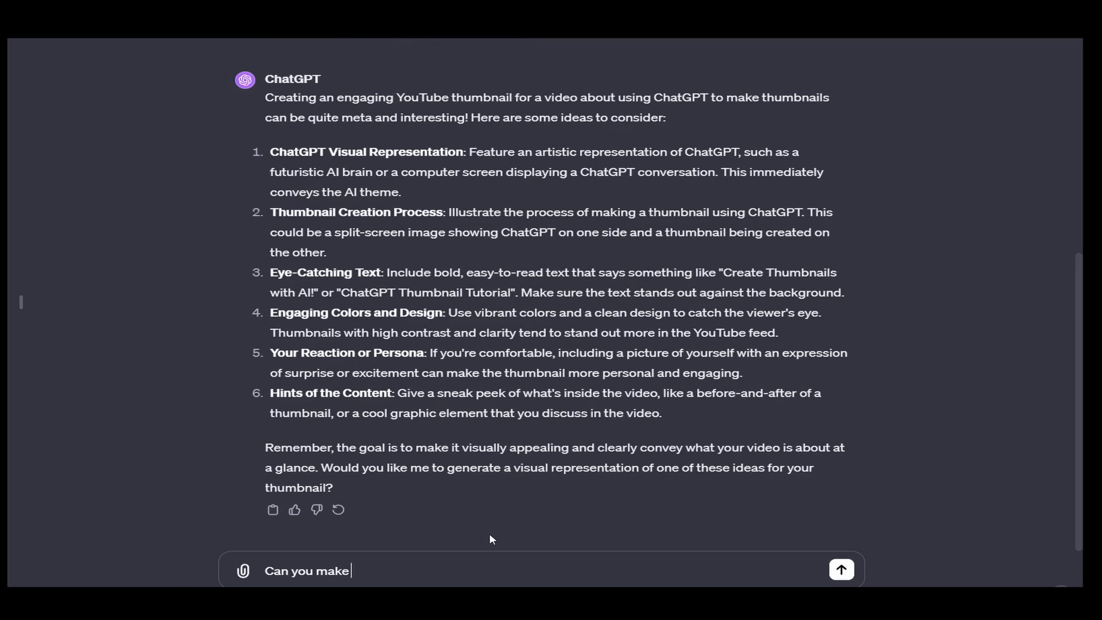
{"action": "type", "text": "a"}
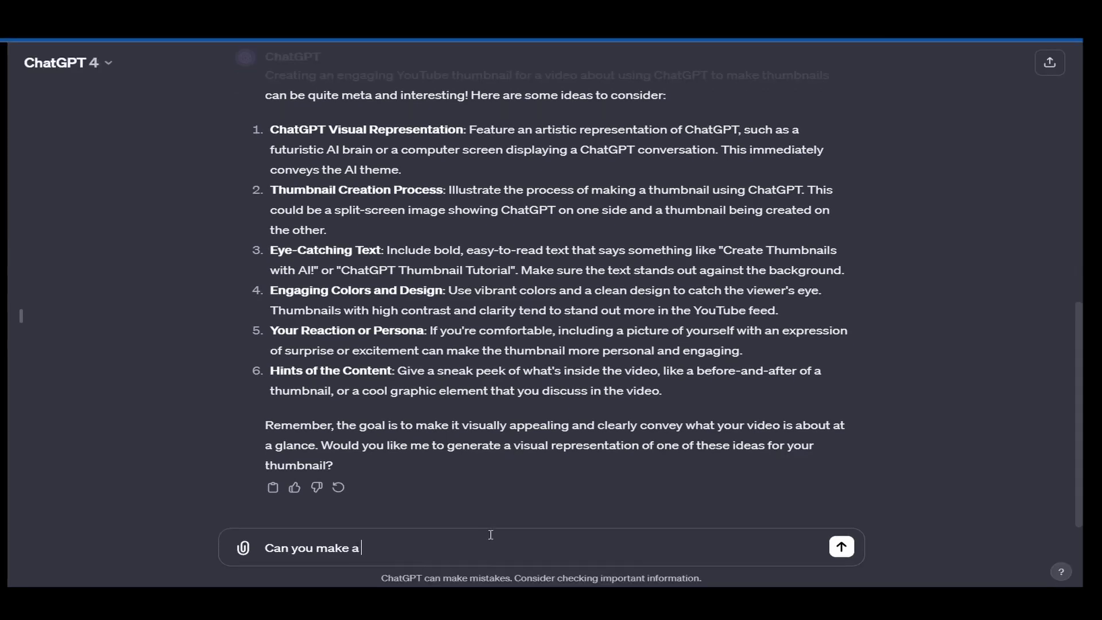
{"action": "type", "text": "n image of"}
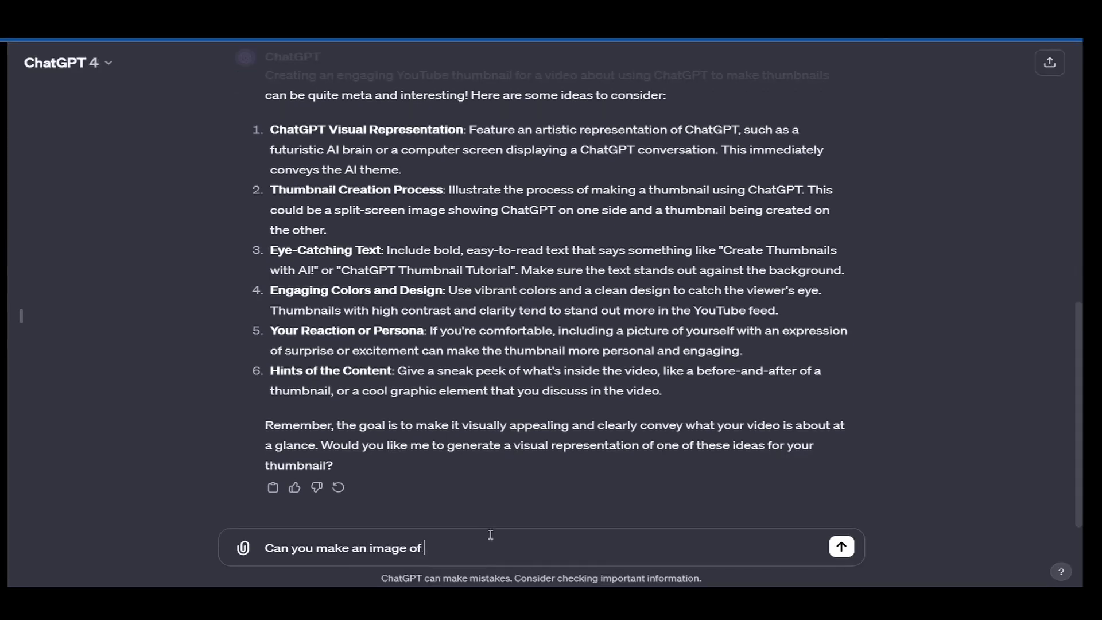
{"action": "type", "text": "a computer screen"}
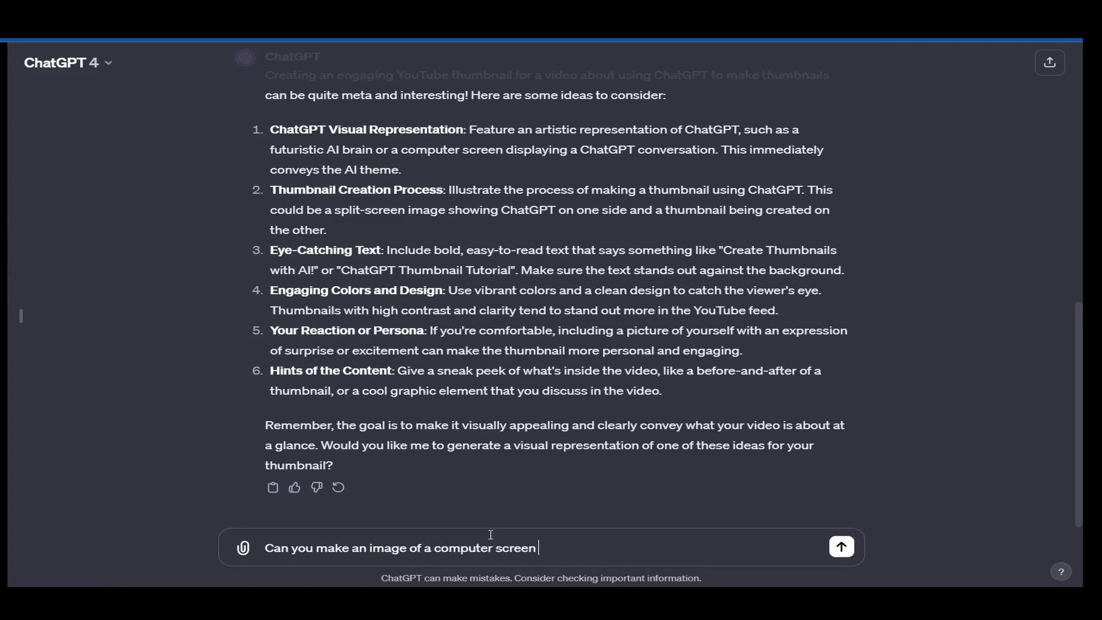
{"action": "type", "text": "with a"}
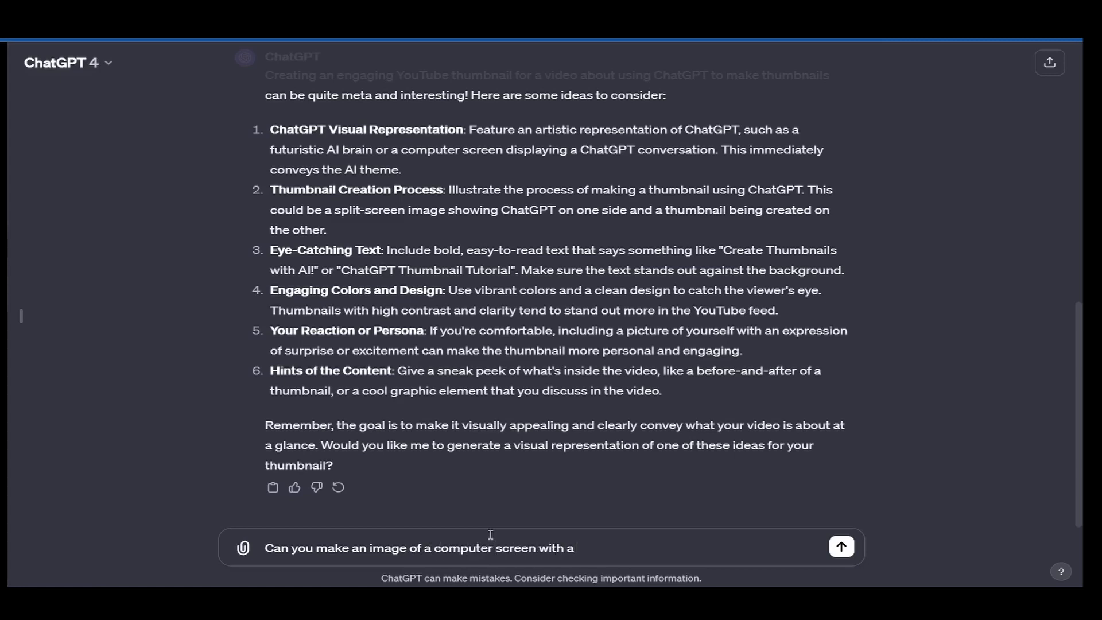
{"action": "type", "text": "n editing sof"}
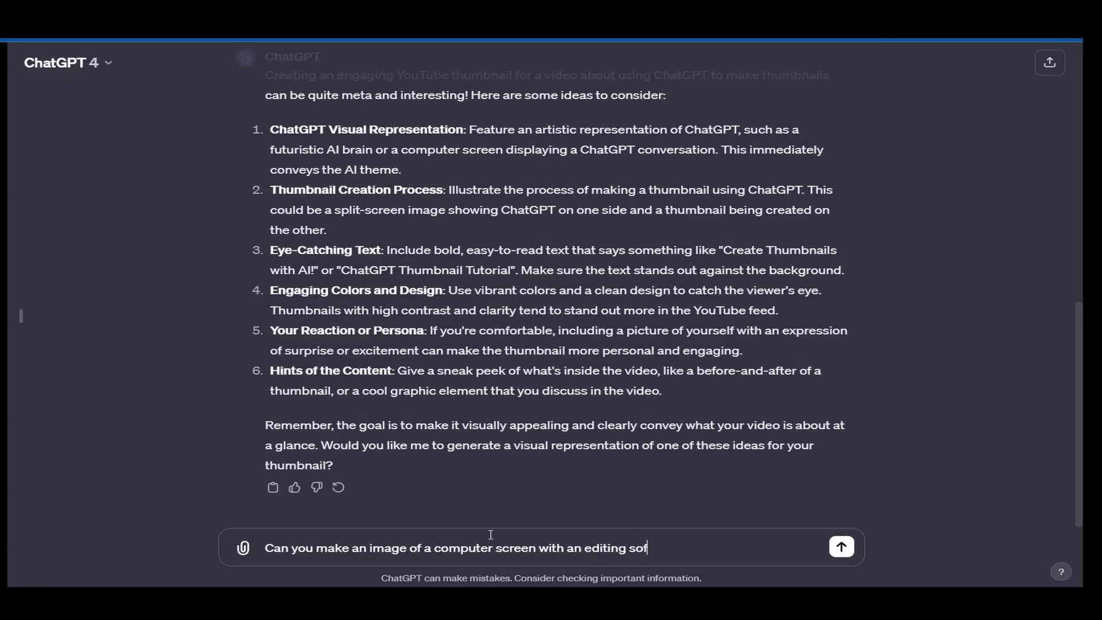
{"action": "type", "text": "tware up on it,"}
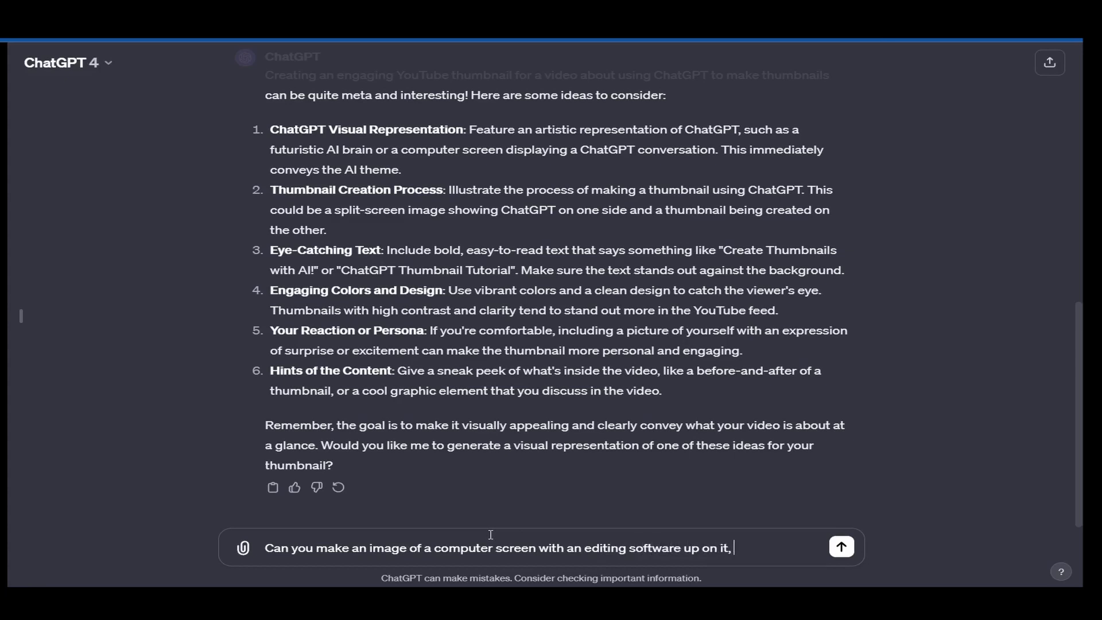
{"action": "type", "text": "working on a g"}
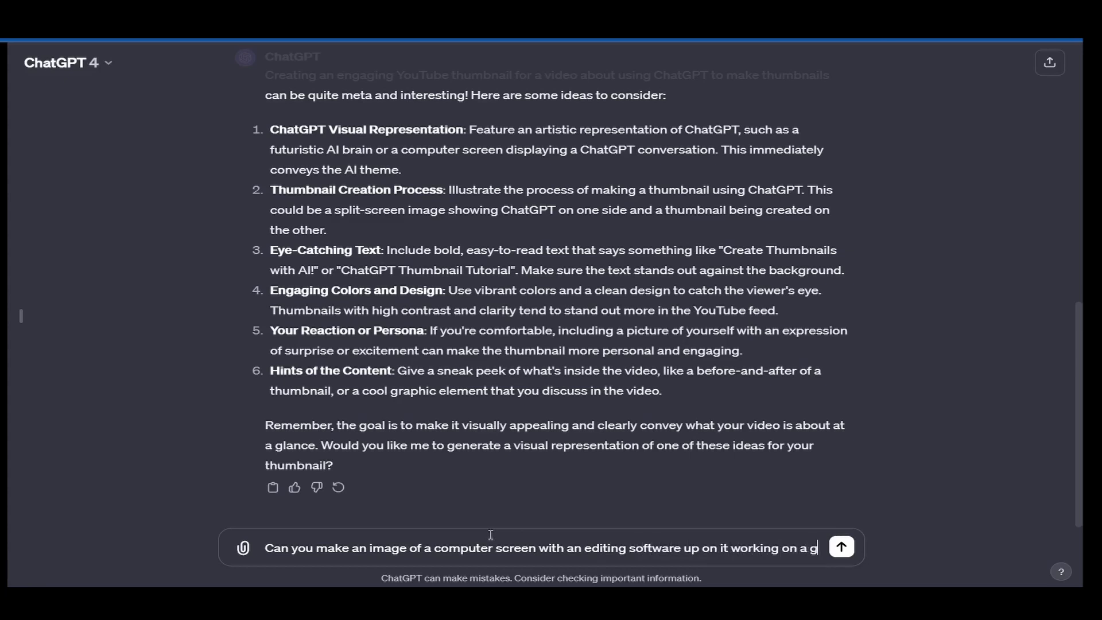
{"action": "type", "text": "raphic?"}
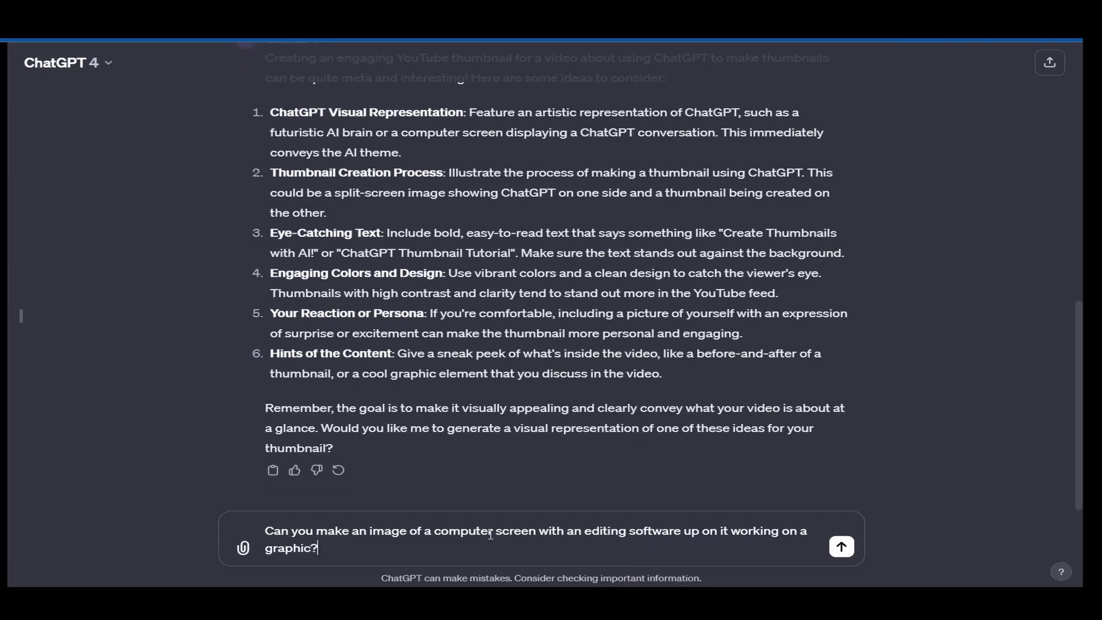
{"action": "left_click", "coordinate": [840, 546]}
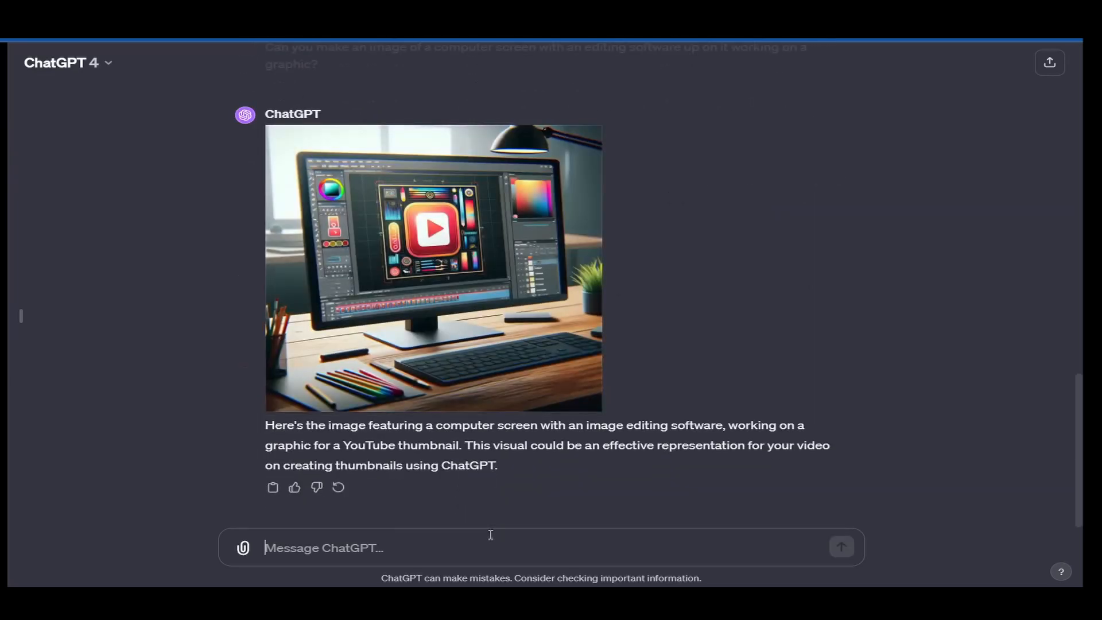
{"action": "mouse_move", "coordinate": [368, 254]}
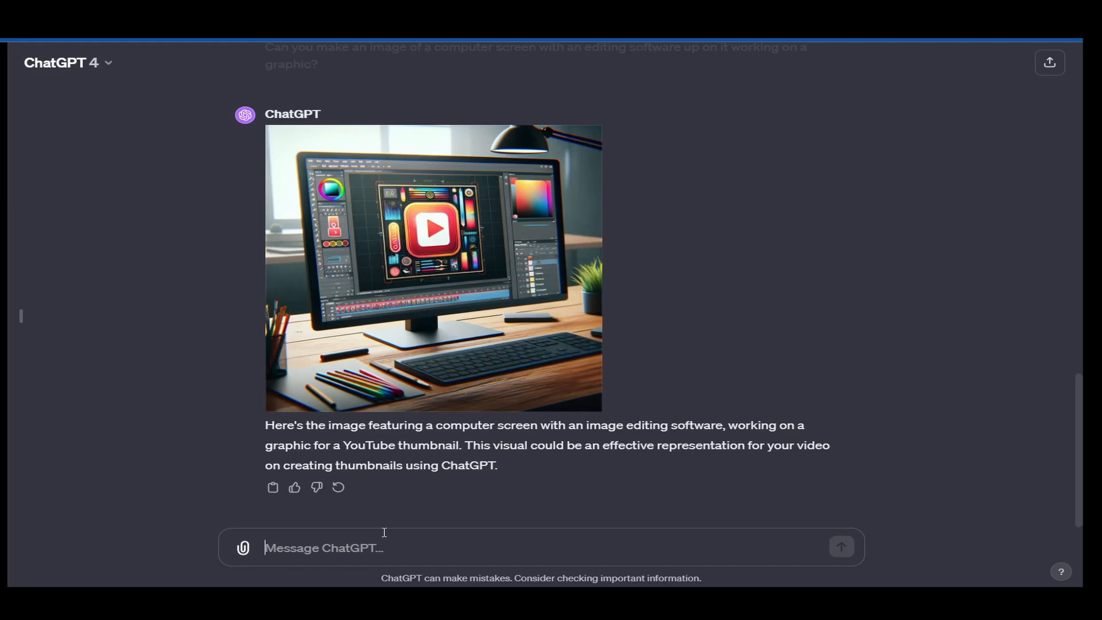
- Ask ChatGPT 'Can you remake that in AR 16:9' and view the widescreen result
{"action": "type", "text": "As"}
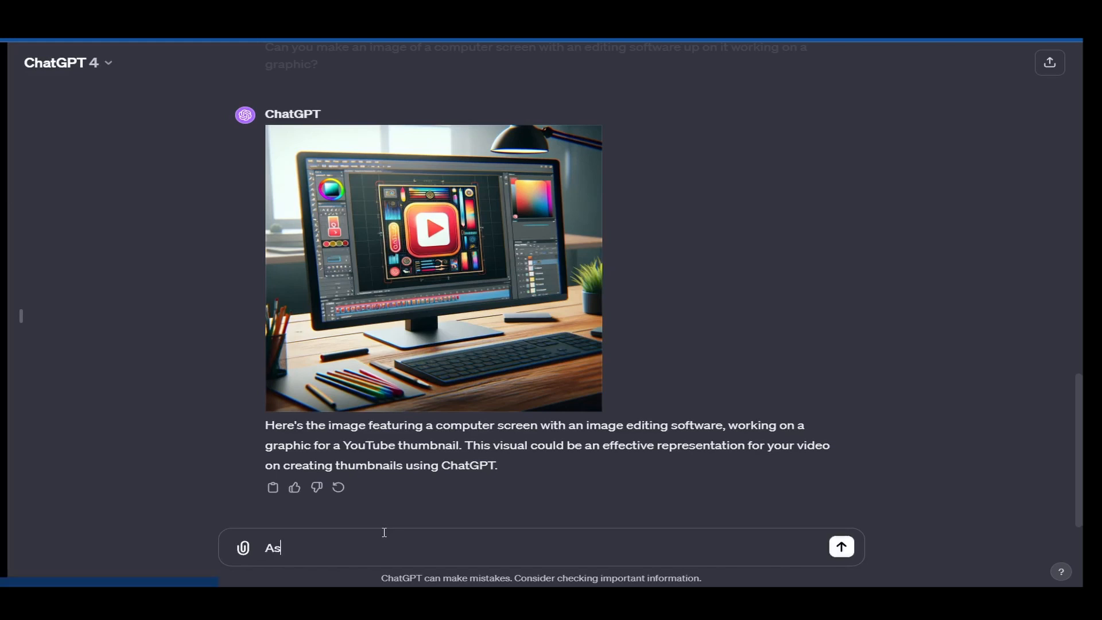
{"action": "type", "text": "Can you"}
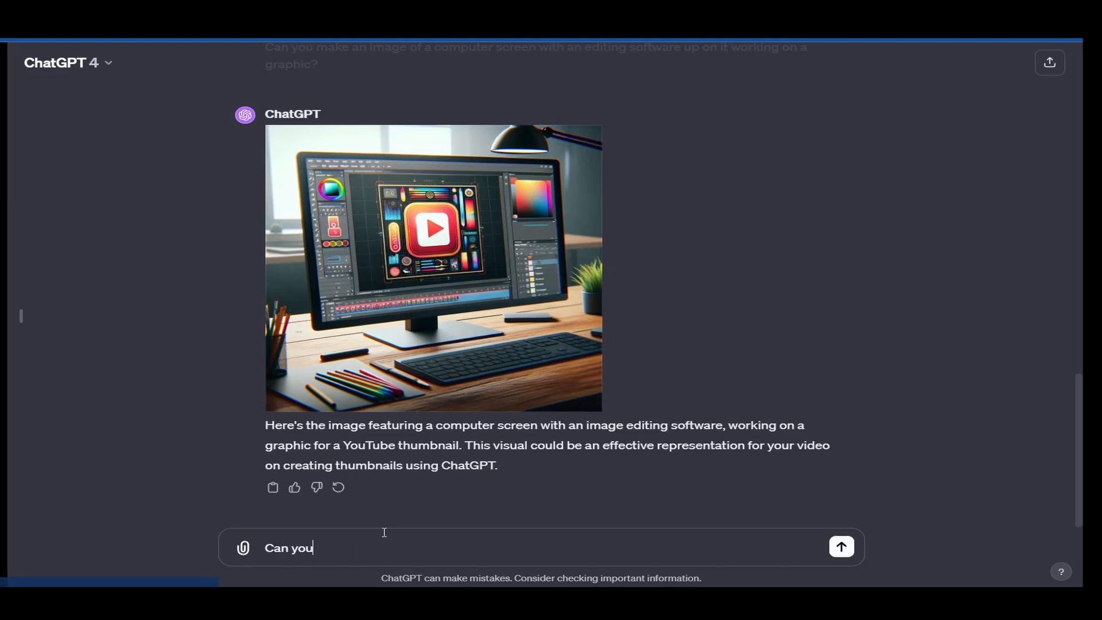
{"action": "type", "text": "remake that in A"}
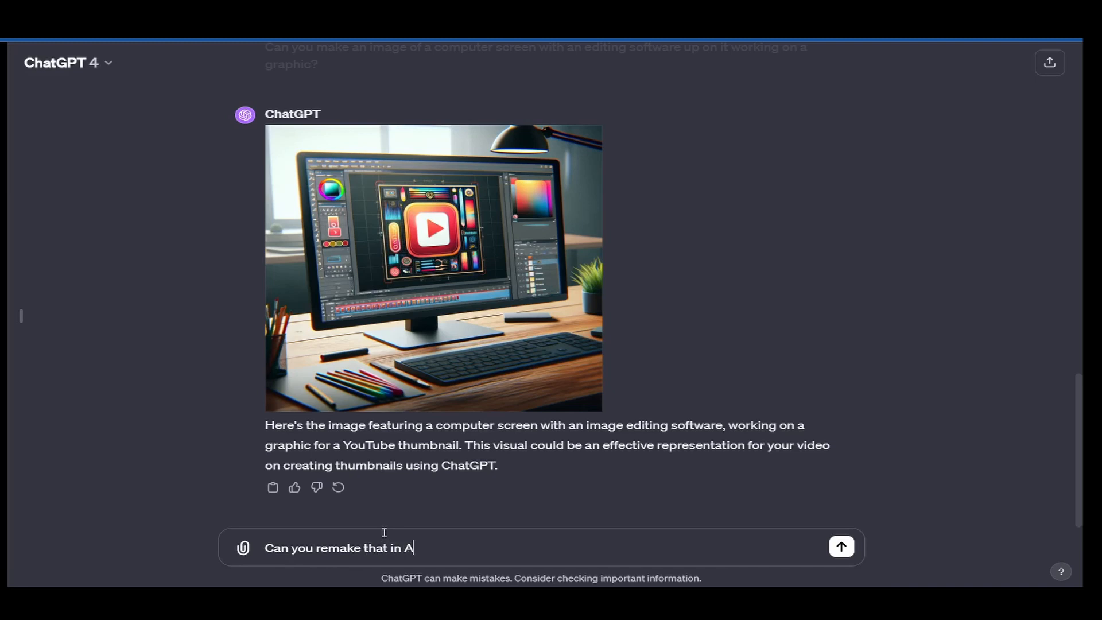
{"action": "type", "text": "R 16:9"}
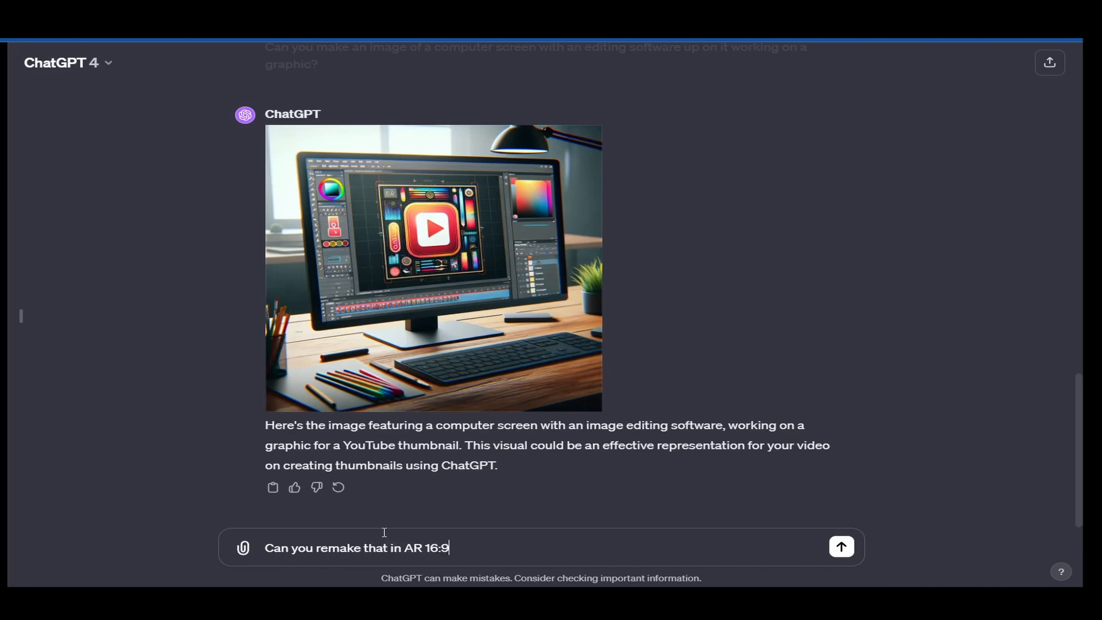
{"action": "left_click", "coordinate": [840, 548]}
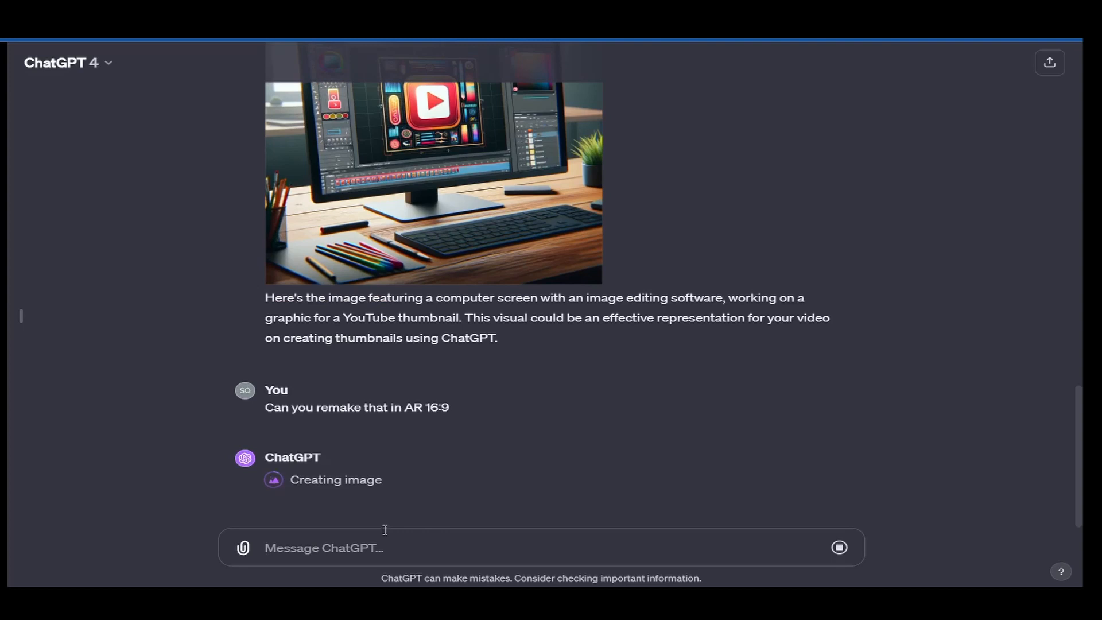
{"action": "mouse_move", "coordinate": [425, 375]}
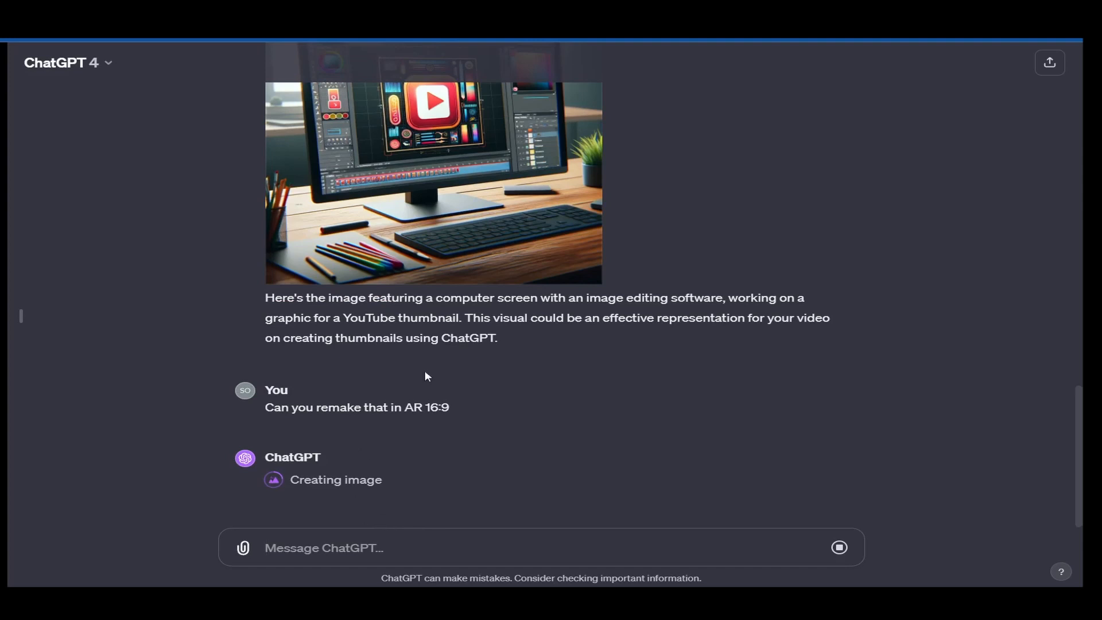
{"action": "mouse_move", "coordinate": [532, 380]}
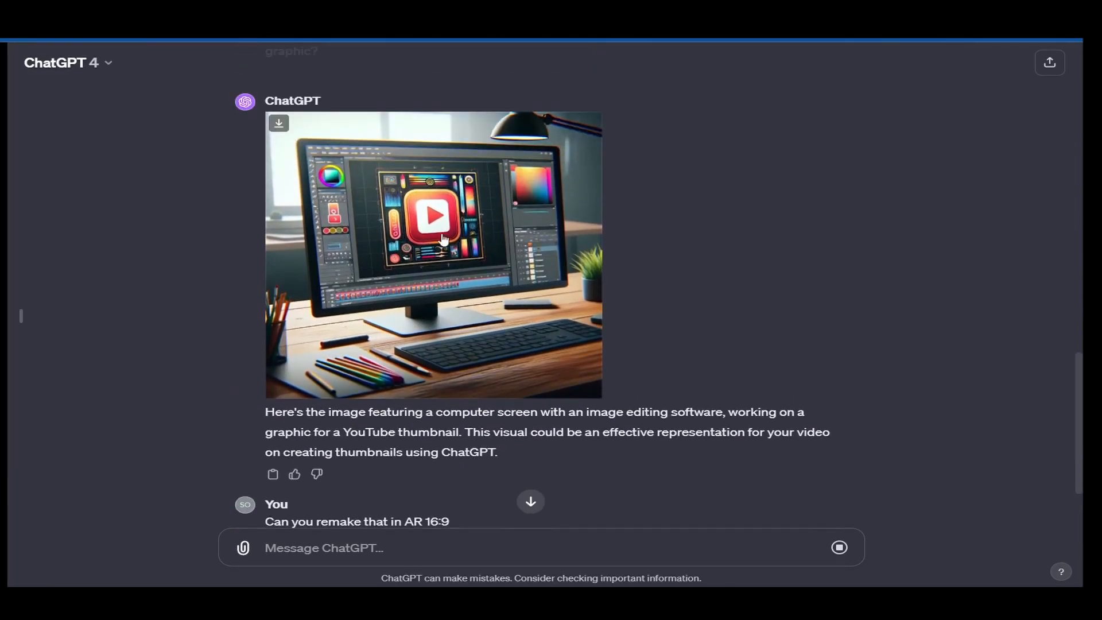
{"action": "mouse_move", "coordinate": [504, 267]}
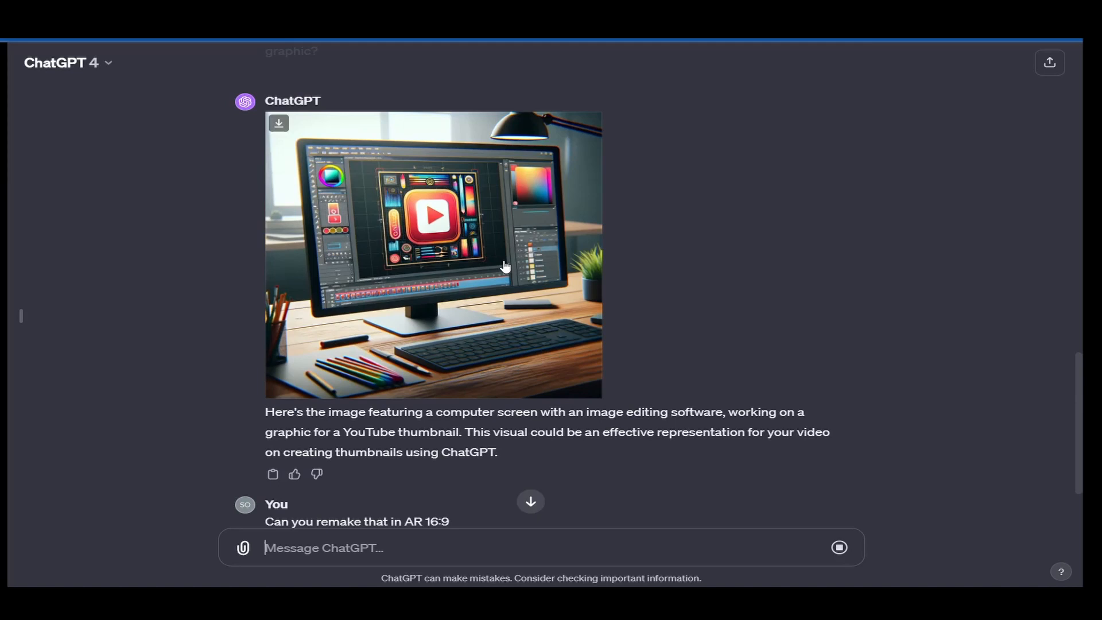
{"action": "mouse_move", "coordinate": [495, 262]}
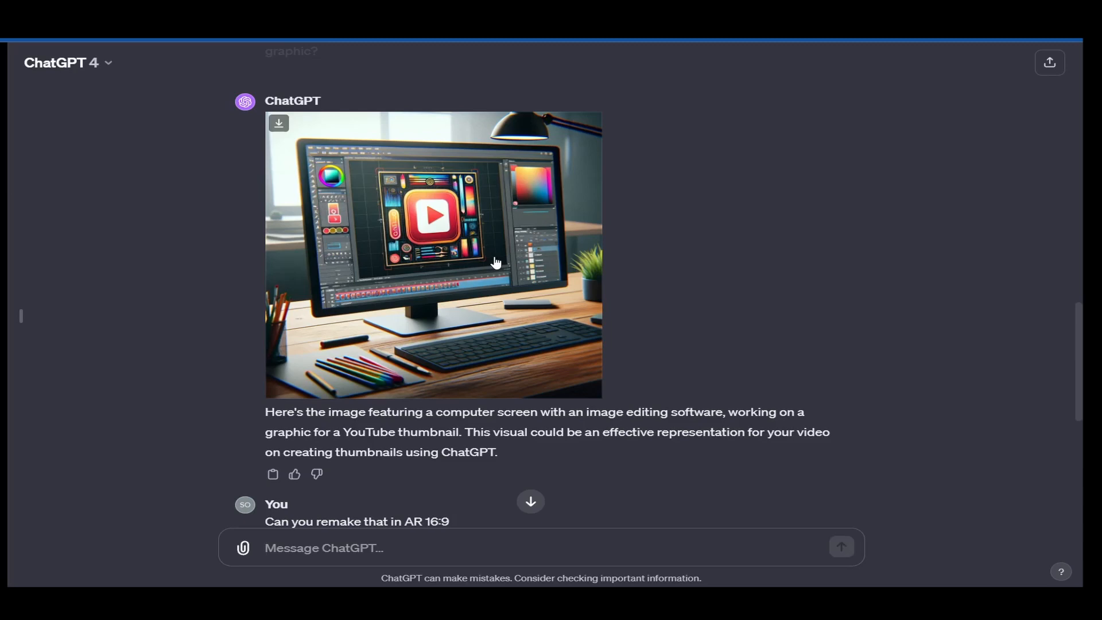
{"action": "scroll", "scroll_direction": "down", "scroll_amount": 3}
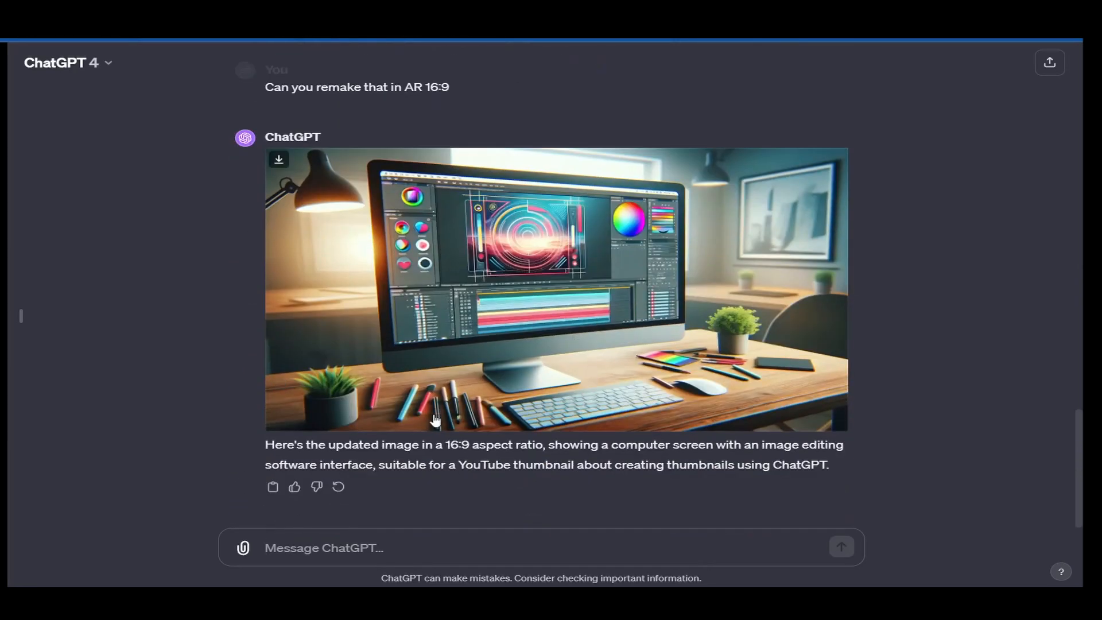
- Draft a ChatGPT request for a character doing a ':O' face
{"action": "type", "text": "C"}
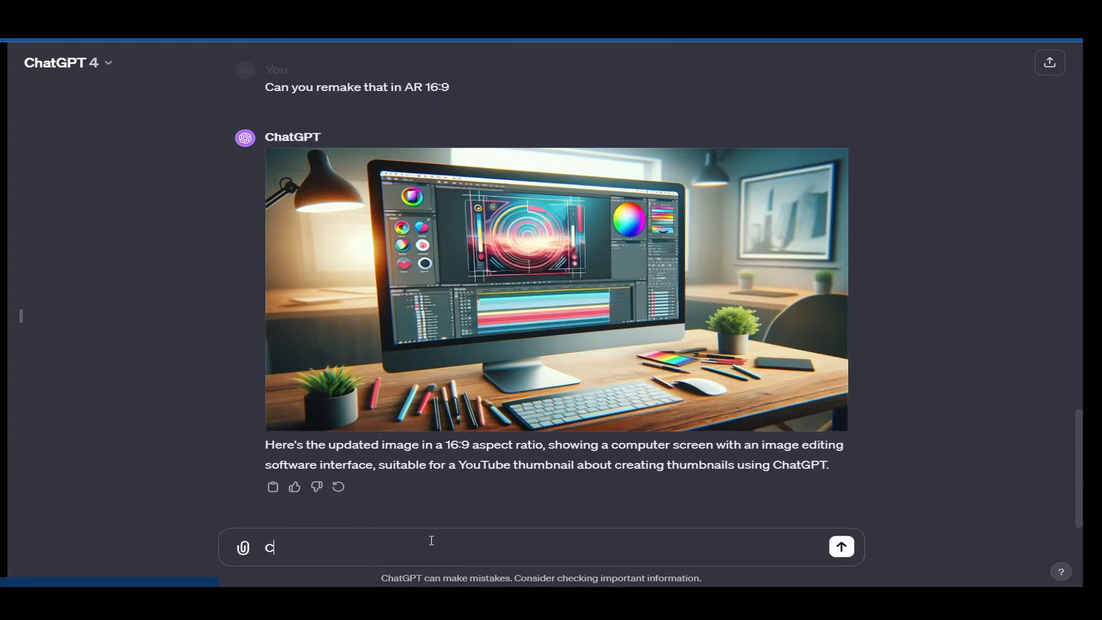
{"action": "key", "text": "Backspace"}
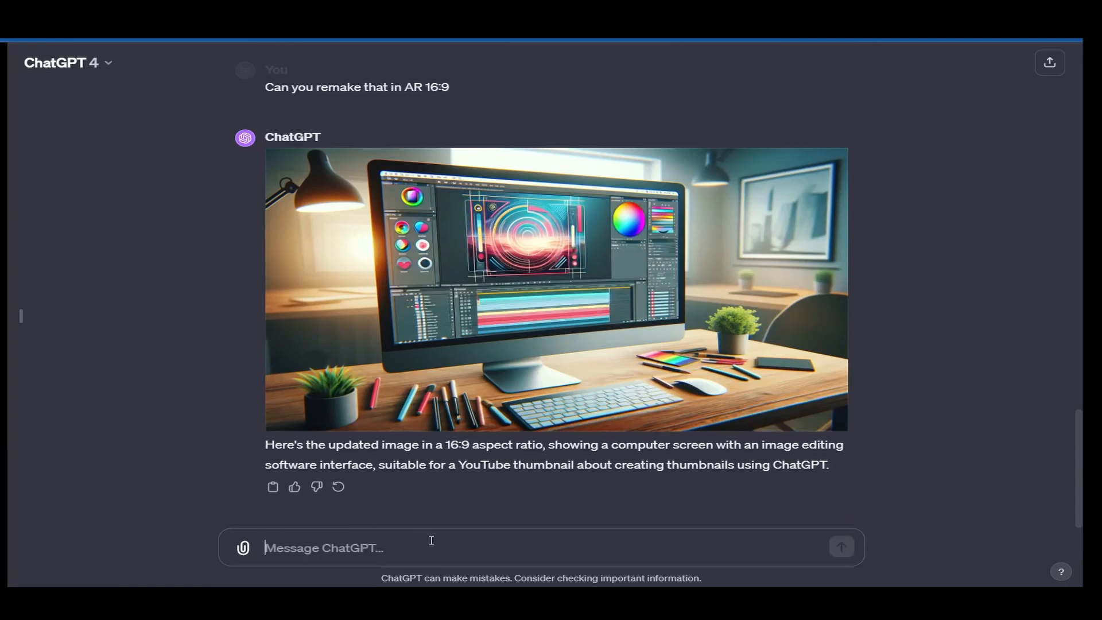
{"action": "type", "text": "Okay can"}
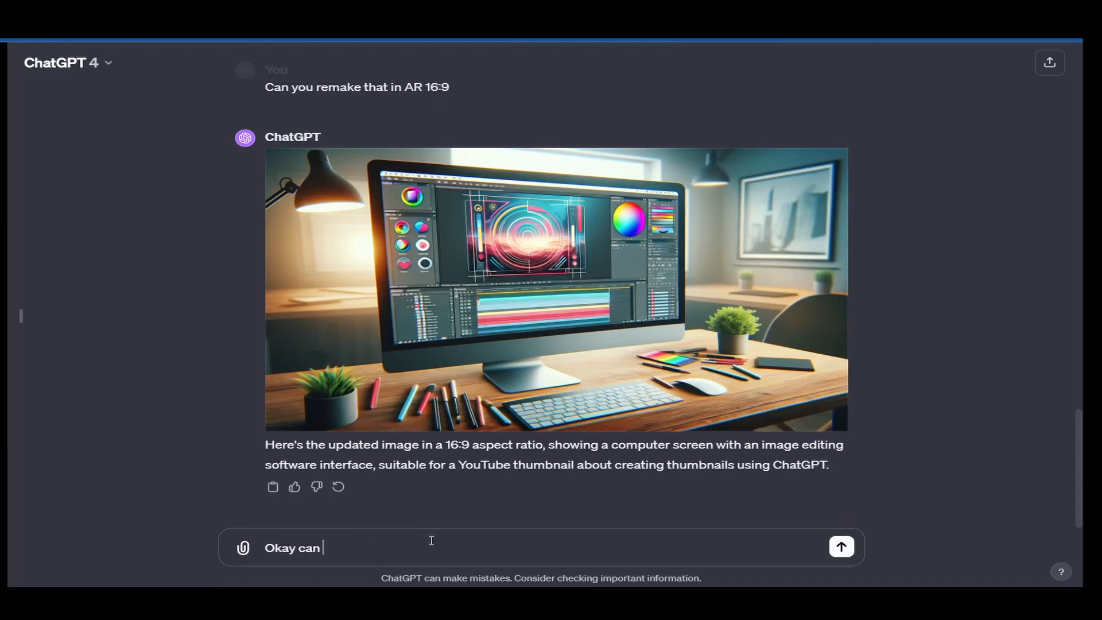
{"action": "type", "text": "you make me a"}
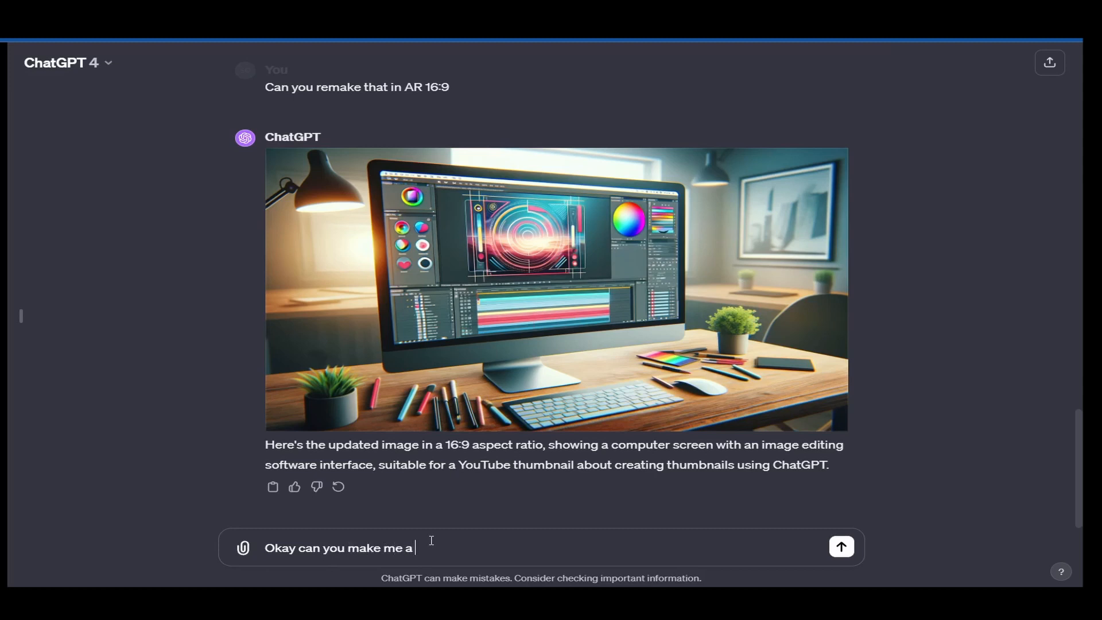
{"action": "type", "text": "character whos"}
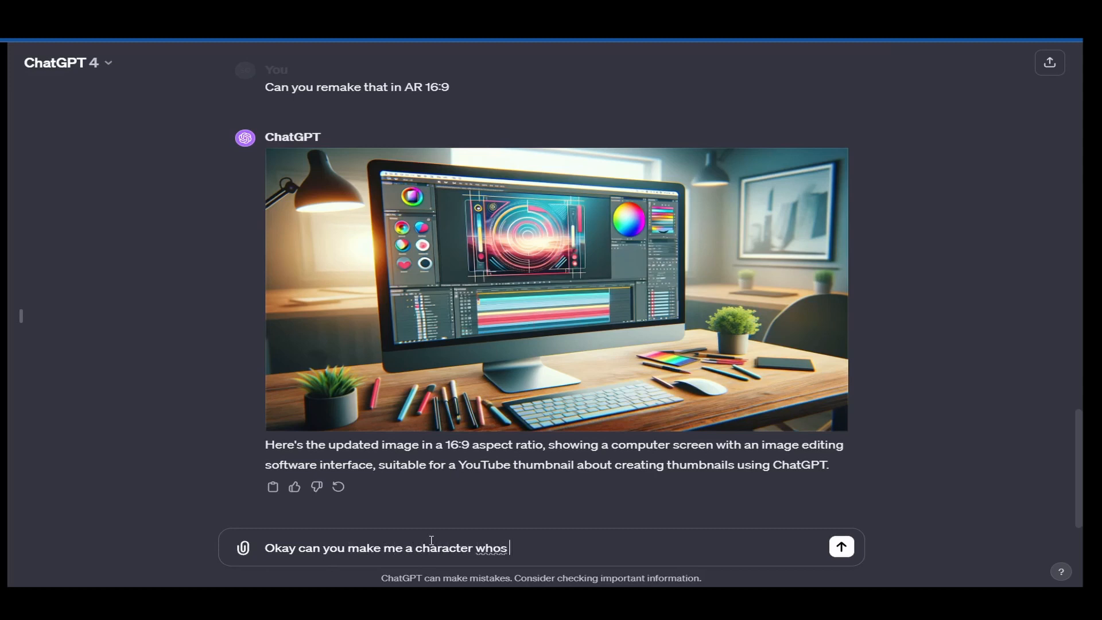
{"action": "type", "text": "doing a \"L"}
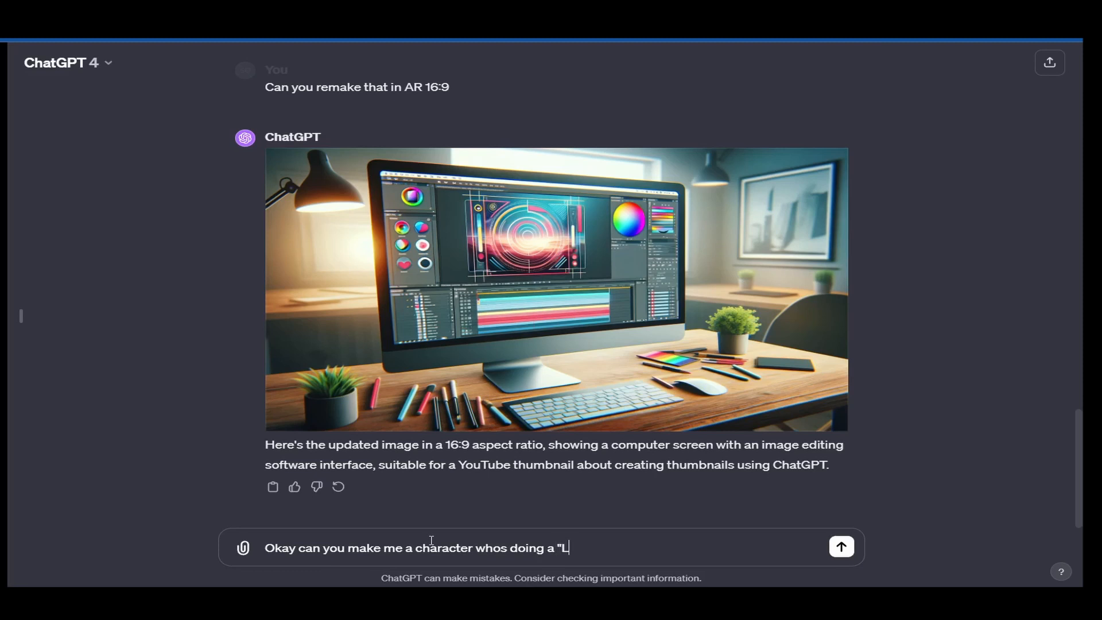
{"action": "type", "text": "\":"}
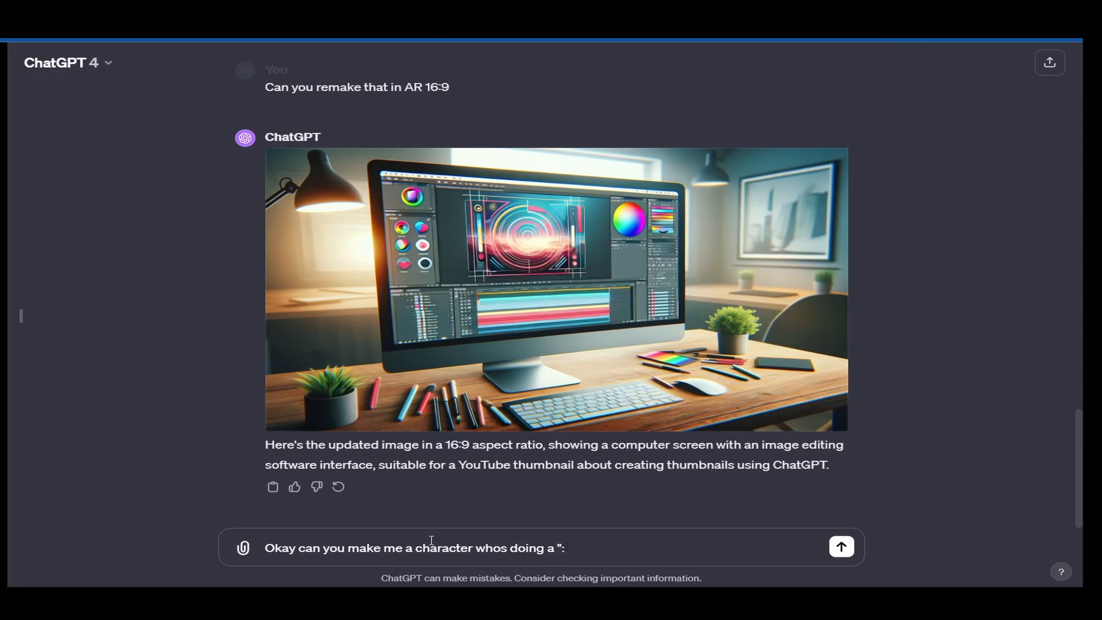
{"action": "type", "text": "O\""}
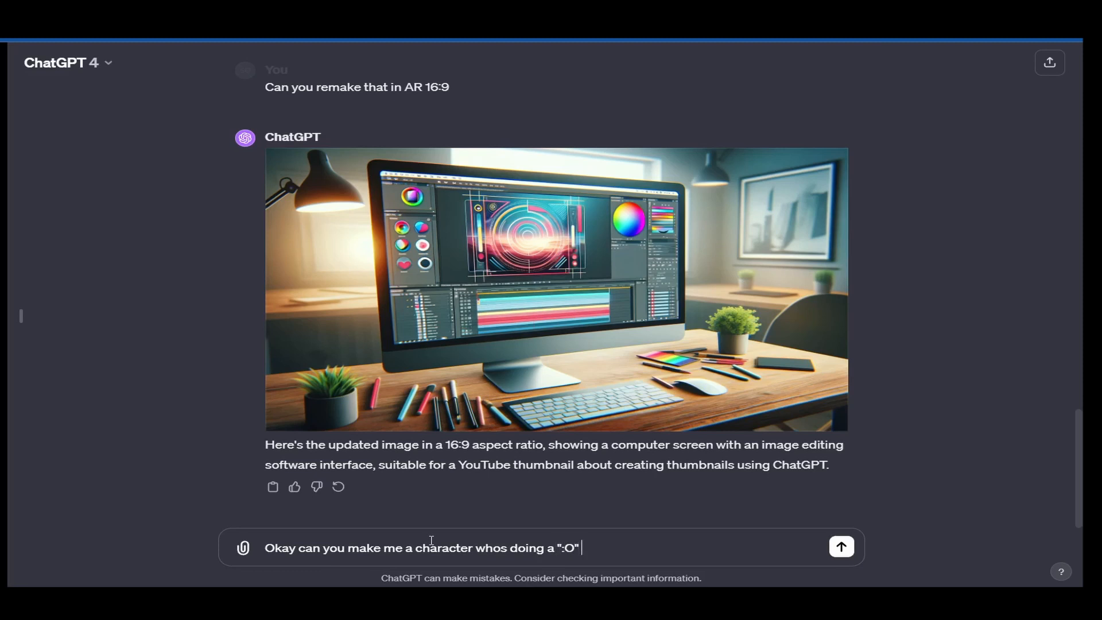
{"action": "type", "text": "face"}
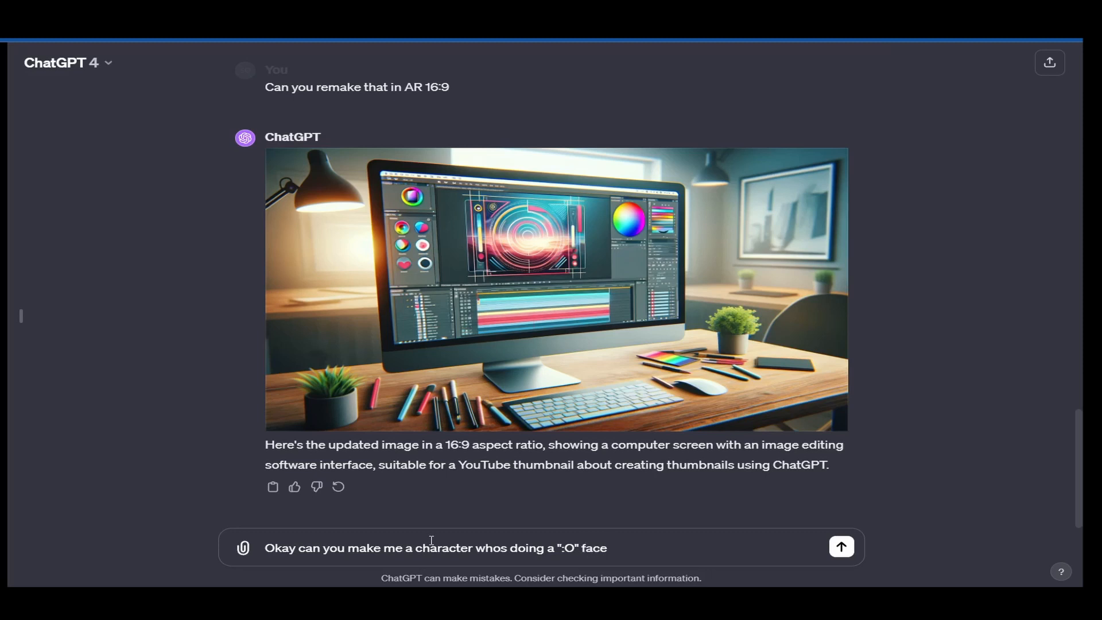
- Add 'like he's really surprised to see', send it, and review the generated character
{"action": "type", "text": ","}
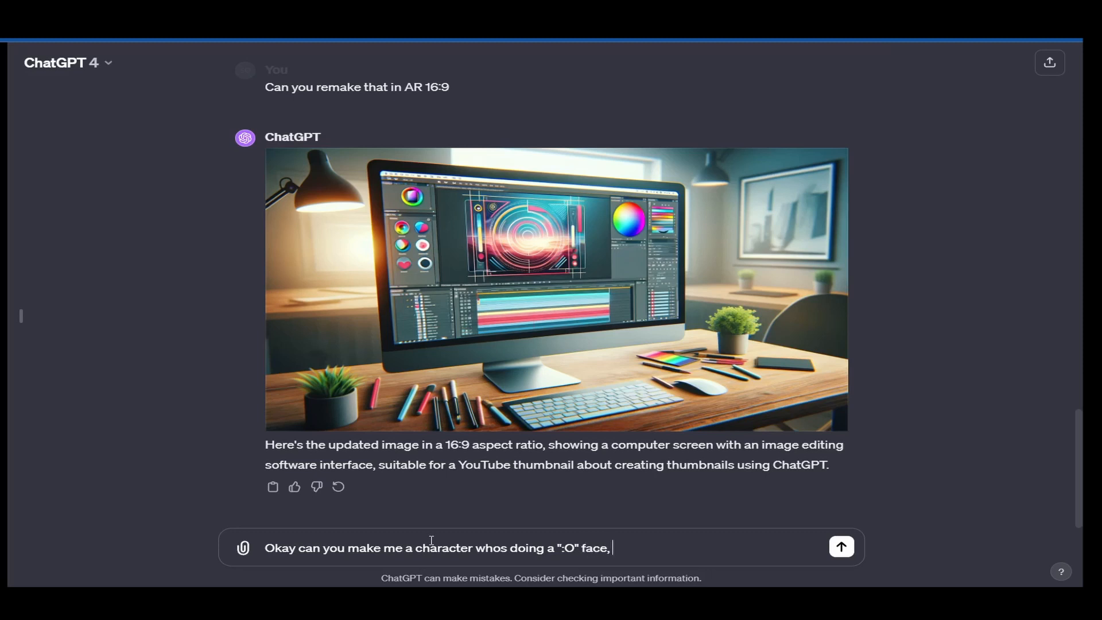
{"action": "type", "text": "like he's r"}
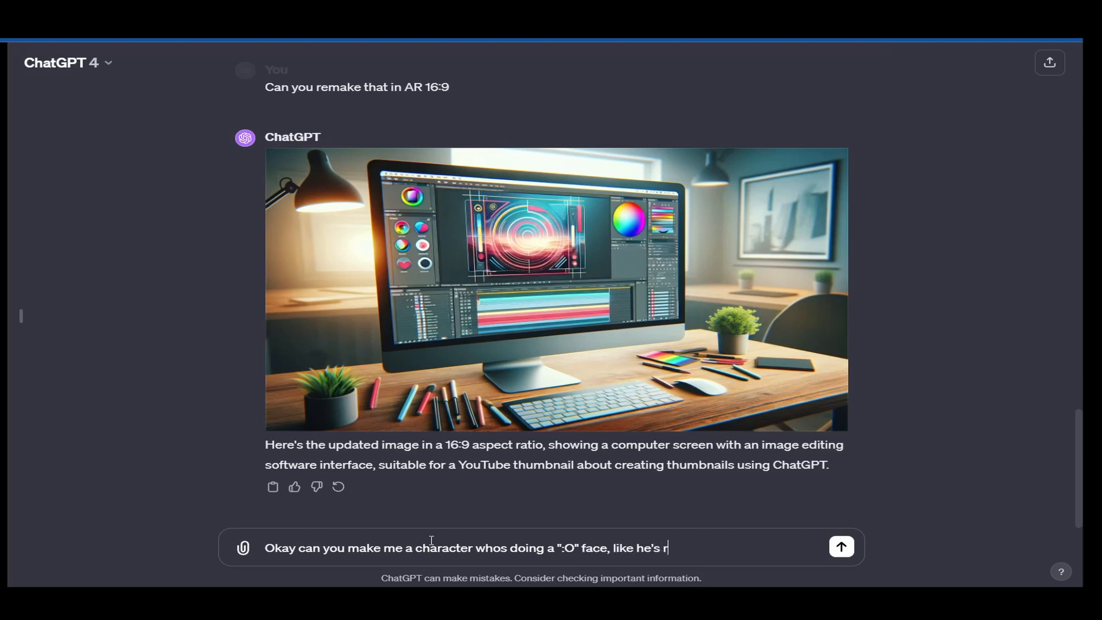
{"action": "type", "text": "eally surpised"}
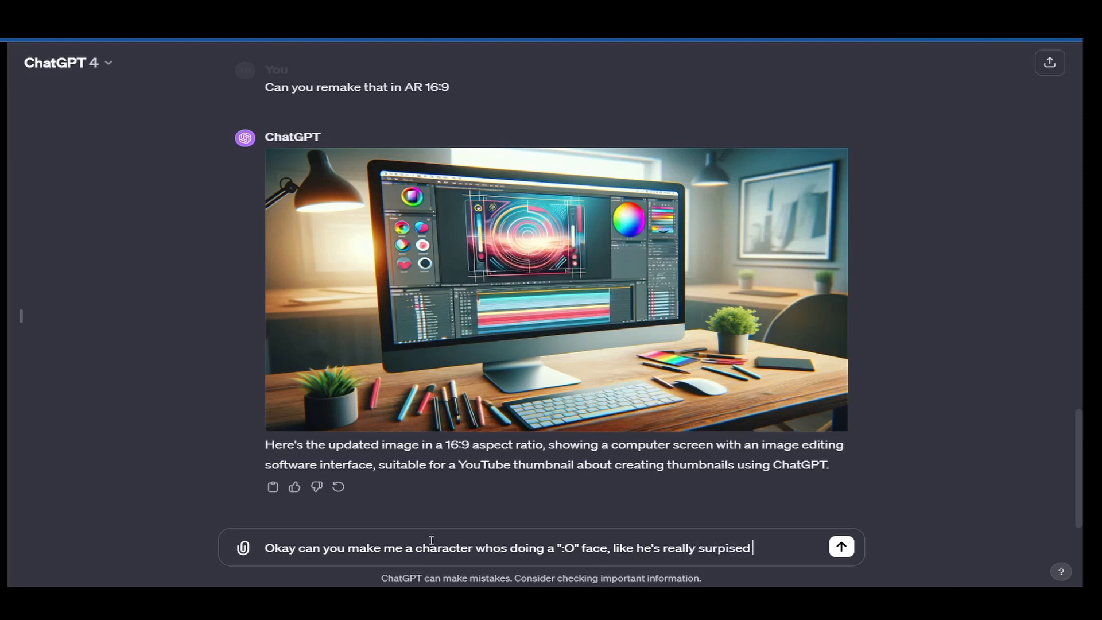
{"action": "key", "text": "Backspace"}
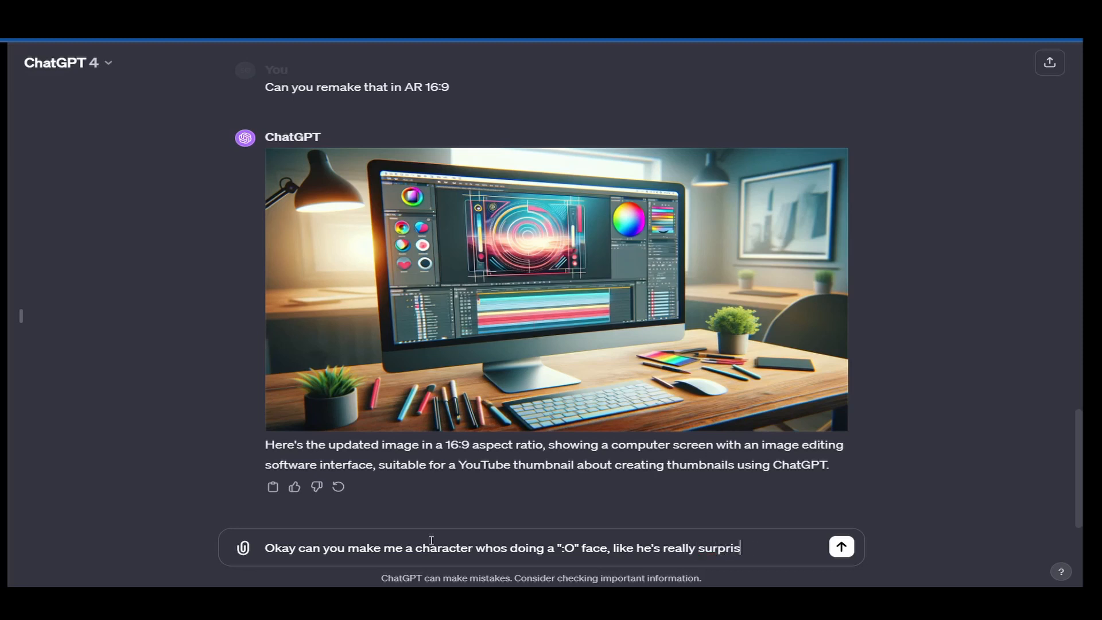
{"action": "type", "text": "ed to see"}
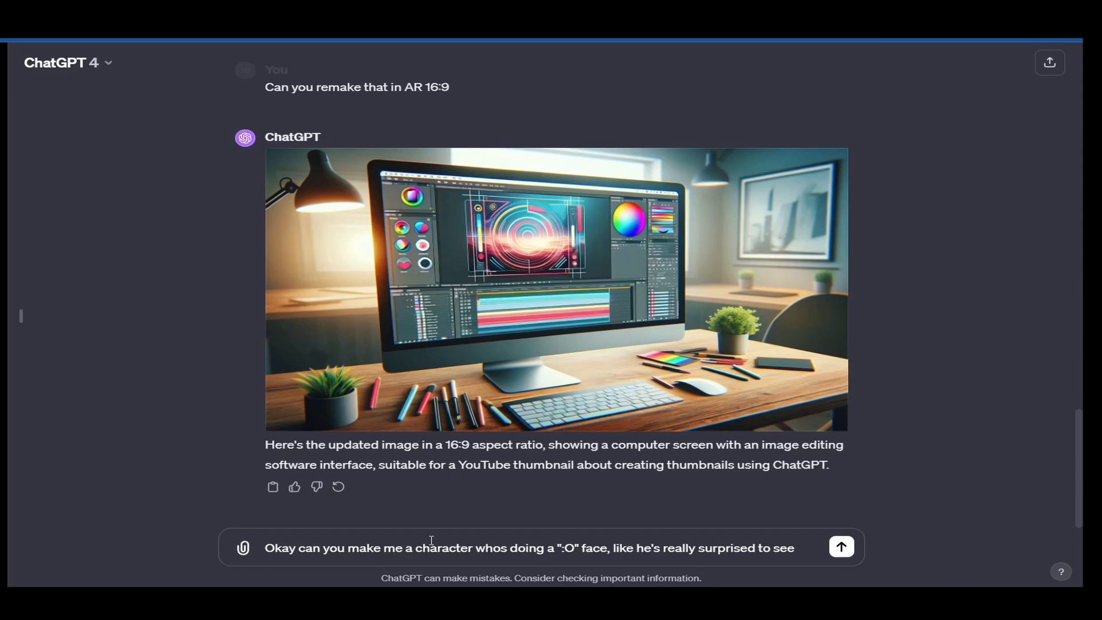
{"action": "left_click", "coordinate": [840, 547]}
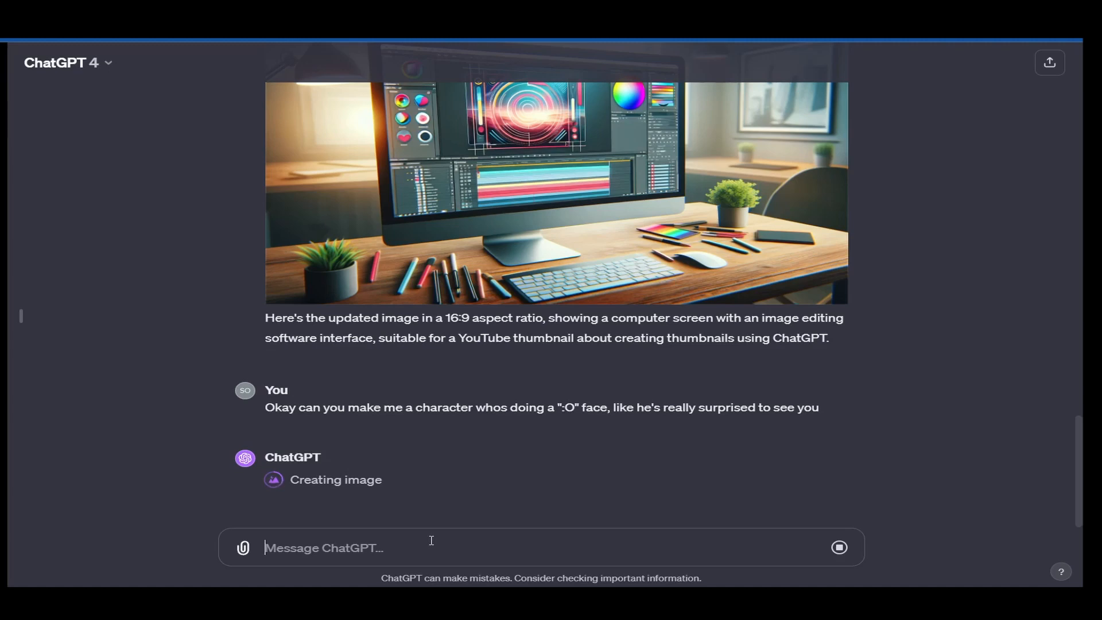
{"action": "scroll", "scroll_direction": "up", "scroll_amount": 3}
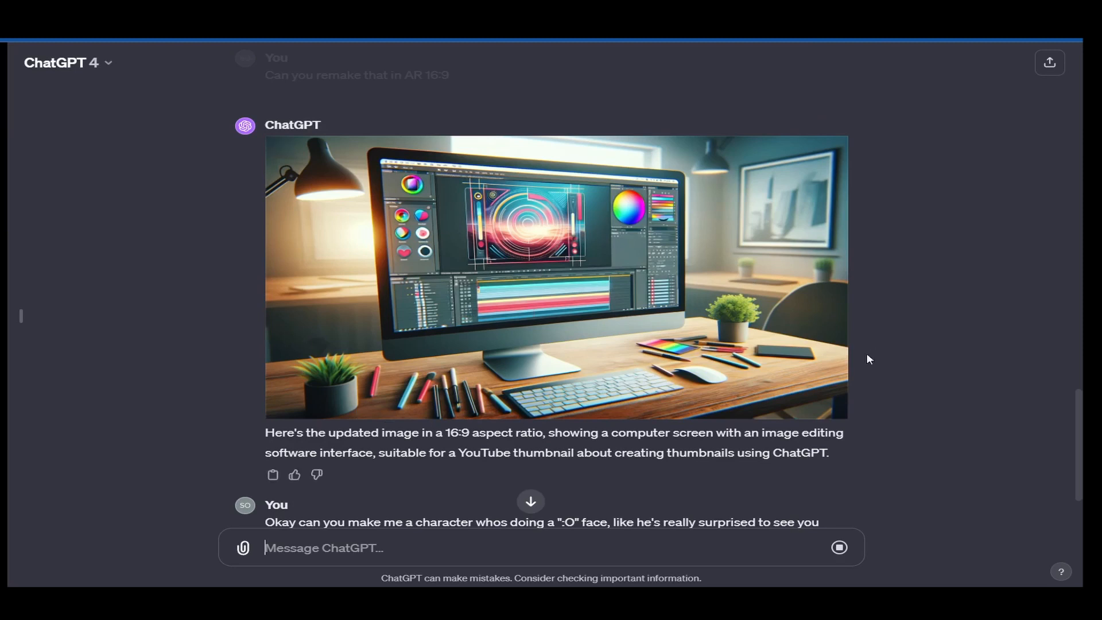
{"action": "mouse_move", "coordinate": [558, 323]}
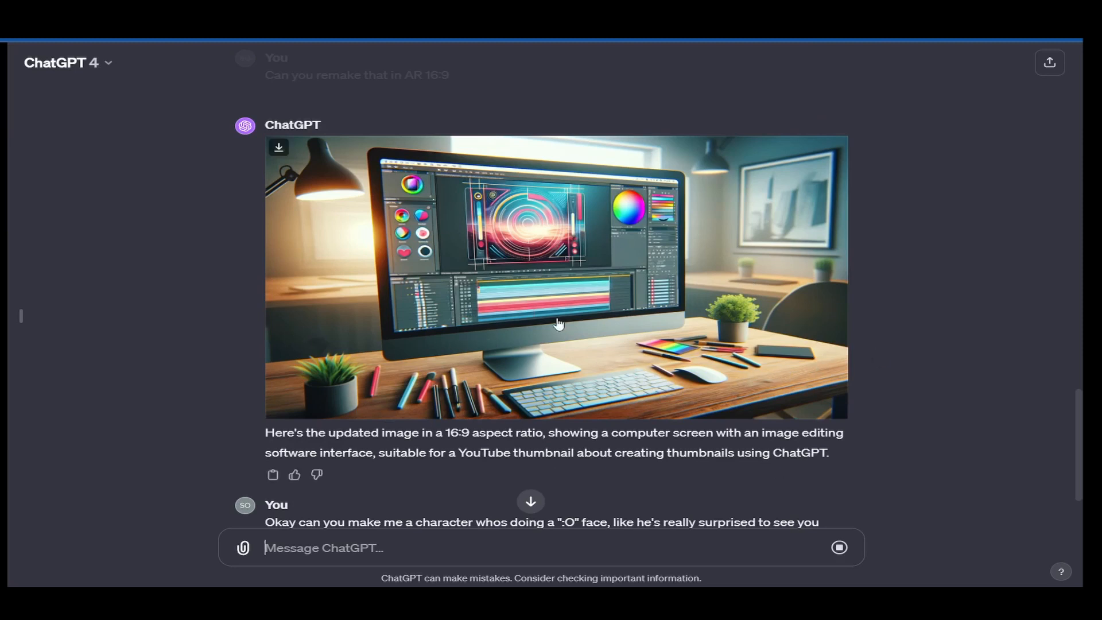
{"action": "mouse_move", "coordinate": [775, 395]}
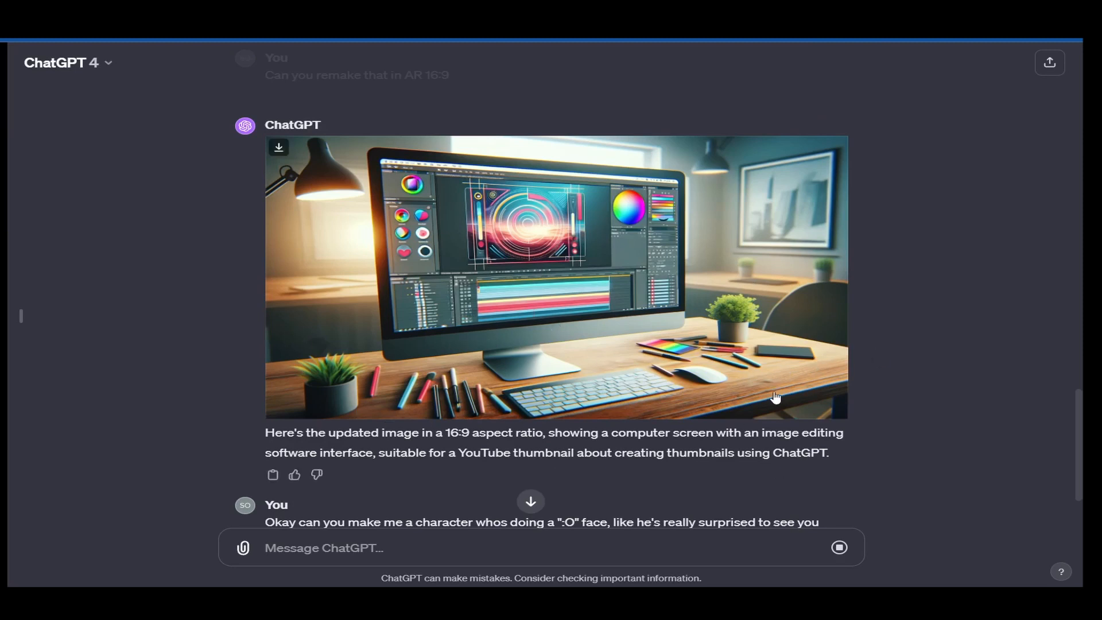
{"action": "scroll", "scroll_direction": "up", "scroll_amount": 3}
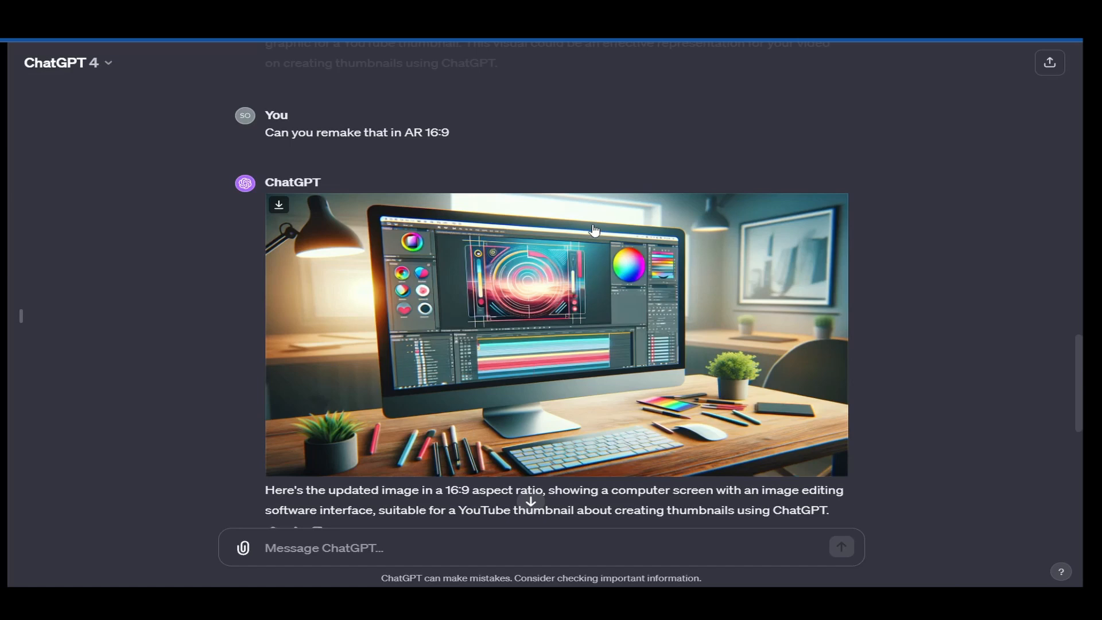
{"action": "scroll", "scroll_direction": "down", "scroll_amount": 3}
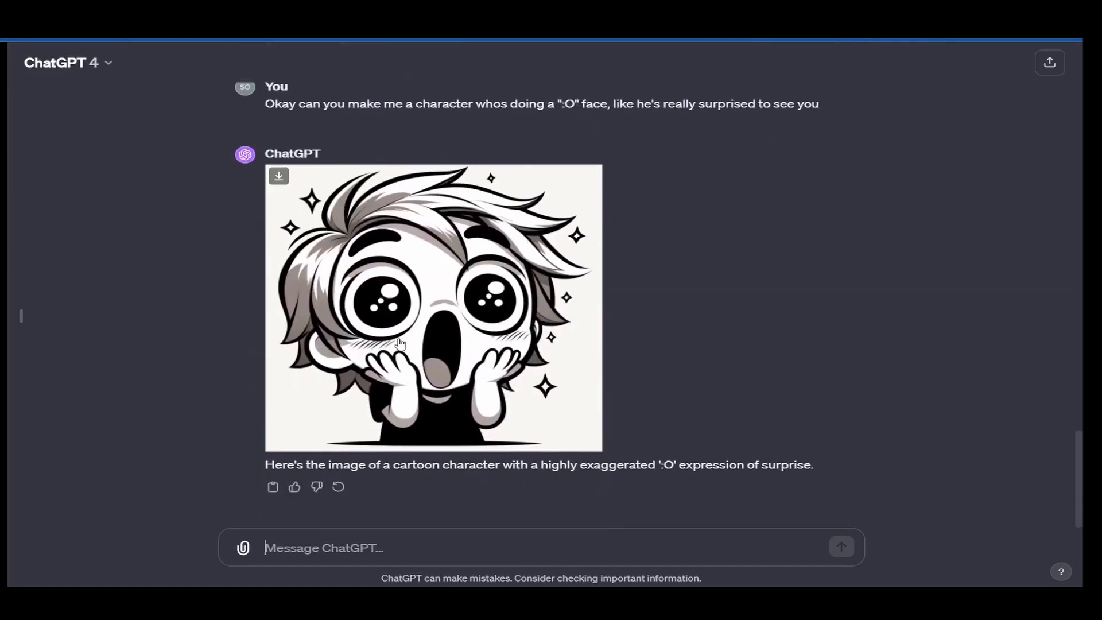
{"action": "scroll", "scroll_direction": "up", "scroll_amount": 3}
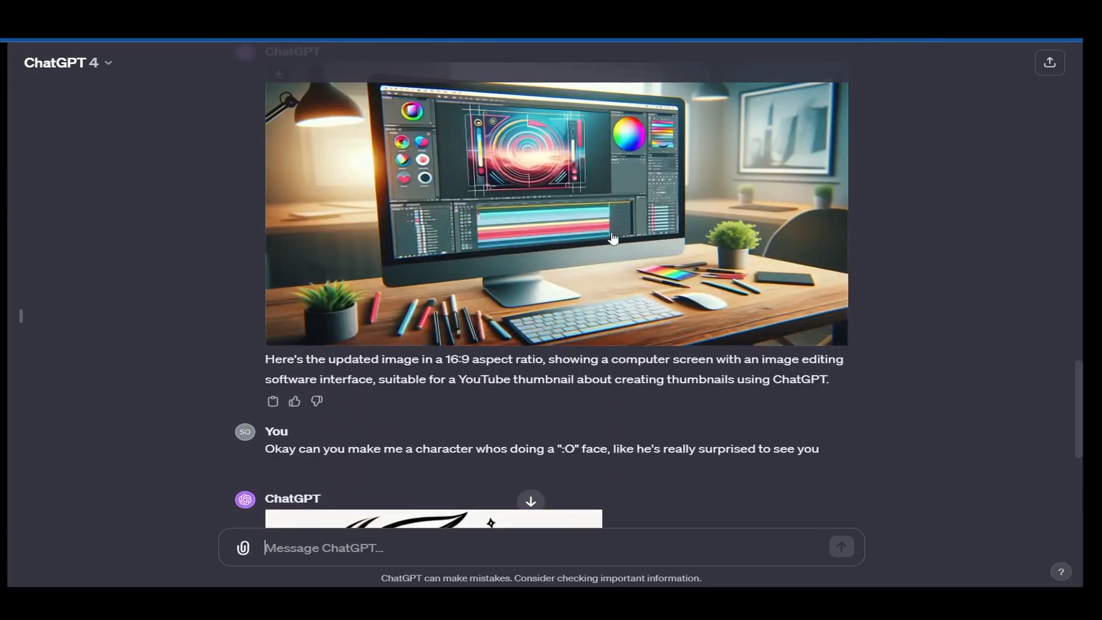
{"action": "scroll", "scroll_direction": "up", "scroll_amount": 3}
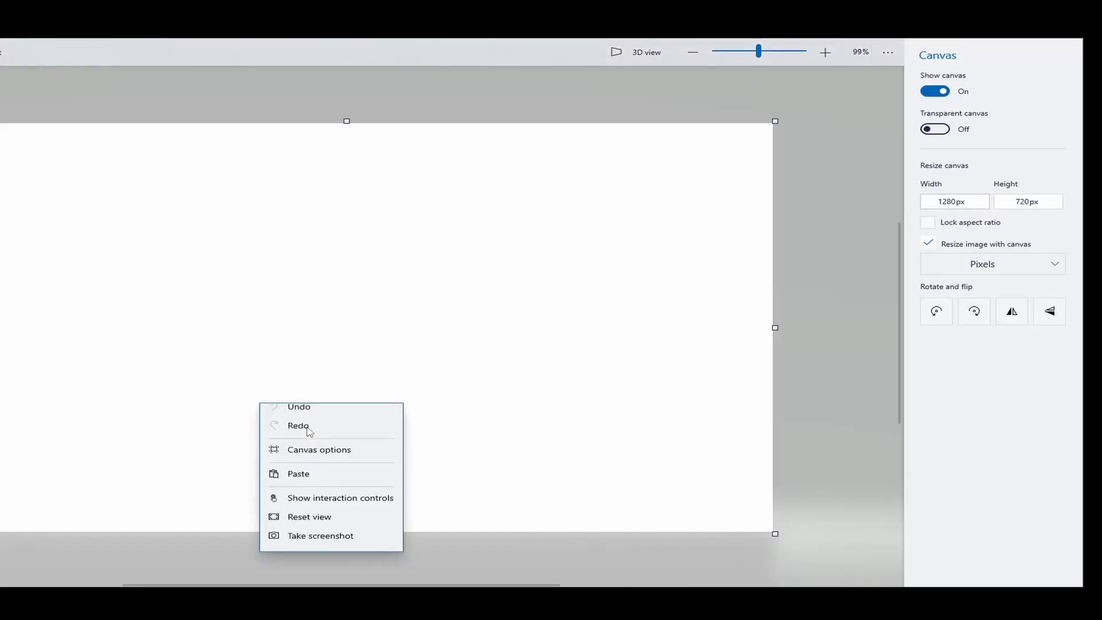
- Paste the desk image and set the canvas width to 1280 px without scaling the image
{"action": "left_click", "coordinate": [297, 473]}
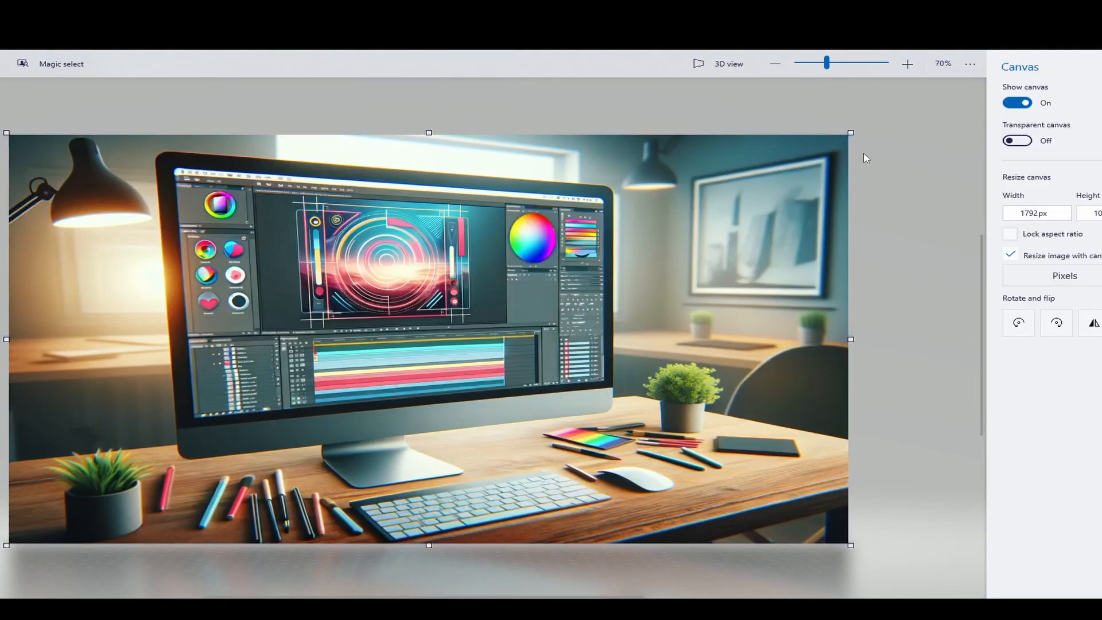
{"action": "triple_click", "coordinate": [1034, 213]}
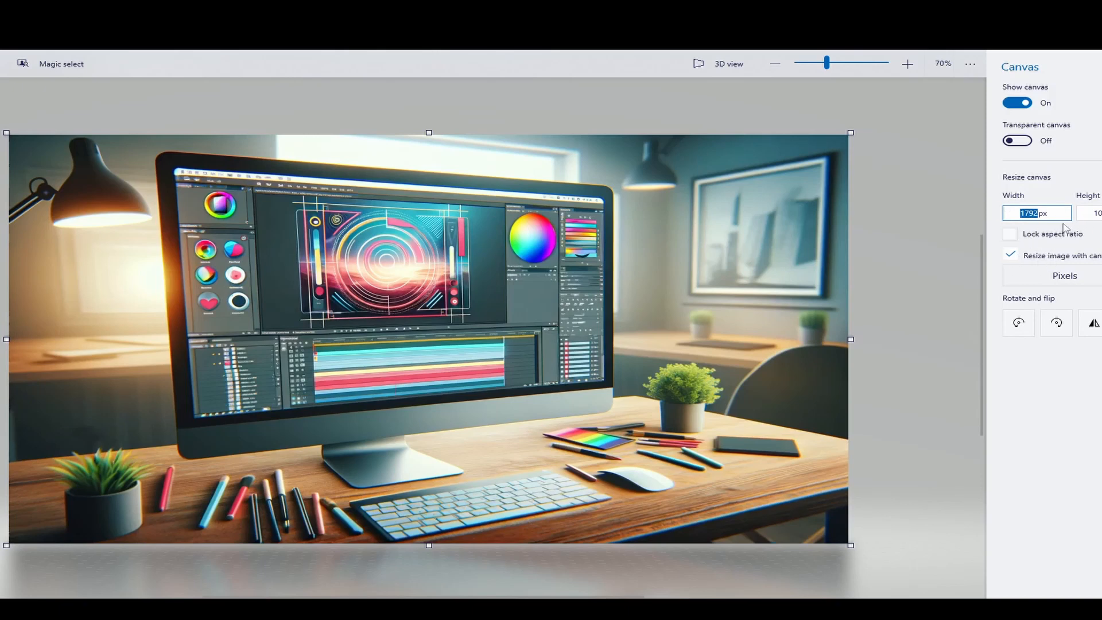
{"action": "type", "text": "1280"}
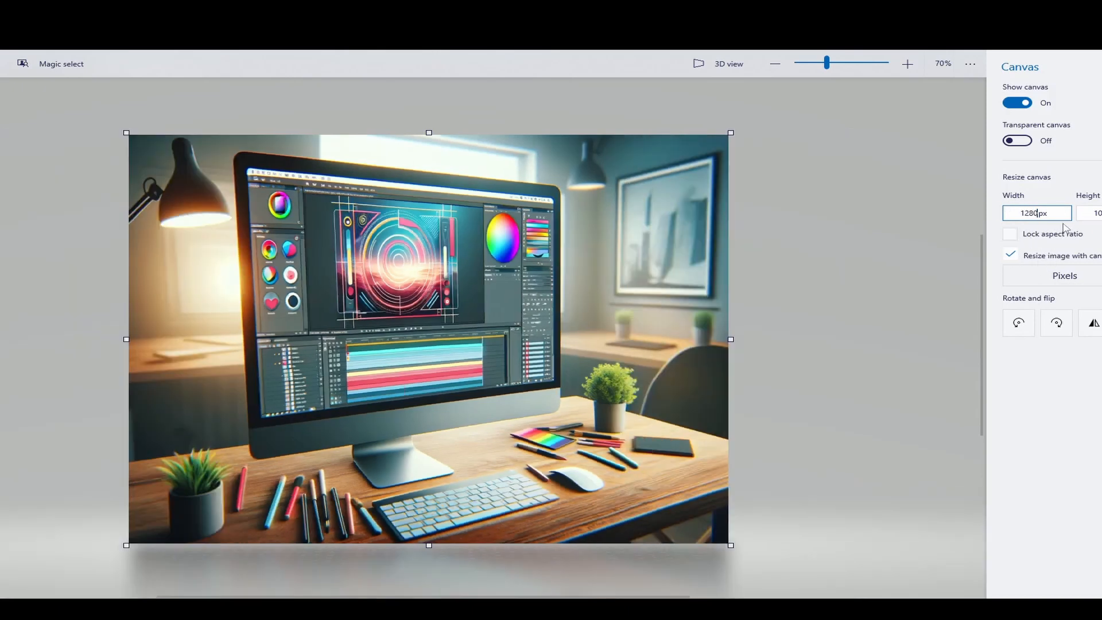
{"action": "left_click", "coordinate": [1089, 213]}
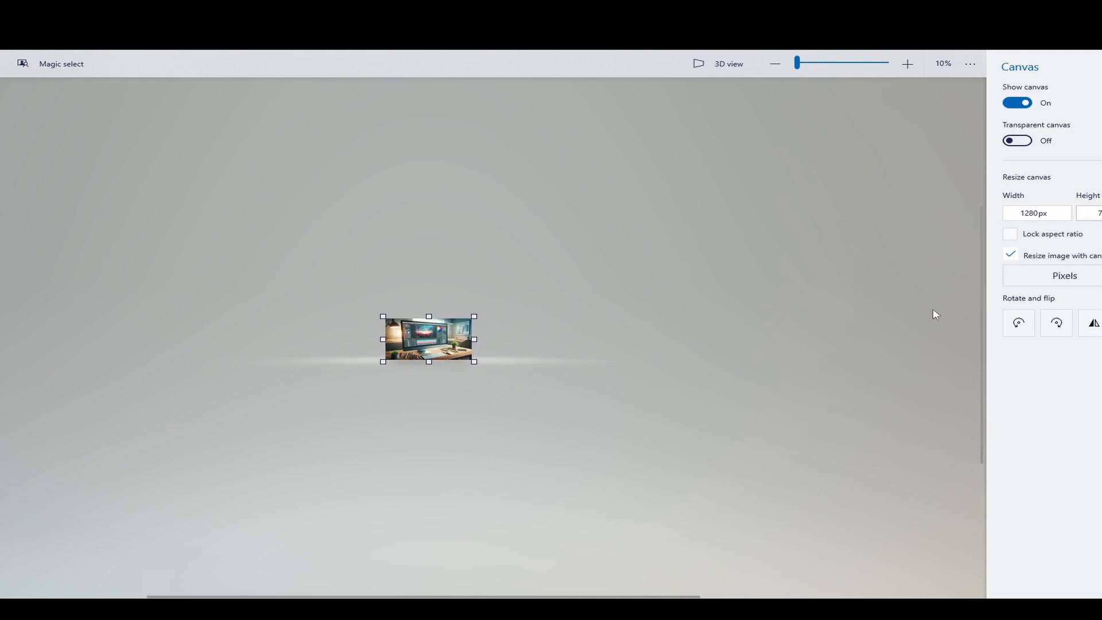
{"action": "left_click", "coordinate": [1011, 253]}
{"action": "type", "text": "5580"}
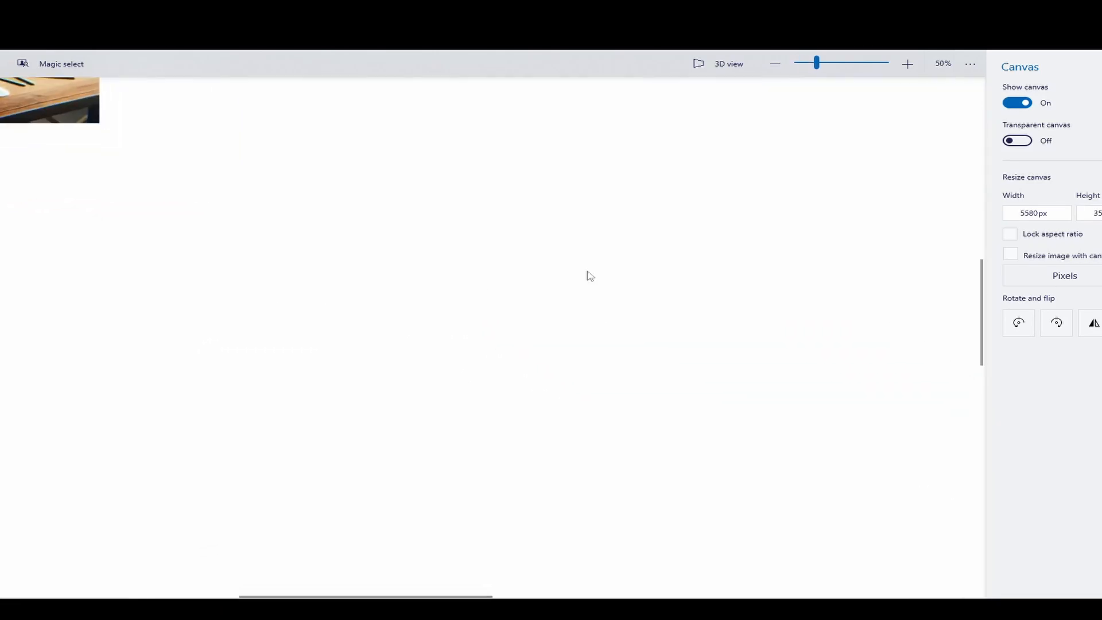
{"action": "left_click", "coordinate": [907, 63]}
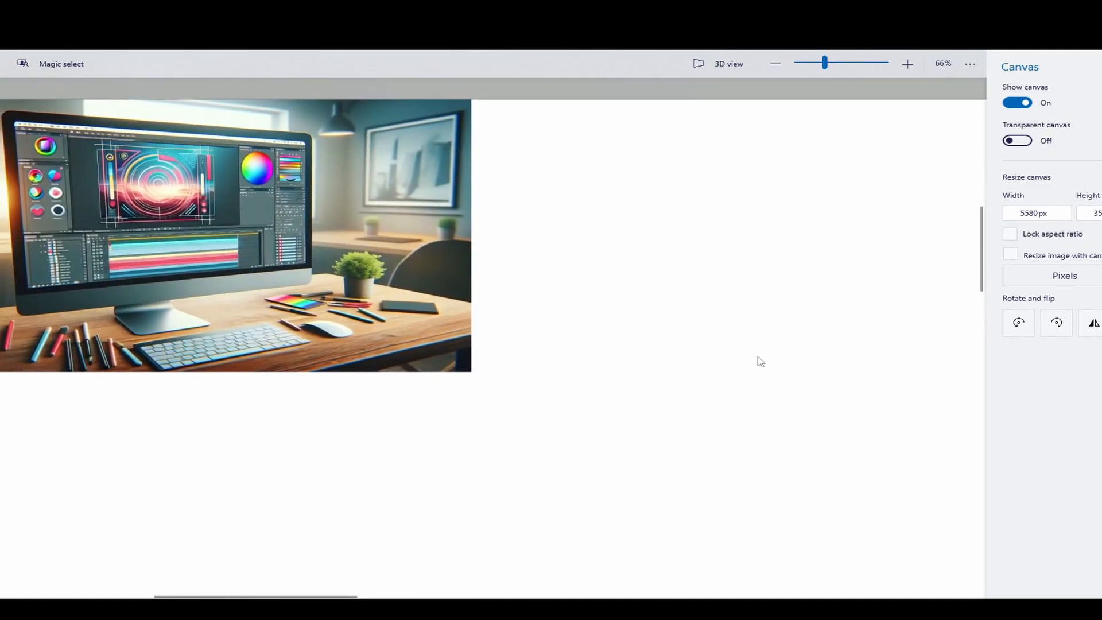
{"action": "mouse_move", "coordinate": [140, 576]}
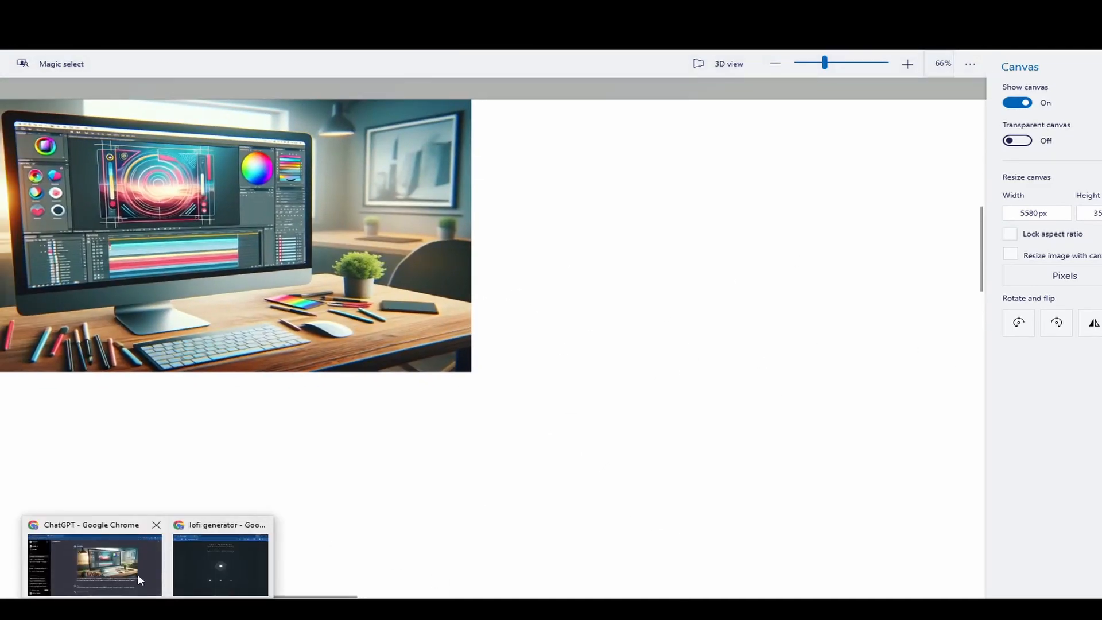
- Copy the surprised character image from ChatGPT and place it on the Paint 3D canvas
{"action": "left_click", "coordinate": [94, 564]}
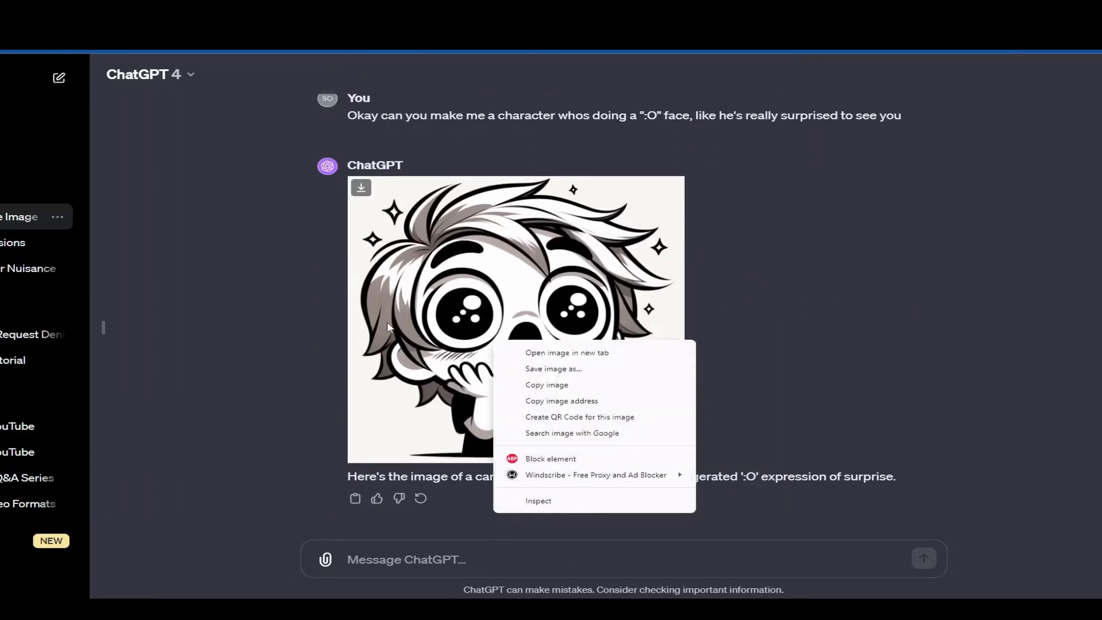
{"action": "left_click", "coordinate": [567, 353]}
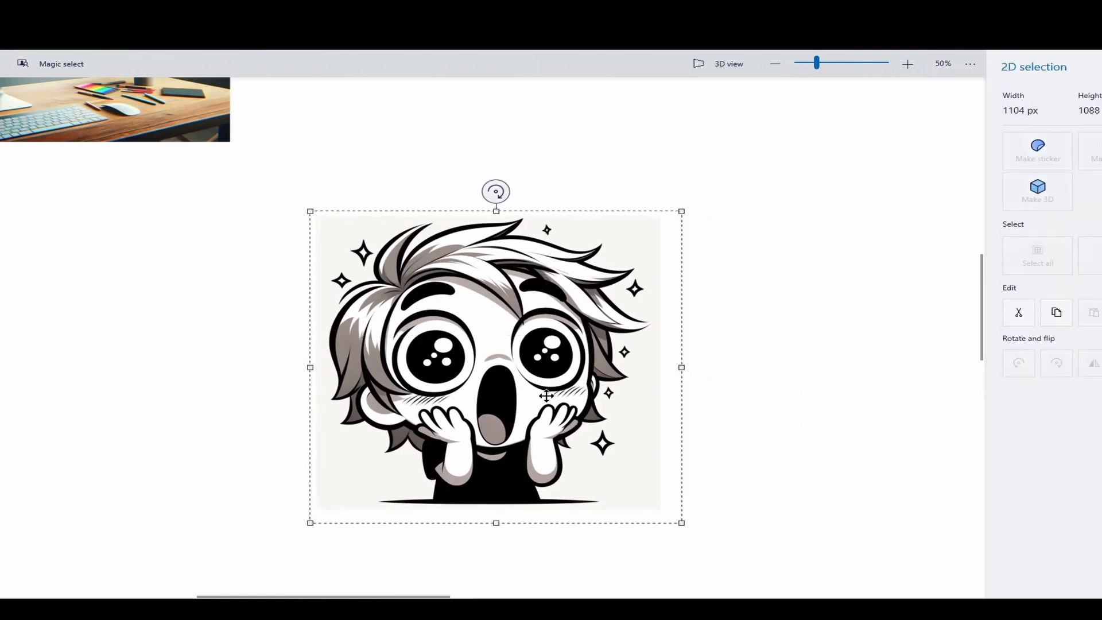
{"action": "left_click", "coordinate": [907, 63]}
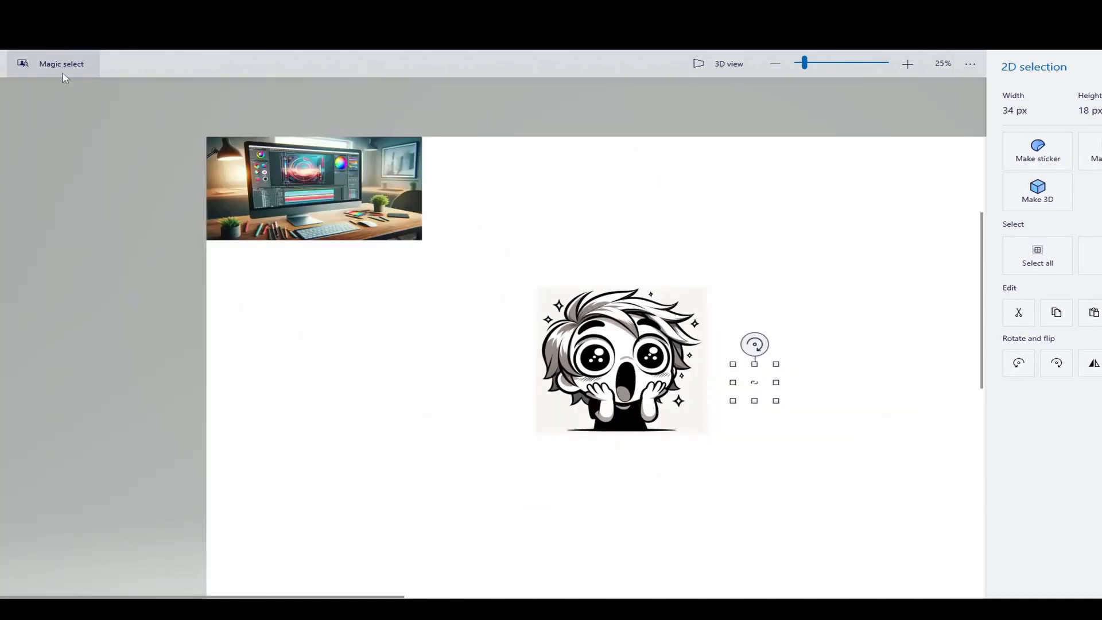
- Magic-select the character, accept the rough area, zoom in, and switch to Remove mode
{"action": "left_click", "coordinate": [61, 64]}
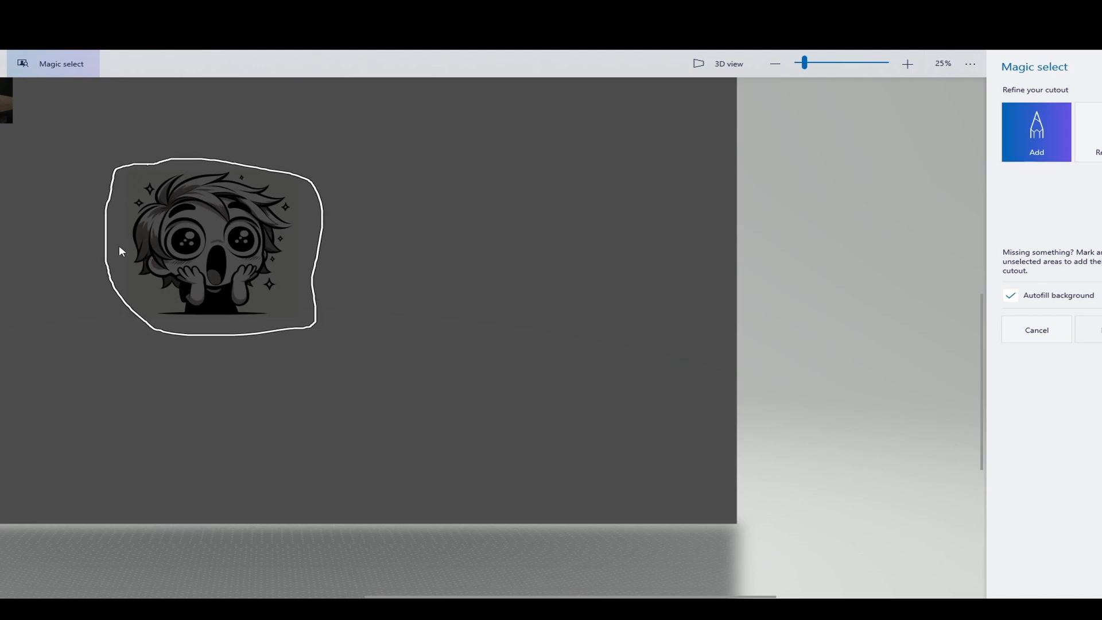
{"action": "left_click", "coordinate": [907, 64]}
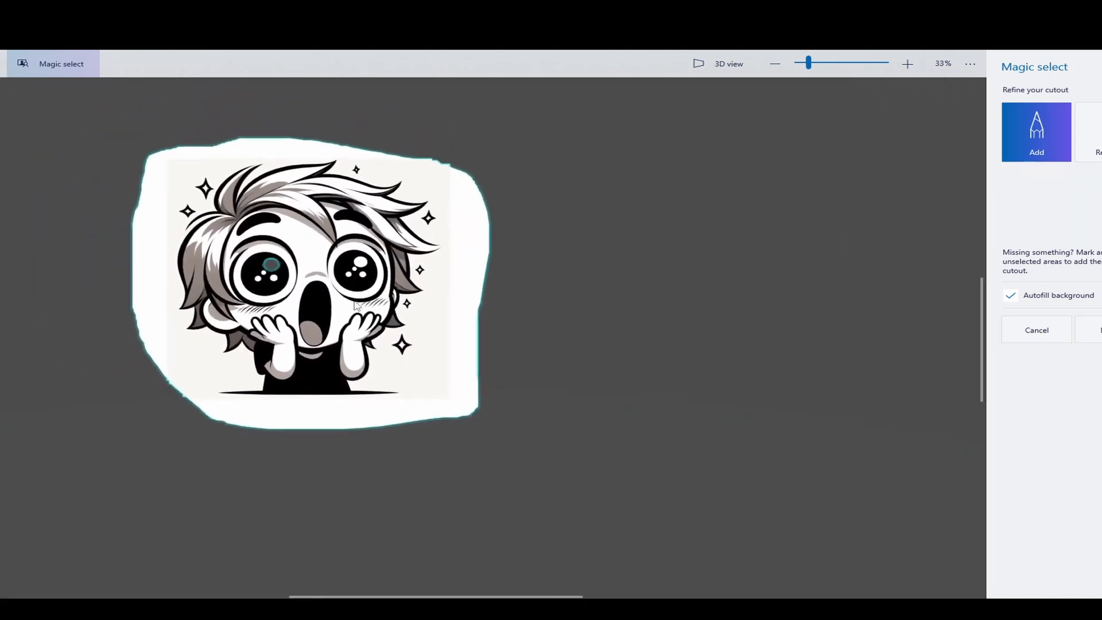
{"action": "left_click", "coordinate": [908, 63]}
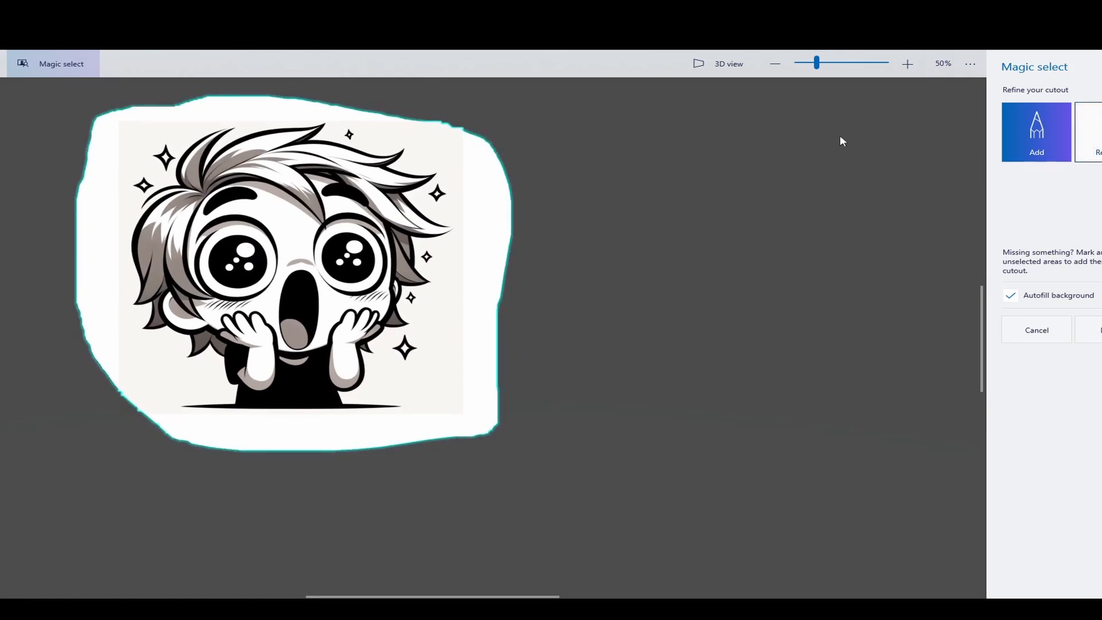
{"action": "left_click", "coordinate": [1096, 131]}
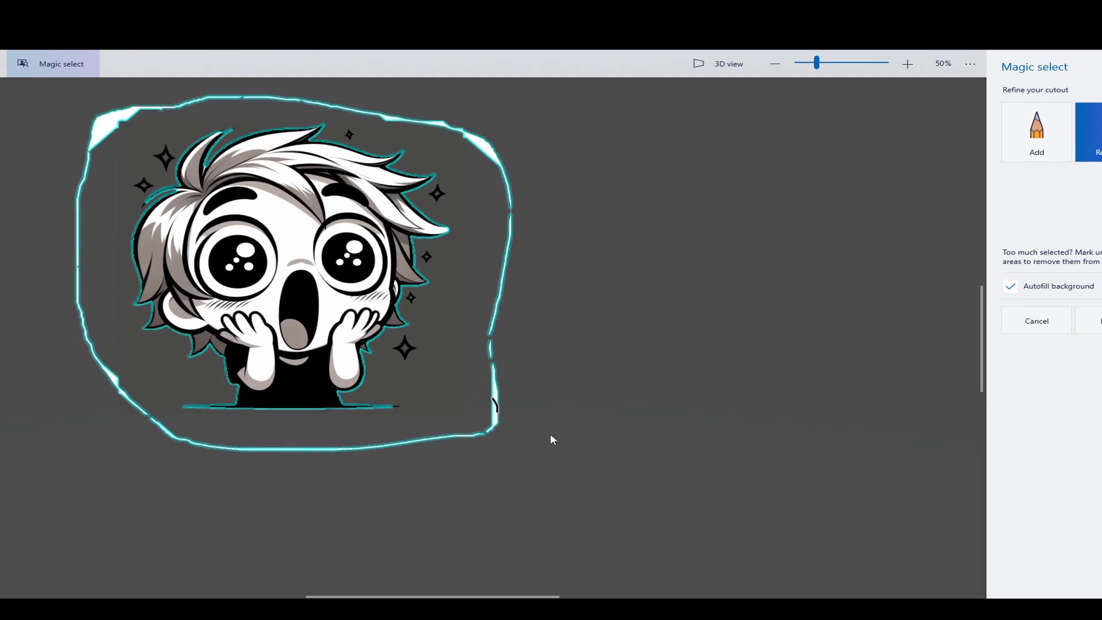
{"action": "mouse_move", "coordinate": [104, 120]}
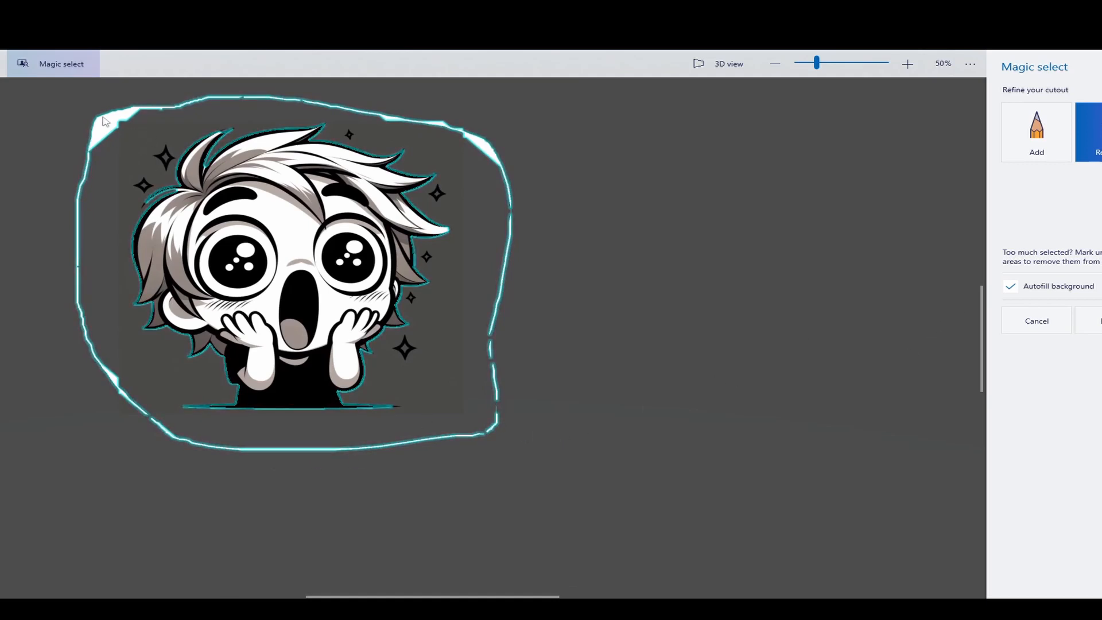
{"action": "mouse_move", "coordinate": [472, 146]}
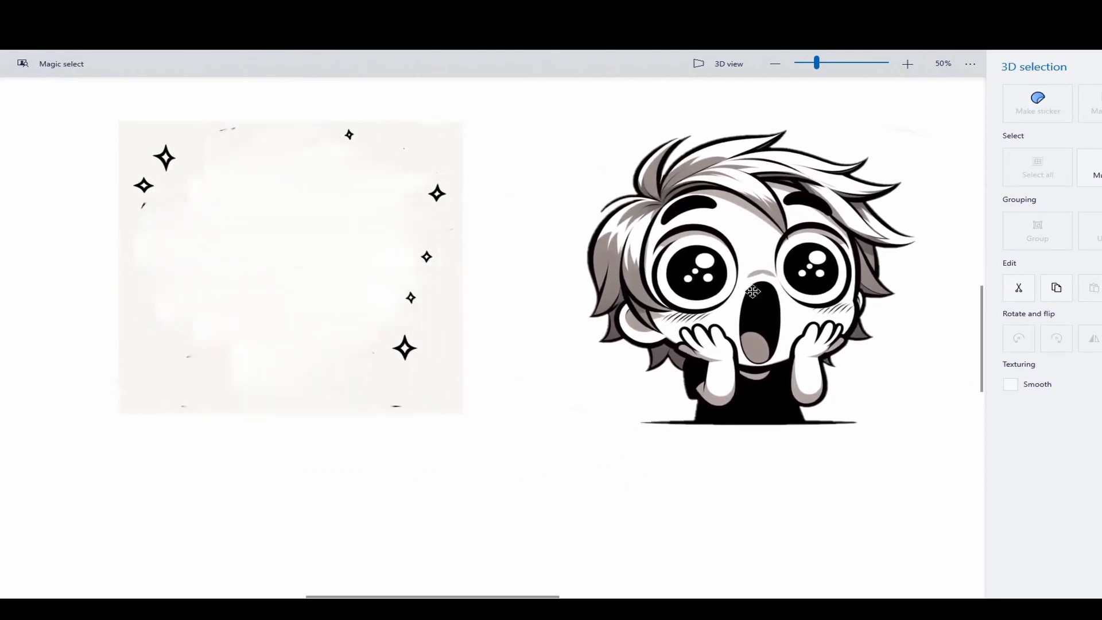
- Zoom out and drag the cut-out character into place over the desk image
{"action": "left_click", "coordinate": [774, 64]}
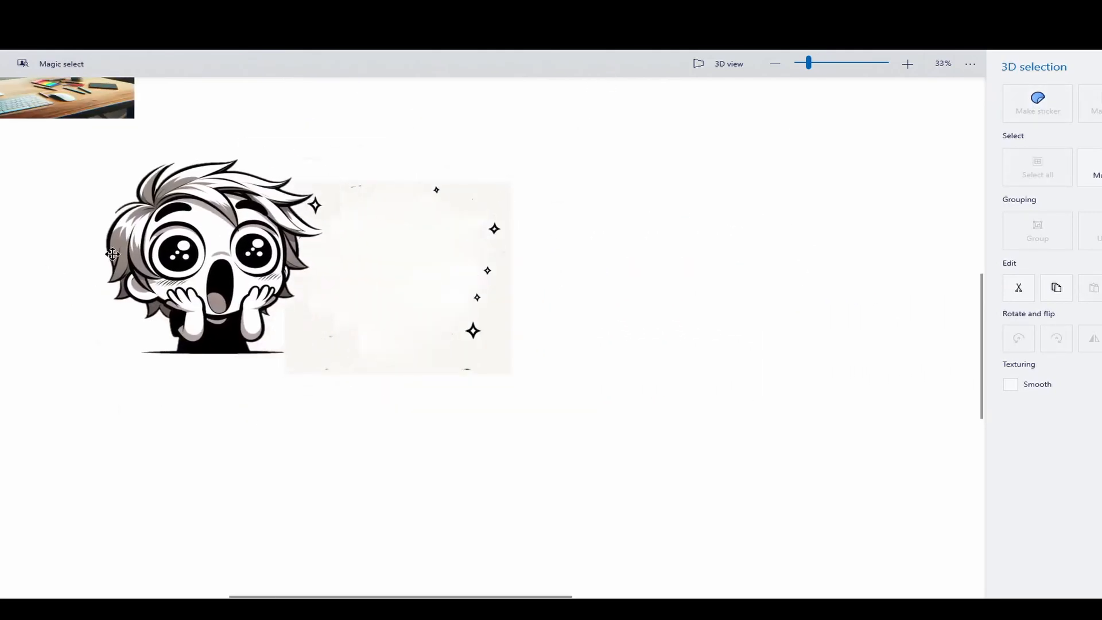
{"action": "left_click", "coordinate": [907, 63]}
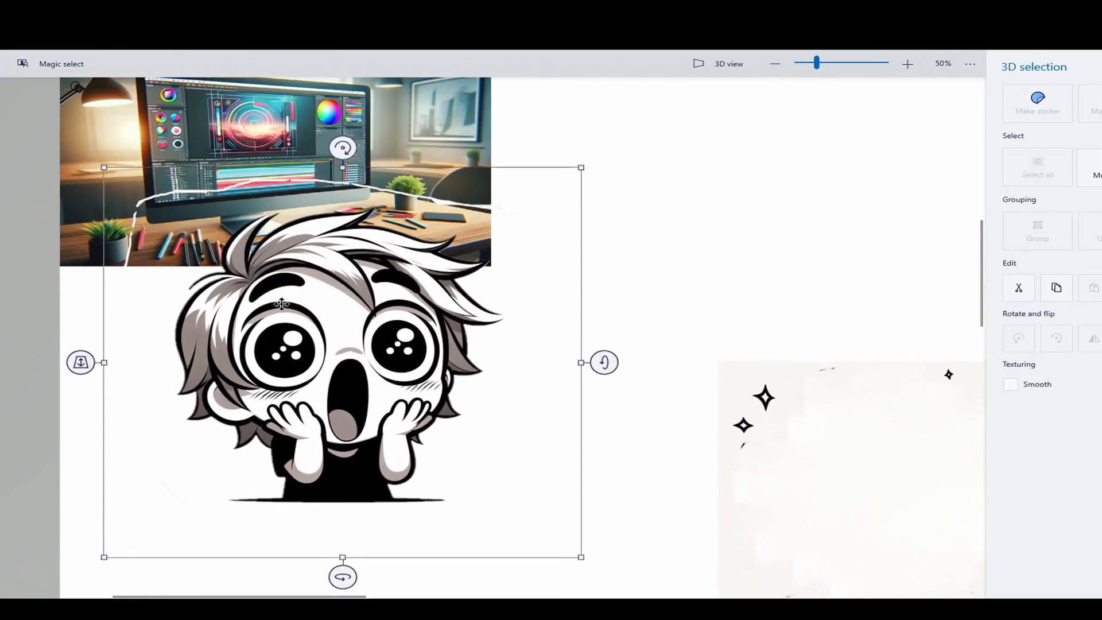
{"action": "left_click", "coordinate": [907, 64]}
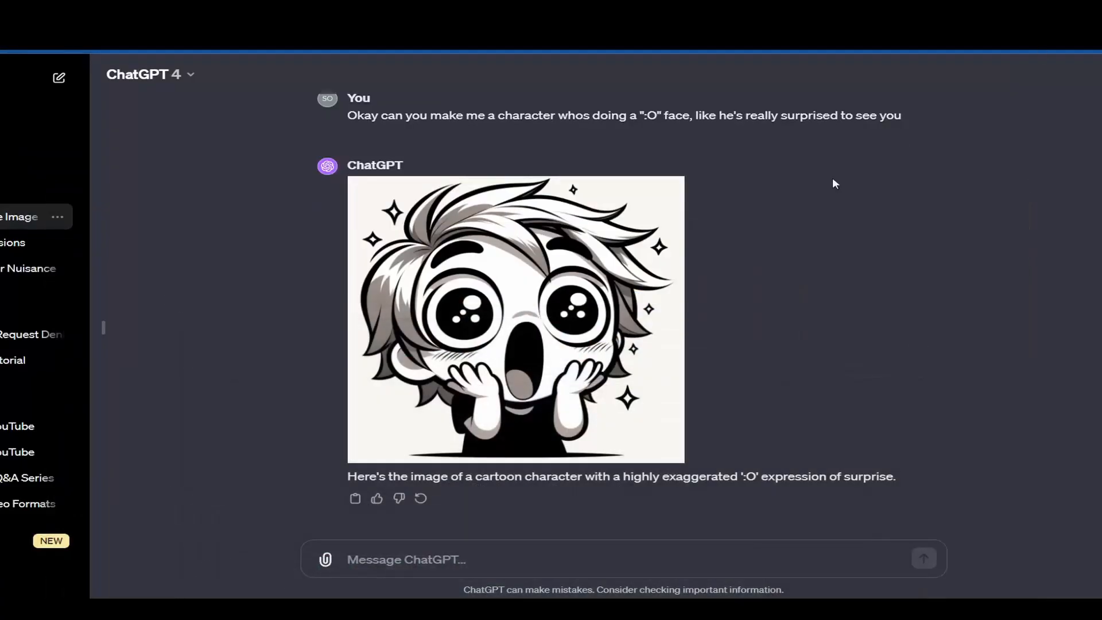
- Ask ChatGPT 'can you give me that character on like a green screen' and right-click the result
{"action": "type", "text": "can"}
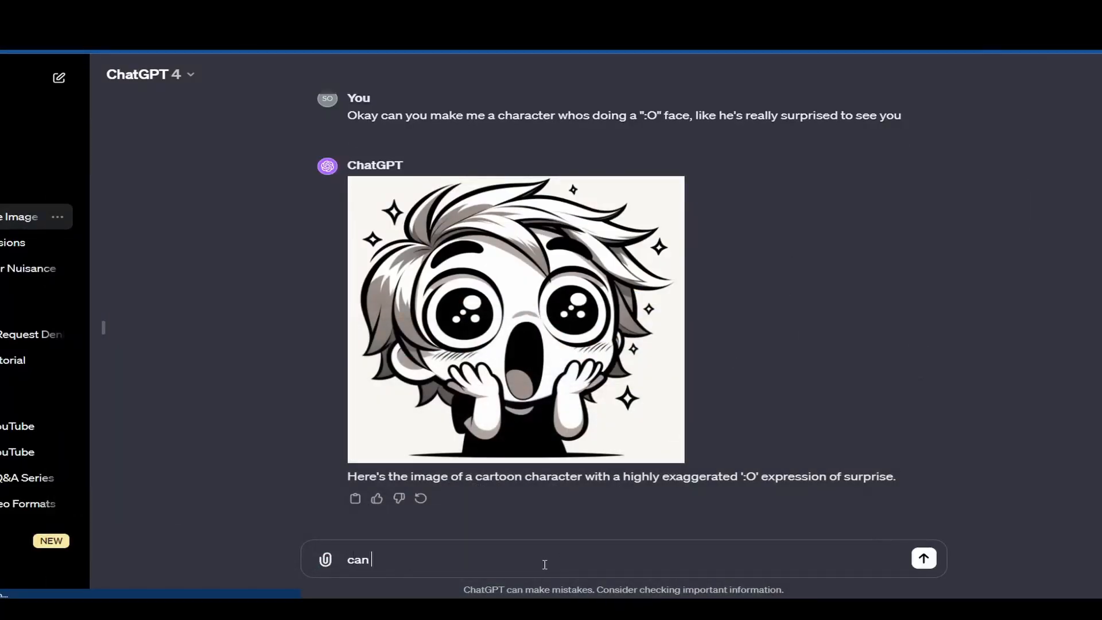
{"action": "type", "text": "you give me that character"}
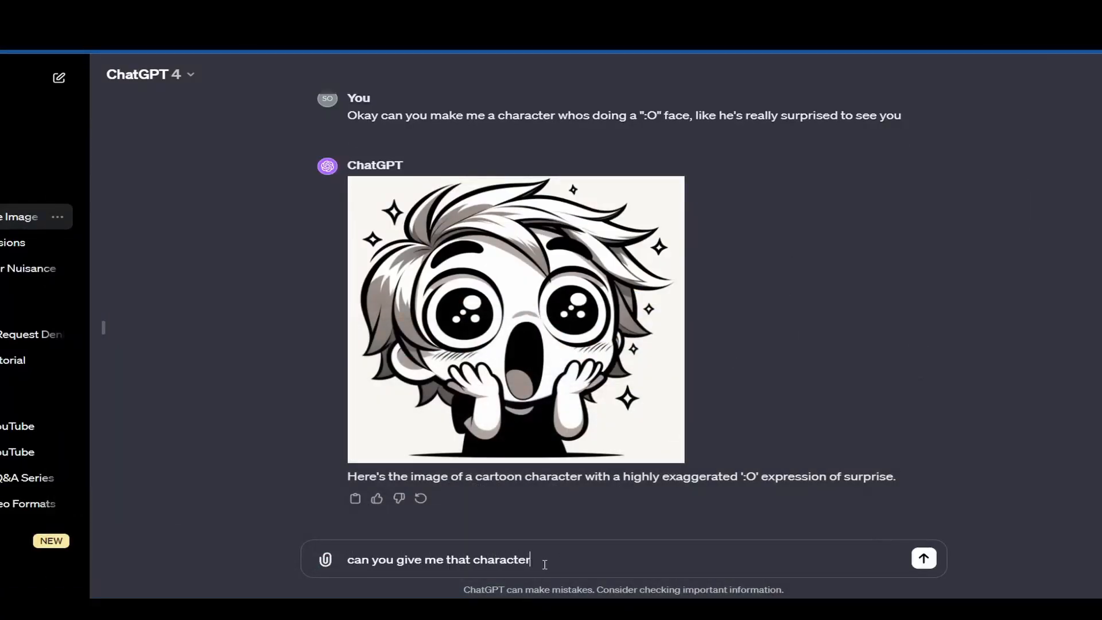
{"action": "type", "text": "on like a gree"}
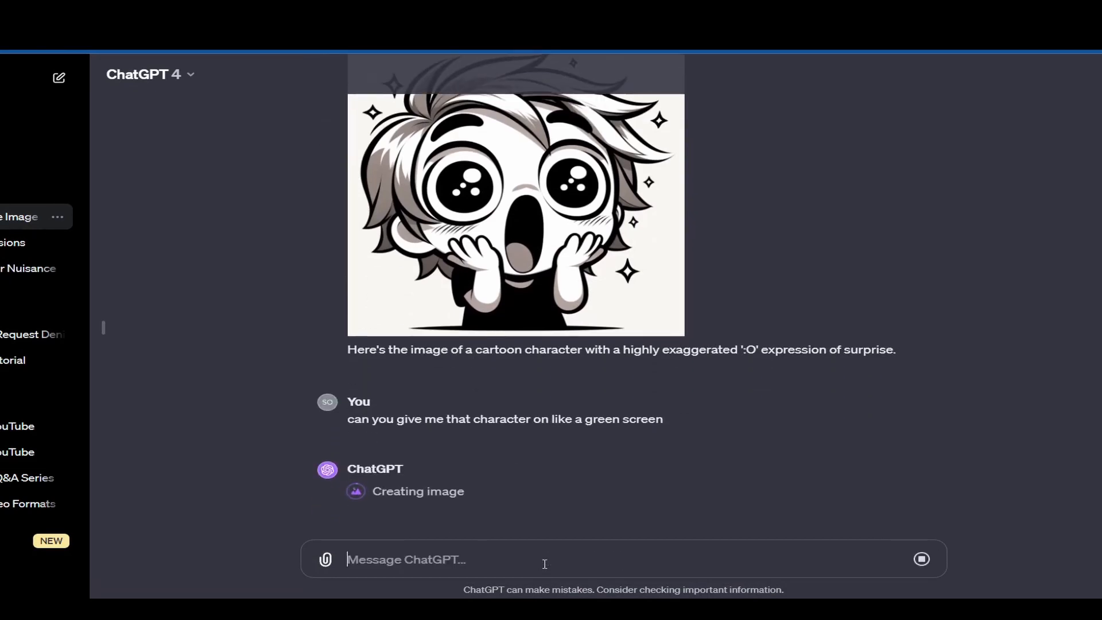
{"action": "mouse_move", "coordinate": [597, 294]}
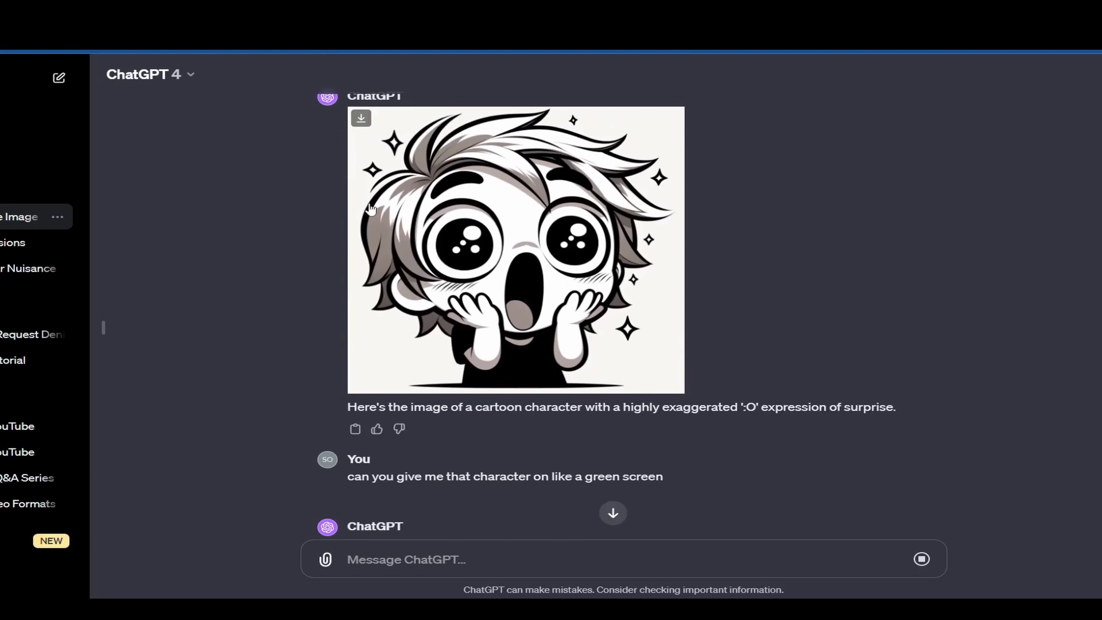
{"action": "mouse_move", "coordinate": [615, 302]}
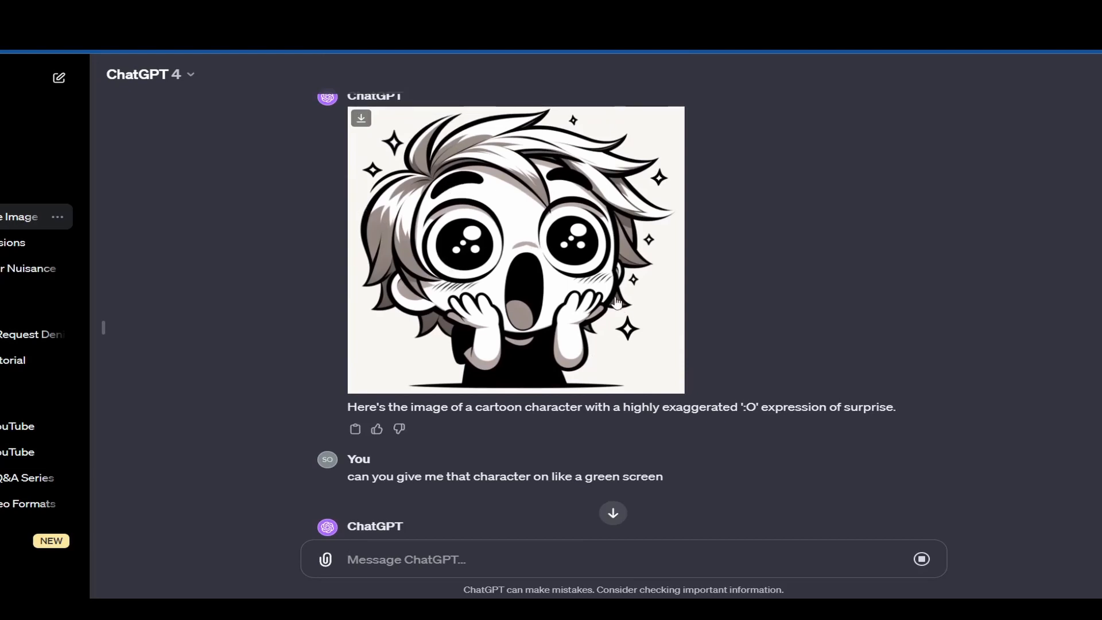
{"action": "scroll", "scroll_direction": "down", "scroll_amount": 3}
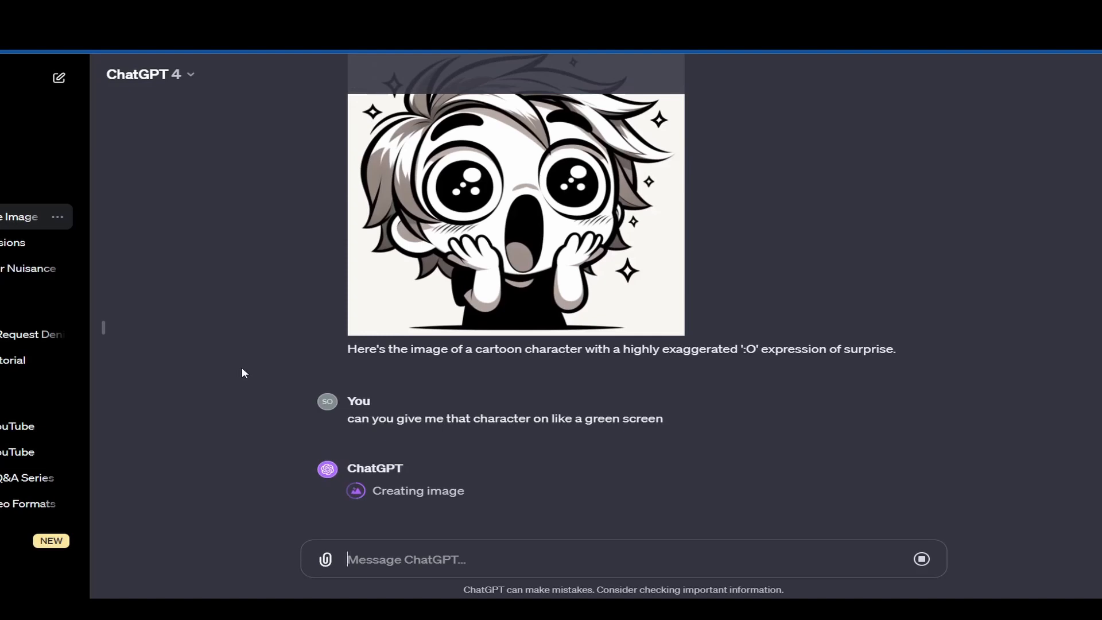
{"action": "mouse_move", "coordinate": [336, 427]}
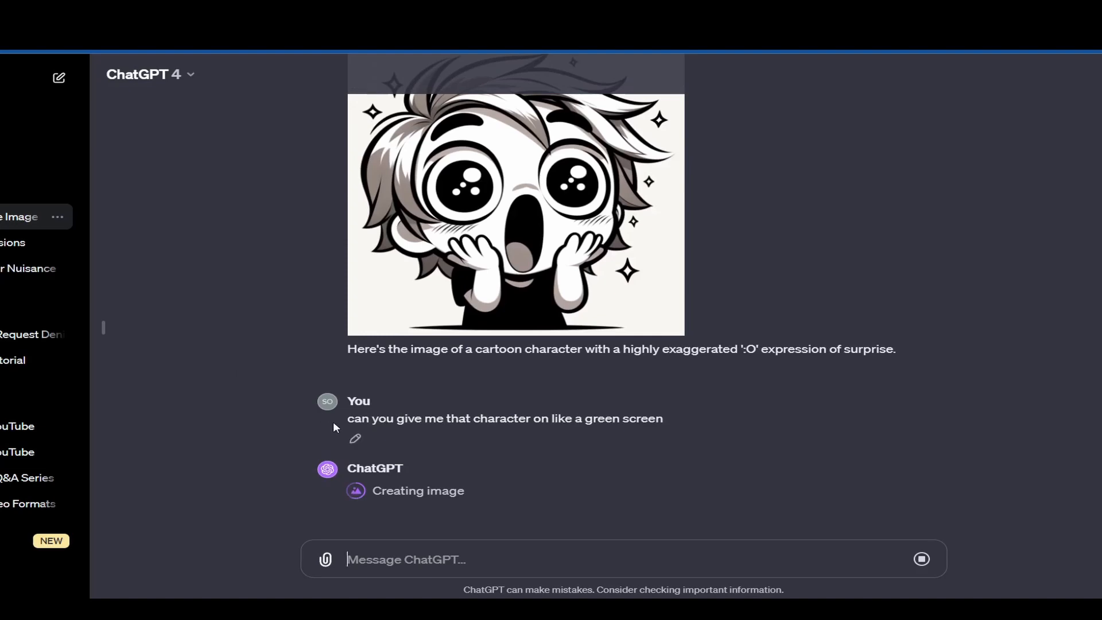
{"action": "mouse_move", "coordinate": [345, 510]}
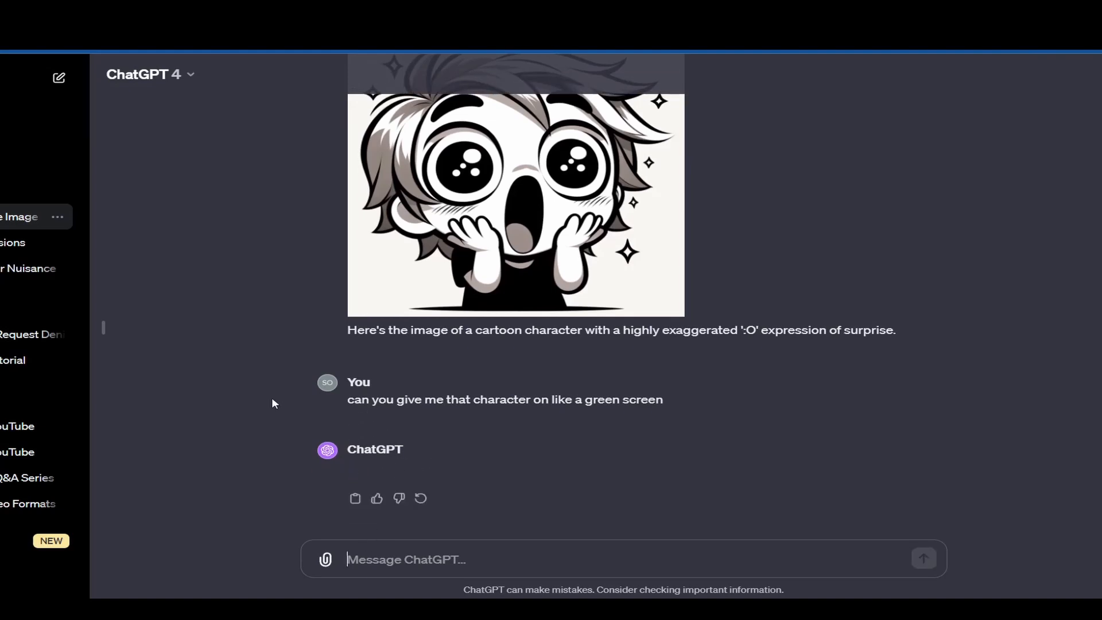
{"action": "right_click", "coordinate": [513, 295]}
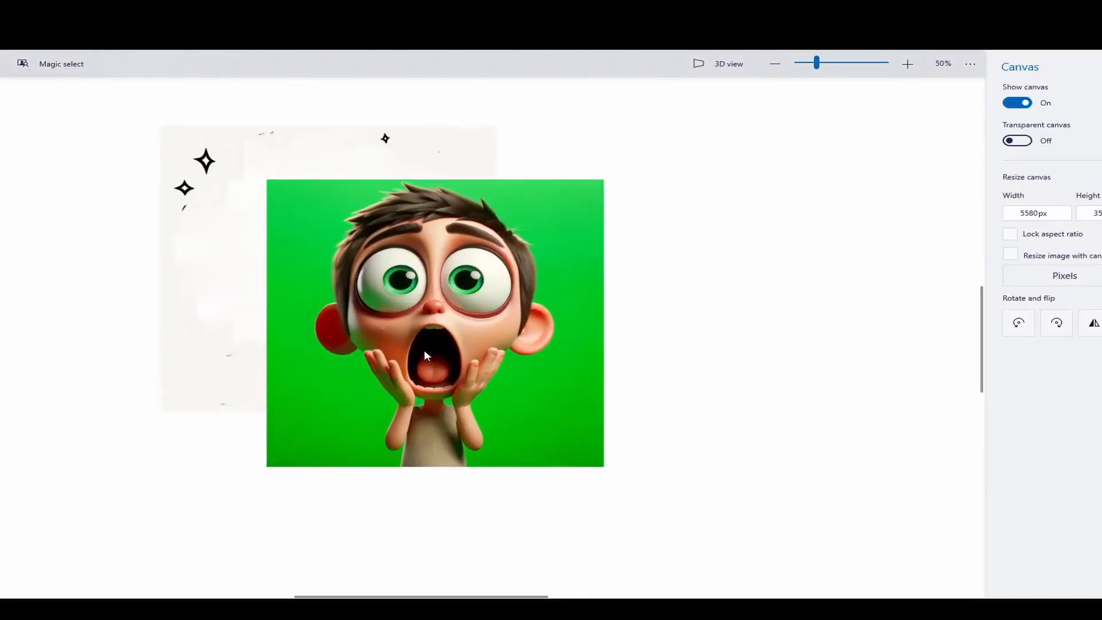
- Magic-select the boy out of the green-screen image and place the cutout over the desk image
{"action": "left_click", "coordinate": [774, 63]}
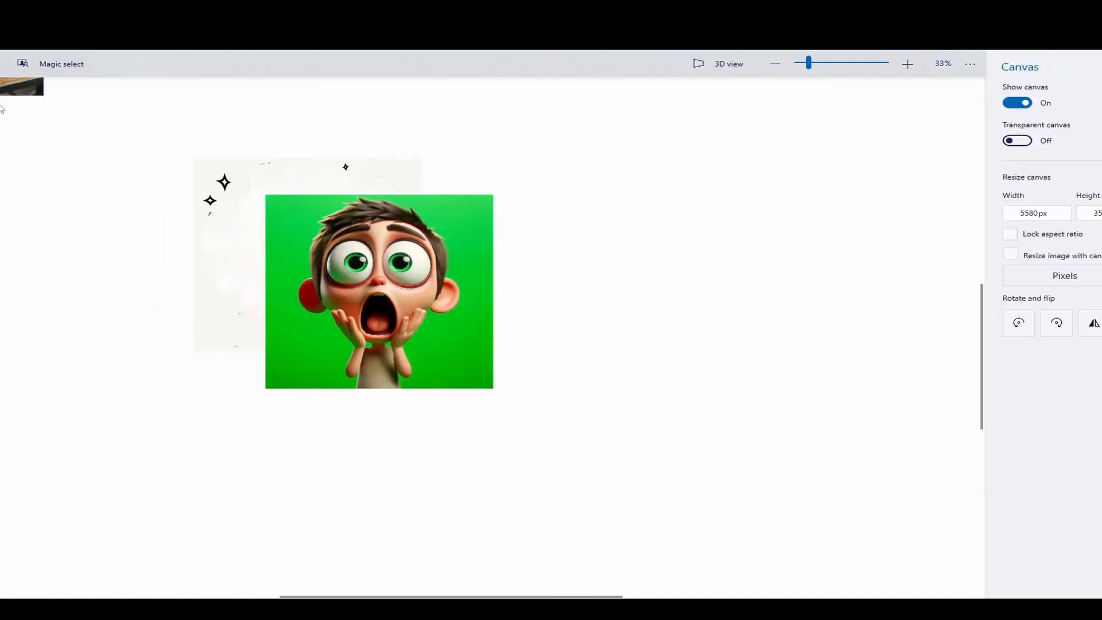
{"action": "left_click", "coordinate": [60, 63]}
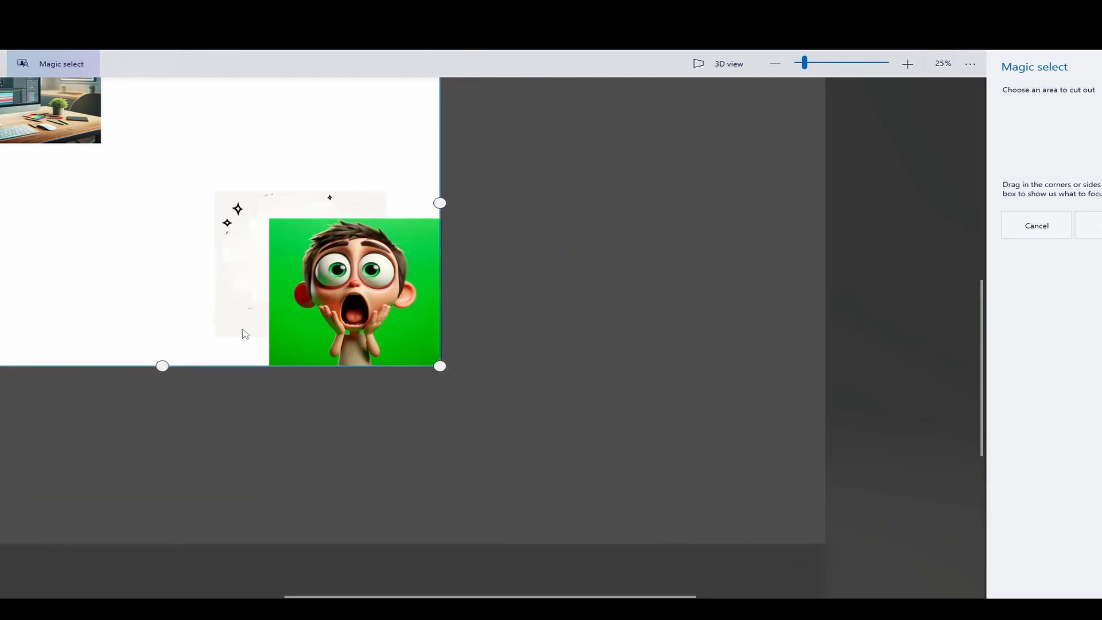
{"action": "left_click", "coordinate": [774, 63]}
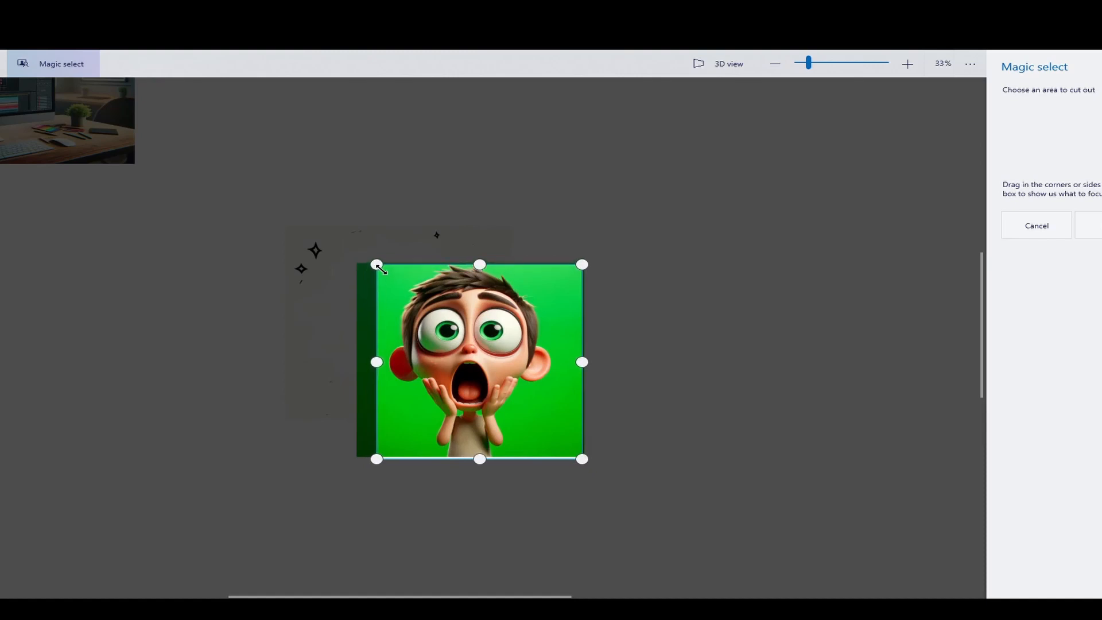
{"action": "left_click", "coordinate": [907, 63]}
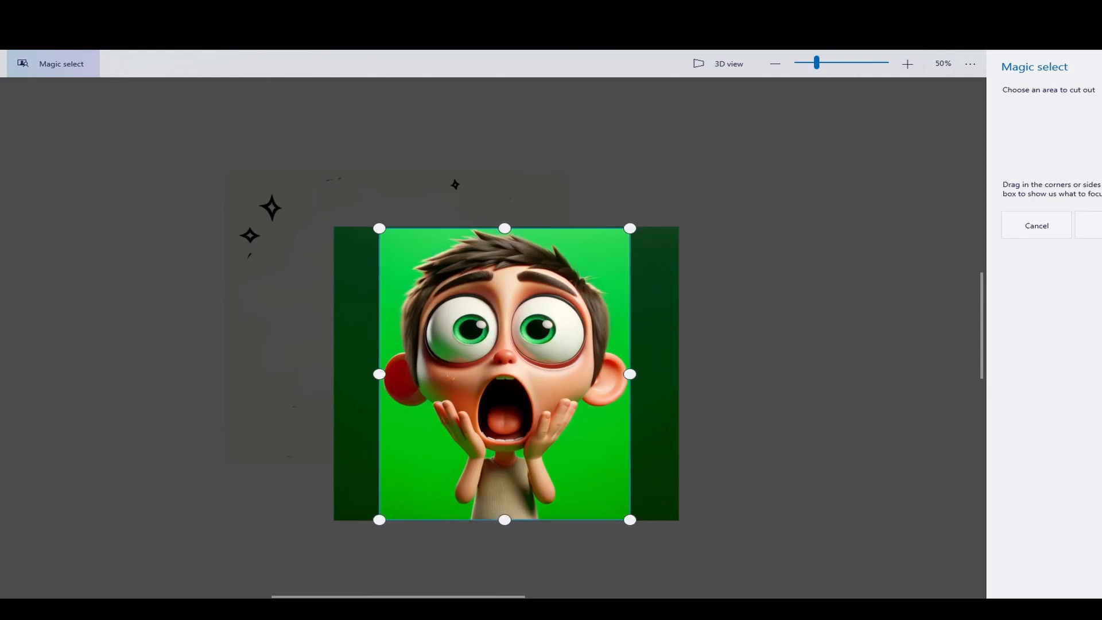
{"action": "left_click", "coordinate": [1096, 225]}
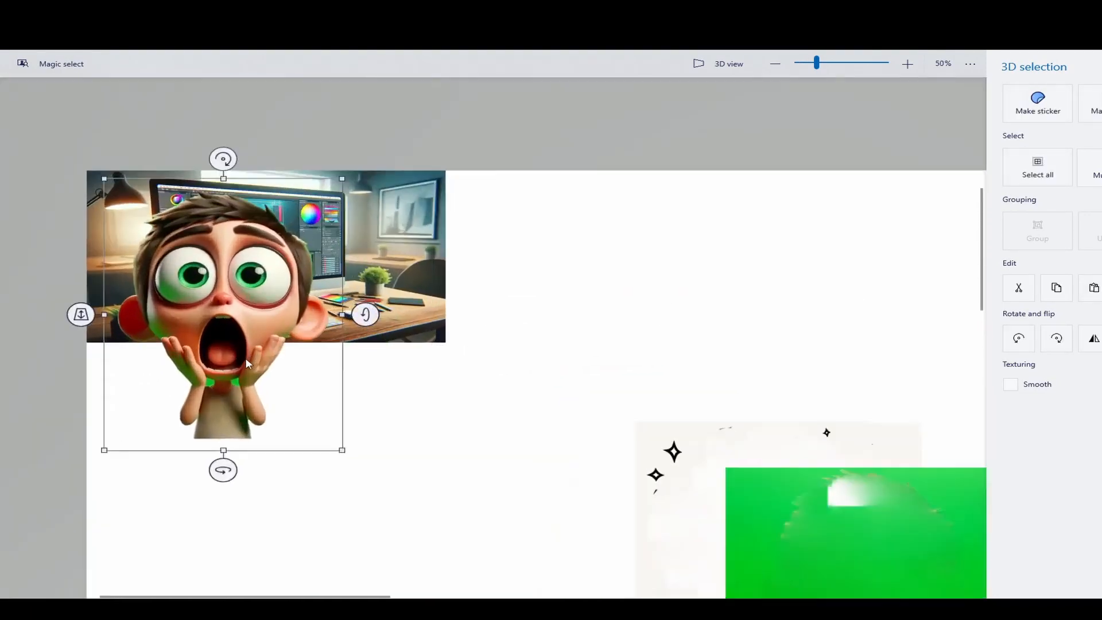
{"action": "left_click", "coordinate": [907, 63]}
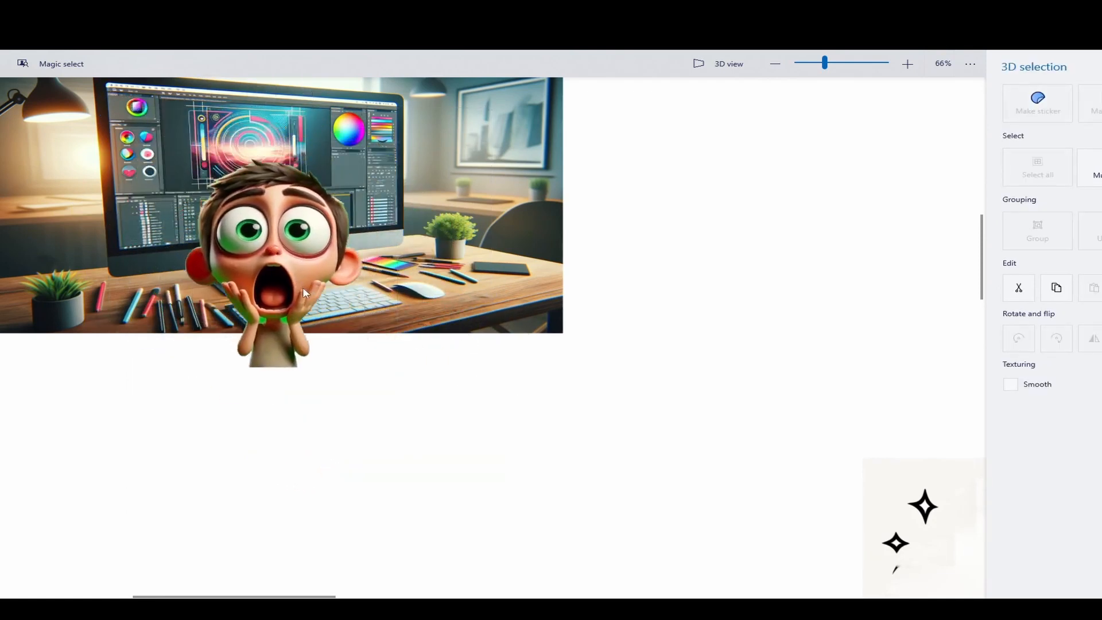
- Drag the cut-out boy onto the desk picture, adjust the canvas size, and reselect him
{"action": "left_click_drag", "start_coordinate": [302, 292], "coordinate": [232, 231]}
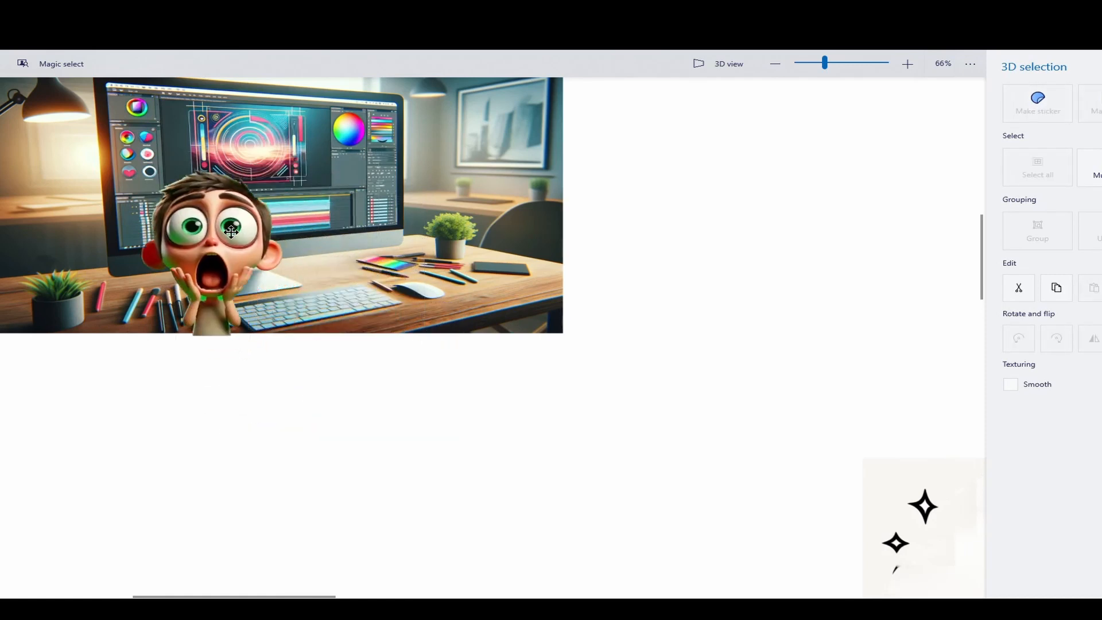
{"action": "left_click", "coordinate": [210, 232]}
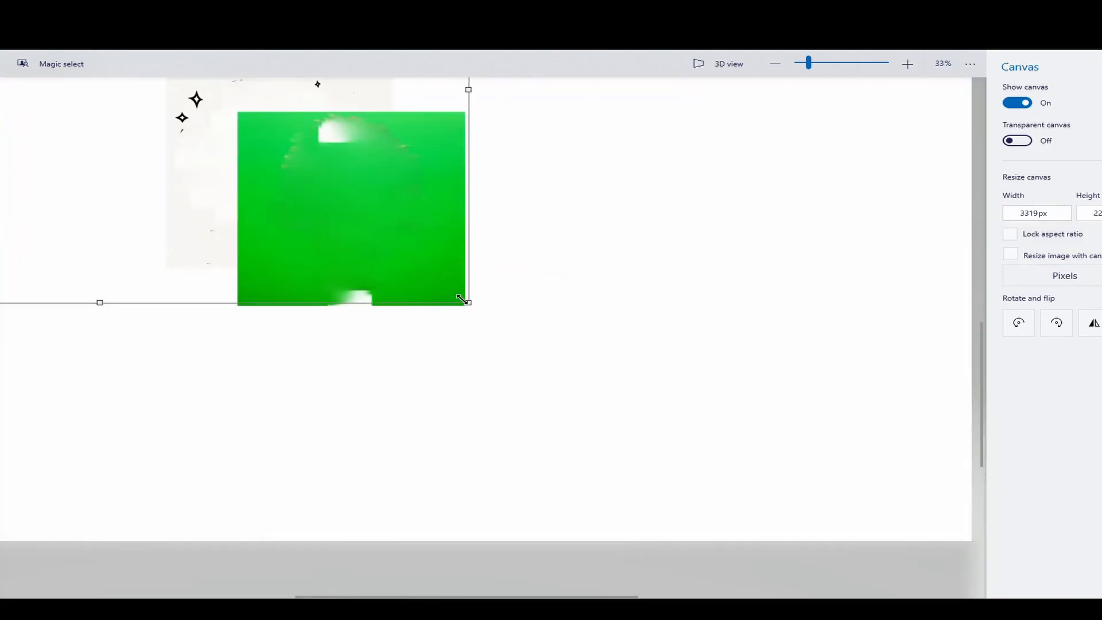
{"action": "left_click", "coordinate": [774, 63]}
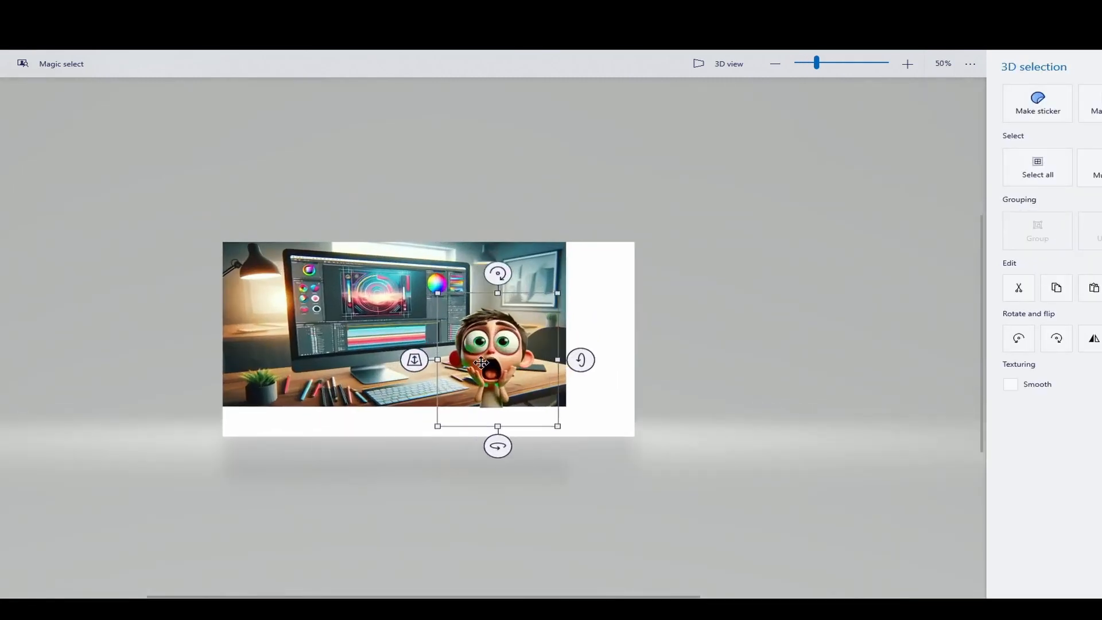
{"action": "left_click", "coordinate": [907, 64]}
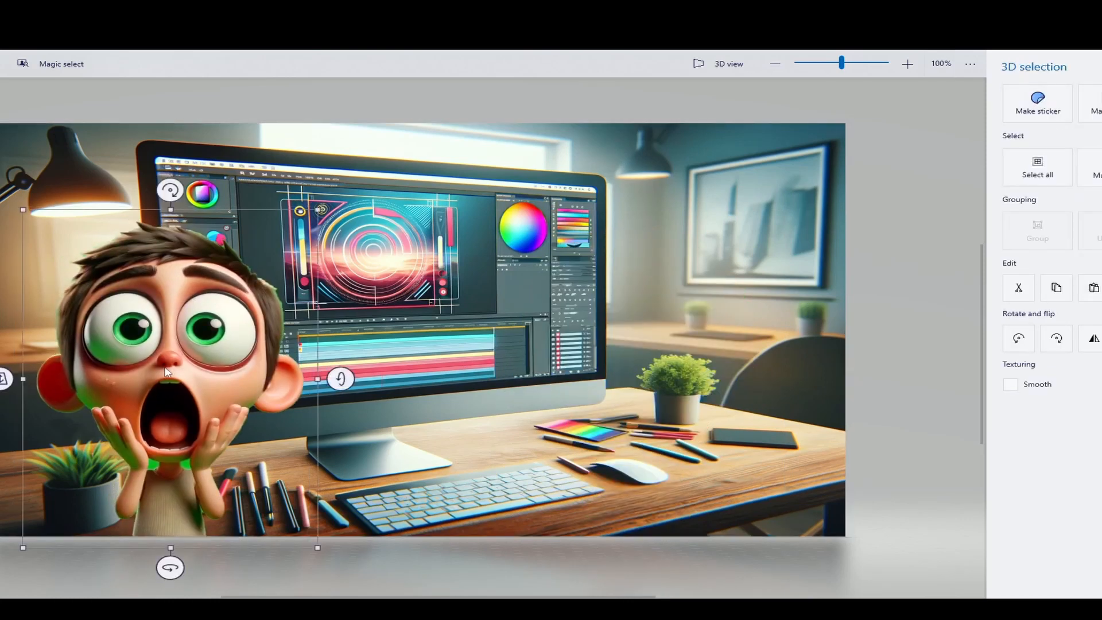
{"action": "mouse_move", "coordinate": [162, 365]}
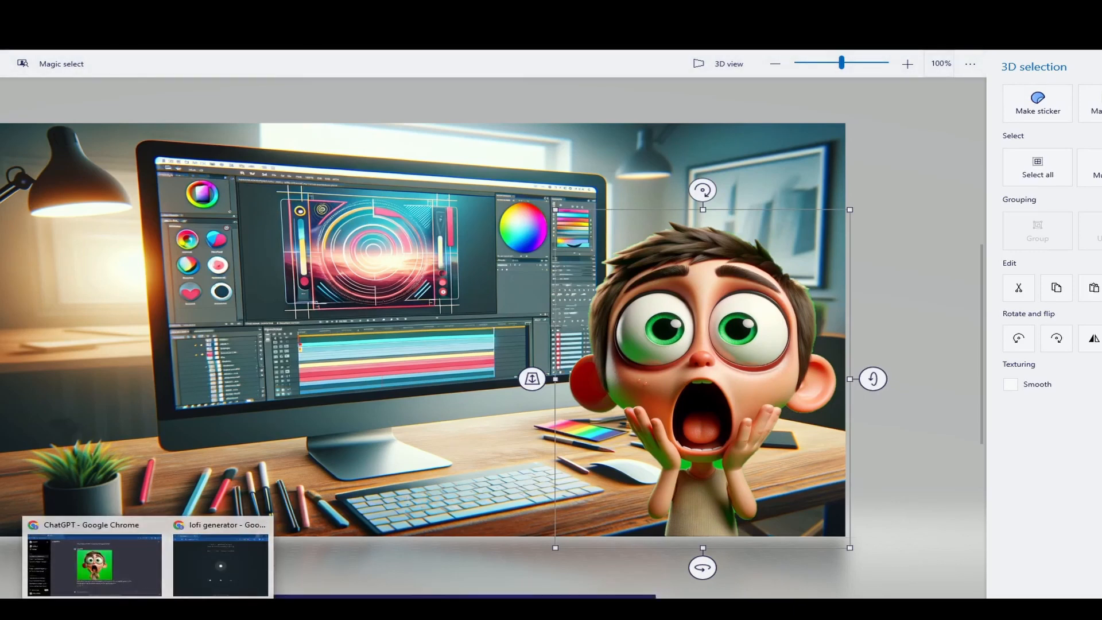
- Switch to the browser with the thumbnail text generator search results
{"action": "left_click", "coordinate": [93, 566]}
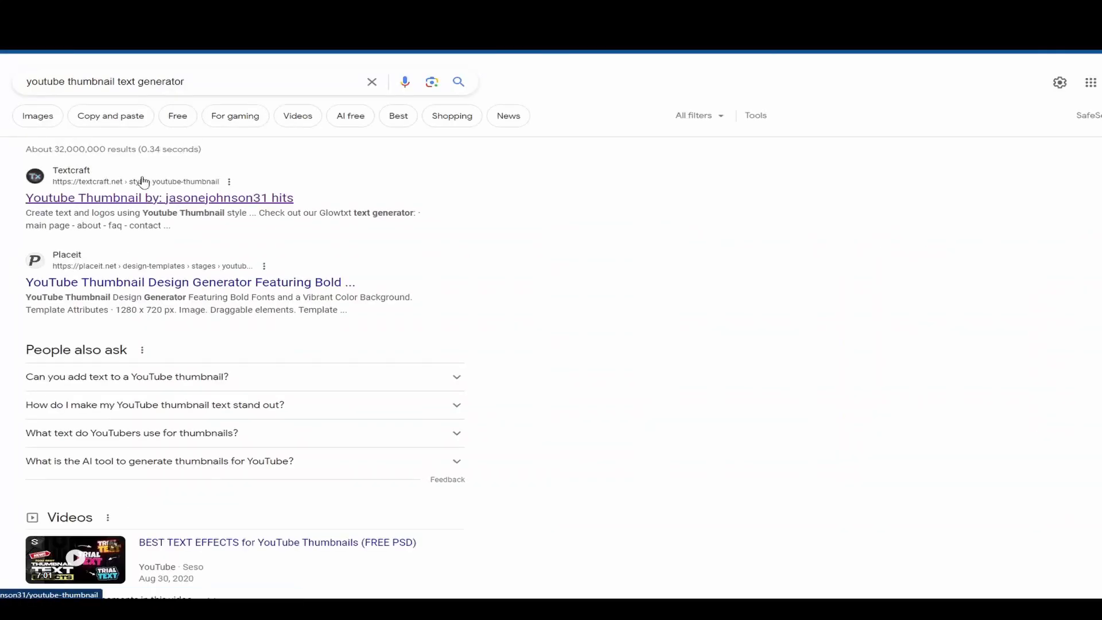
{"action": "mouse_move", "coordinate": [503, 233]}
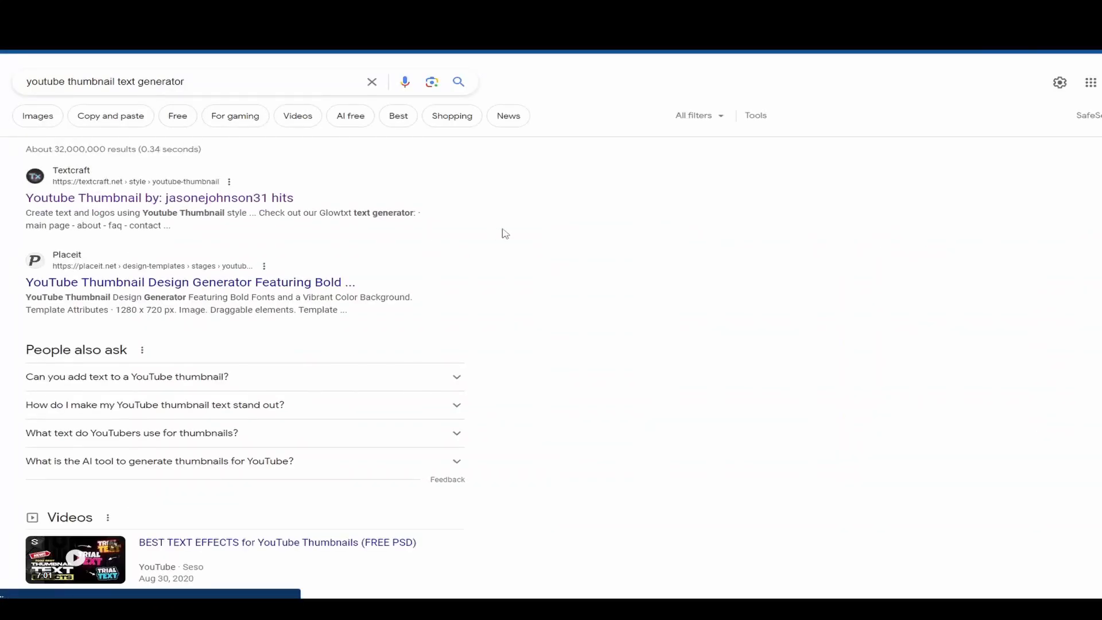
- Open the Textcraft 'Youtube Thumbnail' result and scroll to the top of the page
{"action": "left_click", "coordinate": [160, 198]}
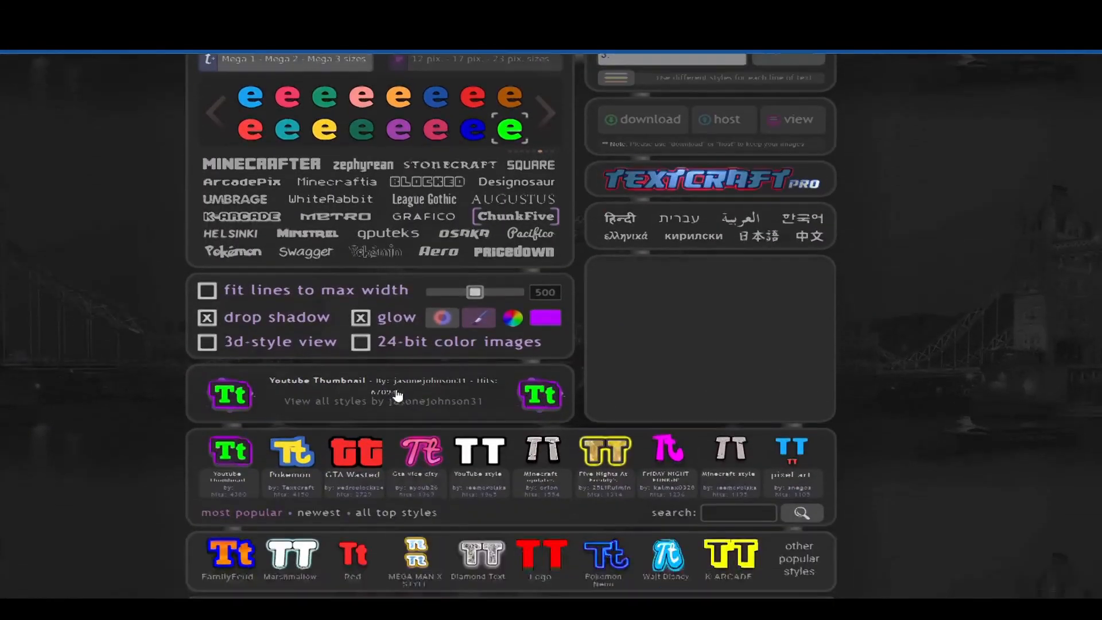
{"action": "scroll", "scroll_direction": "up", "scroll_amount": 3}
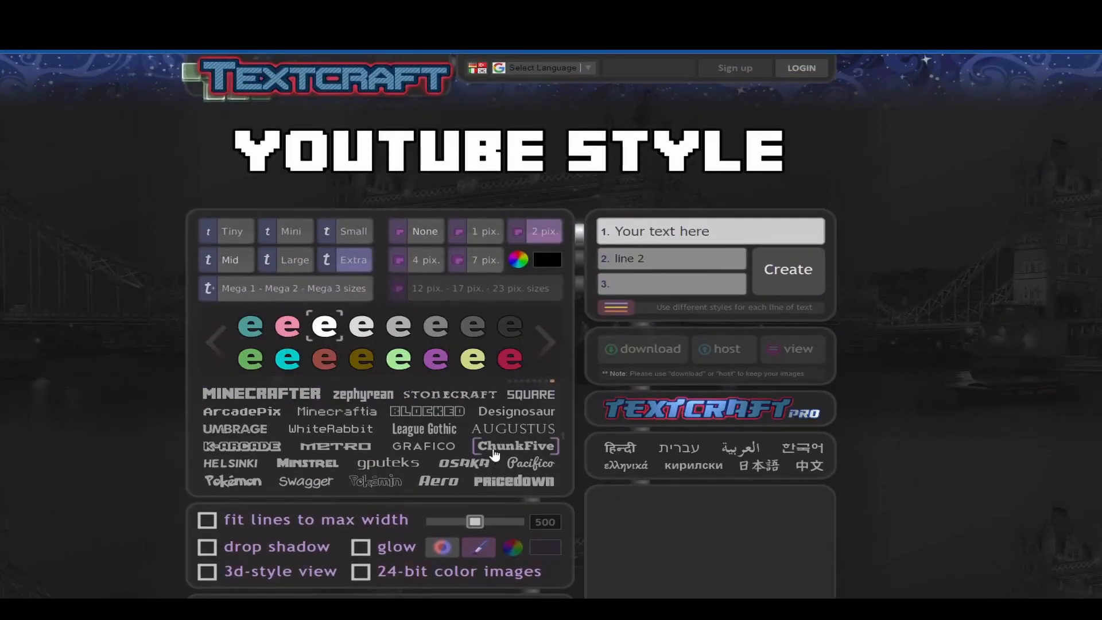
- Enter a draft headline 'Ai Youtube Thumbnail Tutorial?' in line 1 and create a preview
{"action": "left_click", "coordinate": [710, 231]}
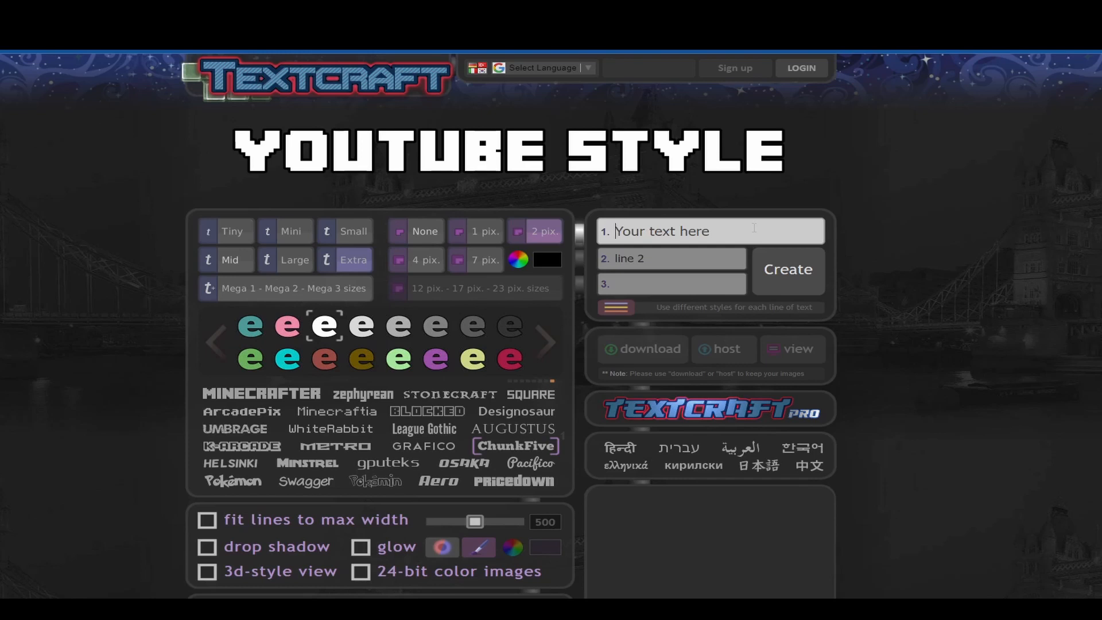
{"action": "type", "text": "Ai"}
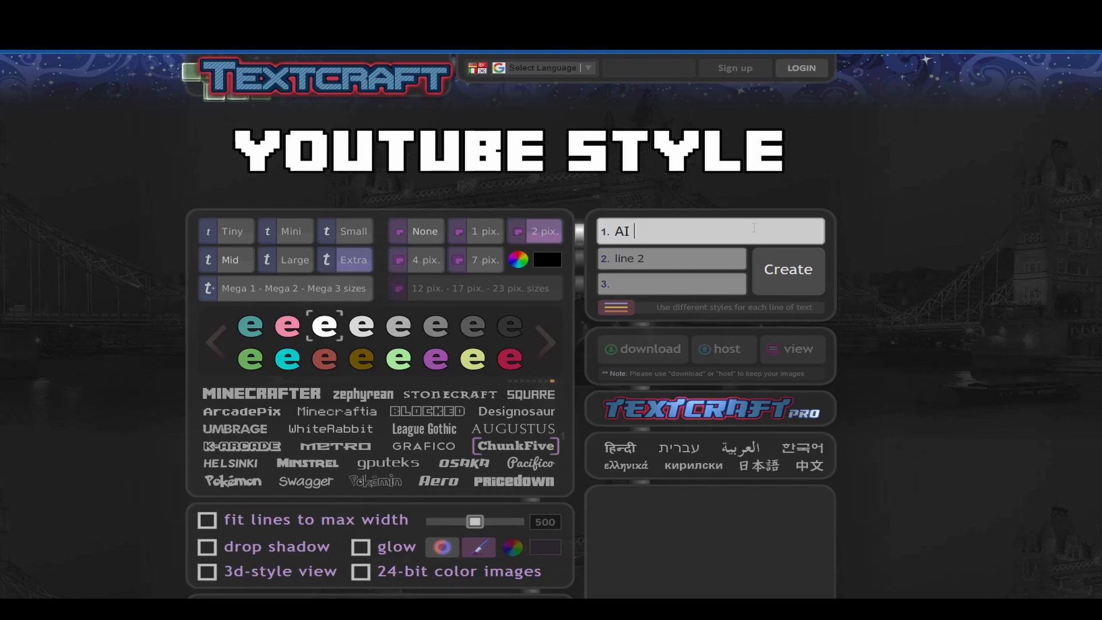
{"action": "type", "text": "Youtube Thumbnma"}
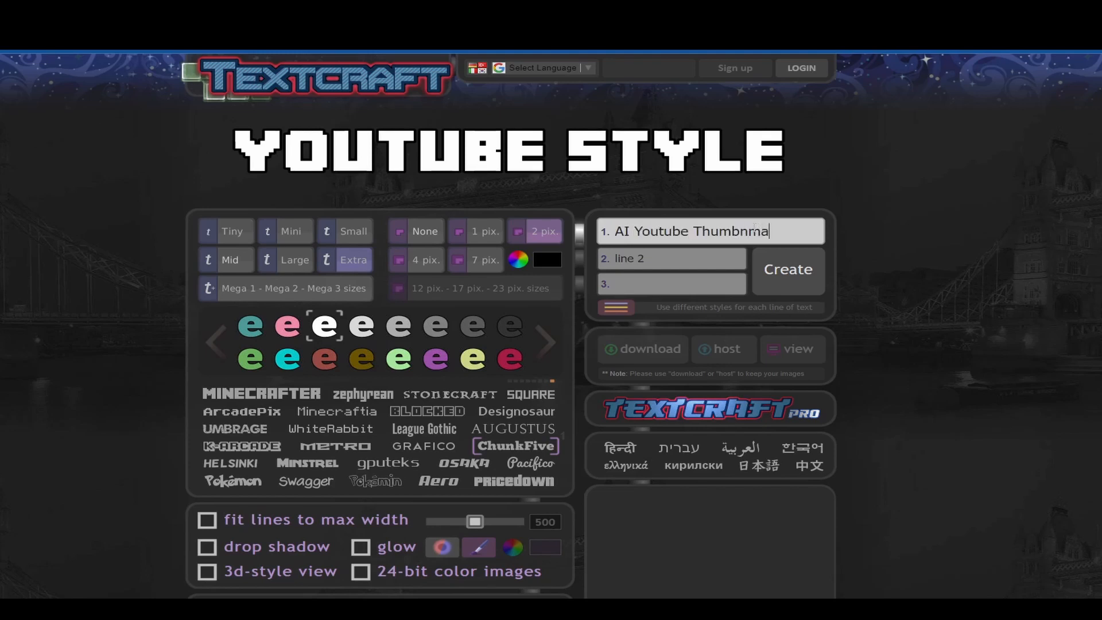
{"action": "type", "text": "Tutorial?"}
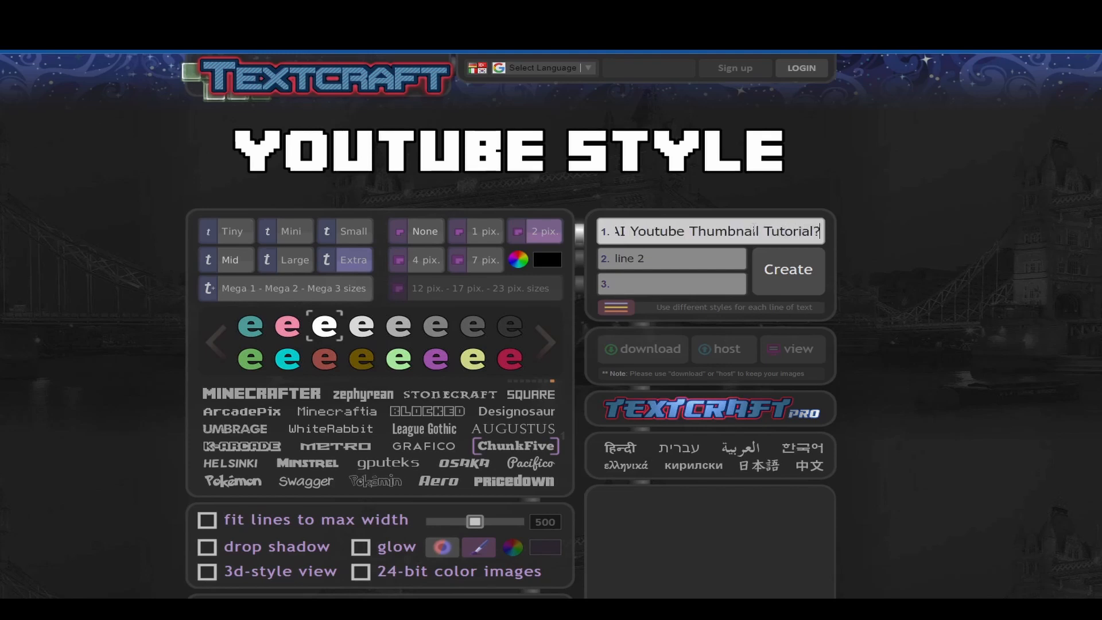
{"action": "left_click", "coordinate": [786, 269]}
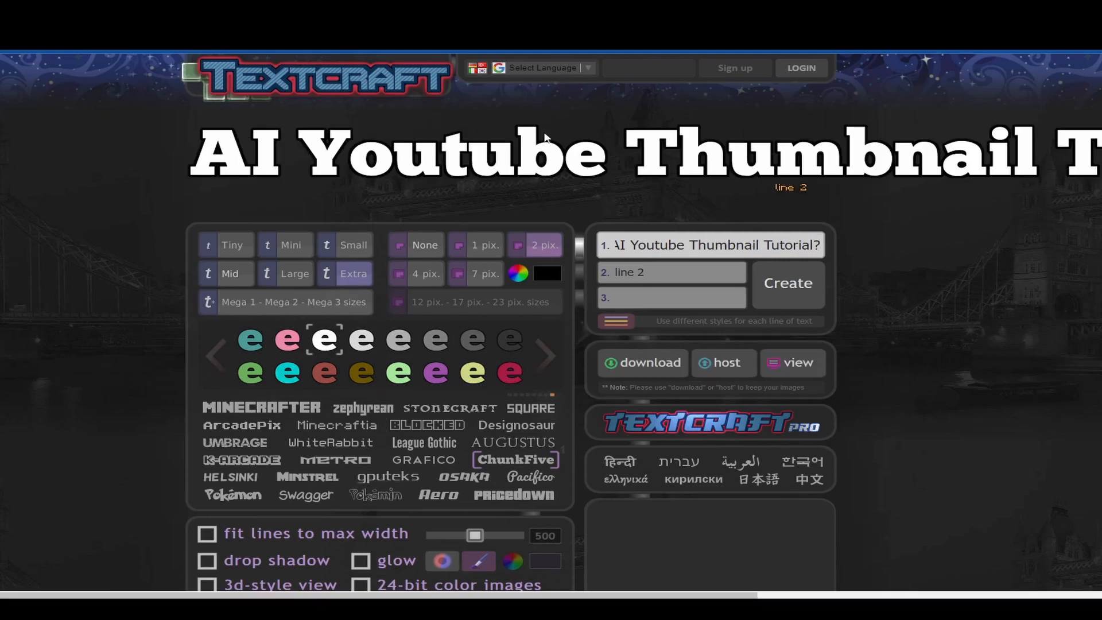
- Replace line 1 with the headline 'Omg U Made This With AI?'
{"action": "triple_click", "coordinate": [709, 244]}
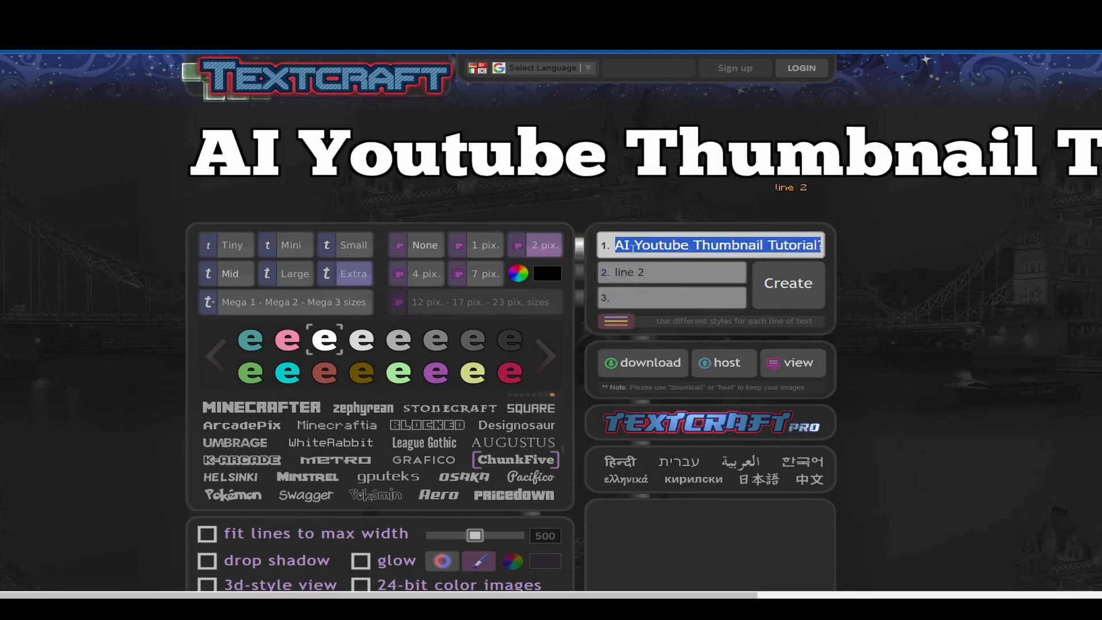
{"action": "type", "text": "Omg u"}
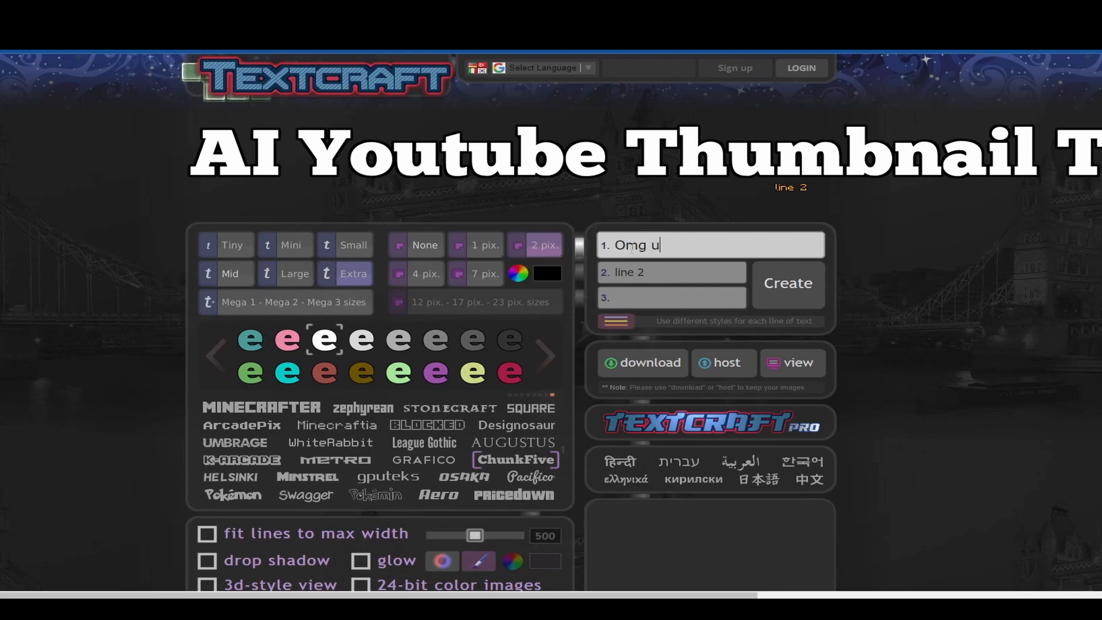
{"action": "type", "text": "made this with"}
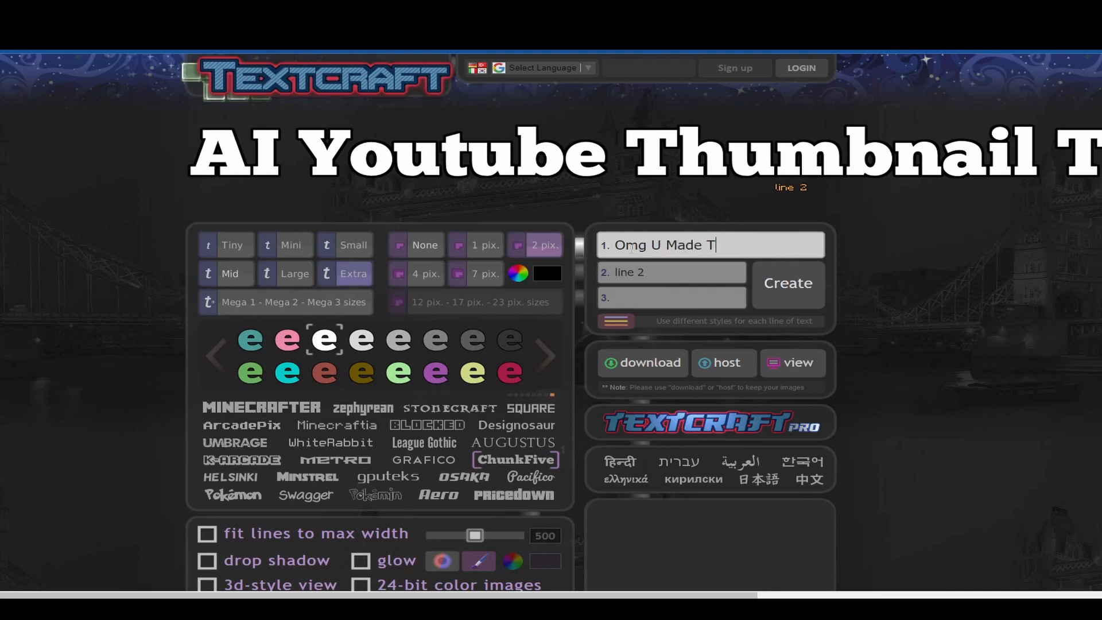
{"action": "type", "text": "his With AI?"}
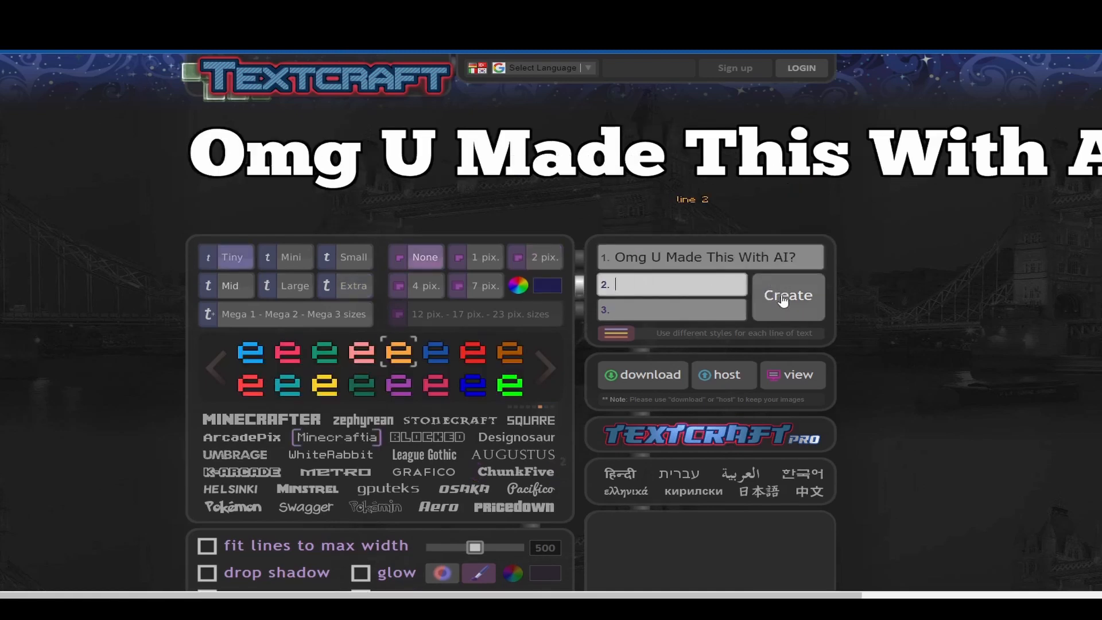
{"action": "scroll", "scroll_direction": "down", "scroll_amount": 3}
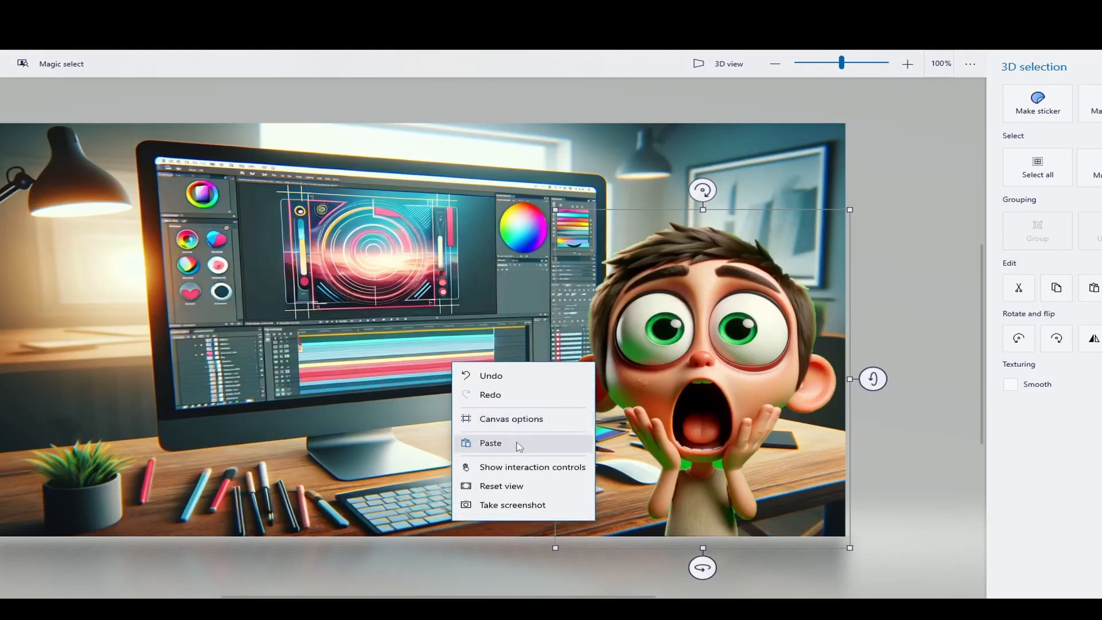
- Paste the generated headline onto the thumbnail canvas
{"action": "left_click", "coordinate": [489, 442]}
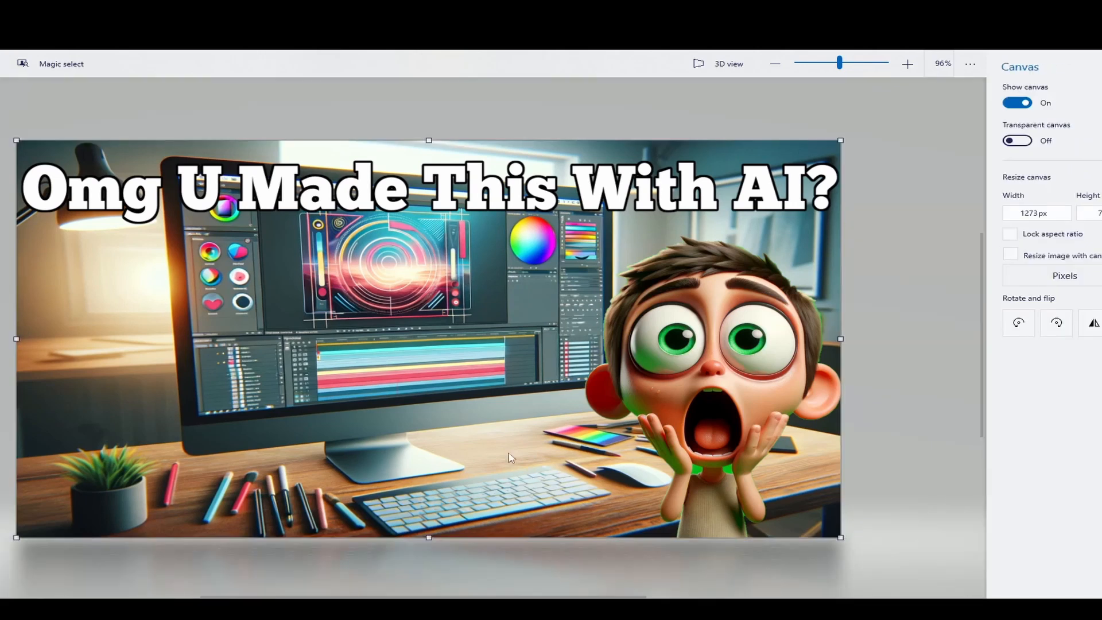
{"action": "mouse_move", "coordinate": [455, 309]}
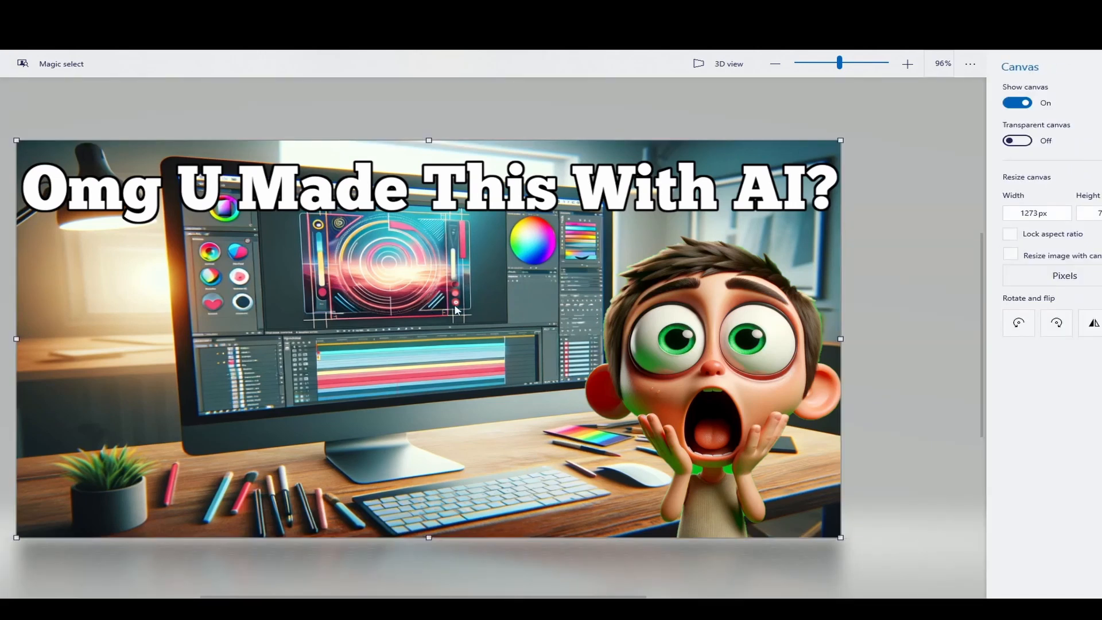
{"action": "mouse_move", "coordinate": [503, 185]}
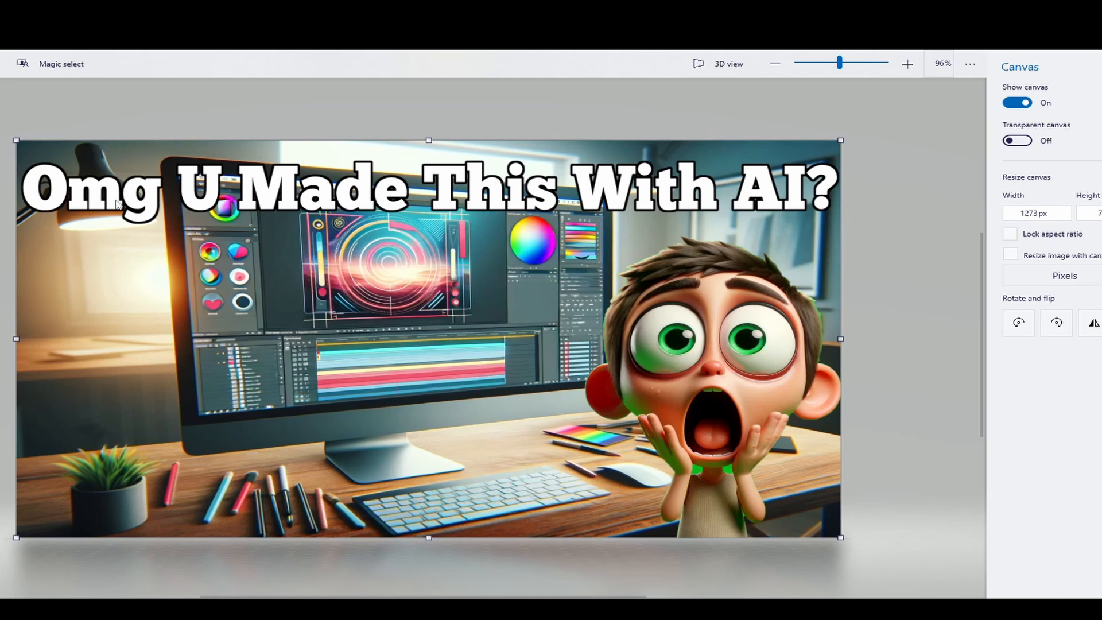
{"action": "mouse_move", "coordinate": [529, 205]}
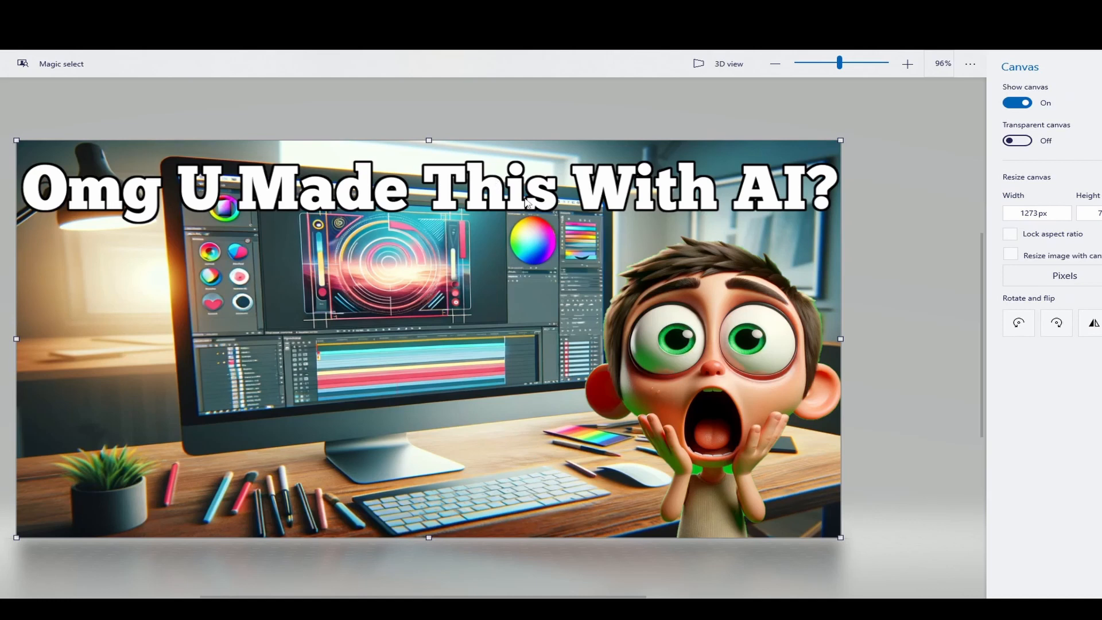
{"action": "mouse_move", "coordinate": [375, 216]}
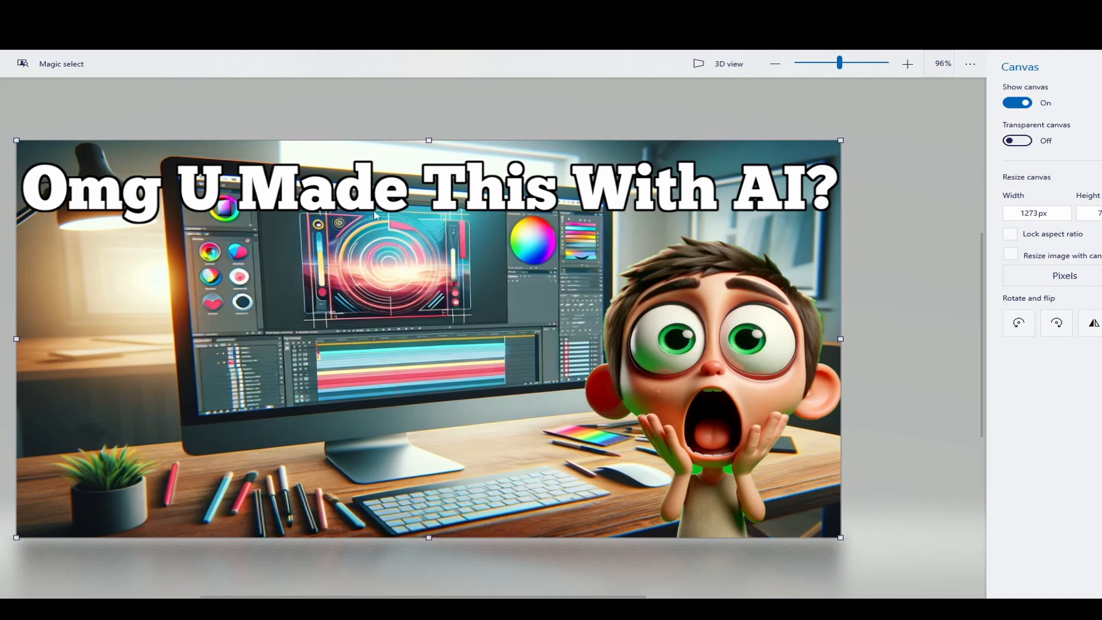
{"action": "mouse_move", "coordinate": [409, 229]}
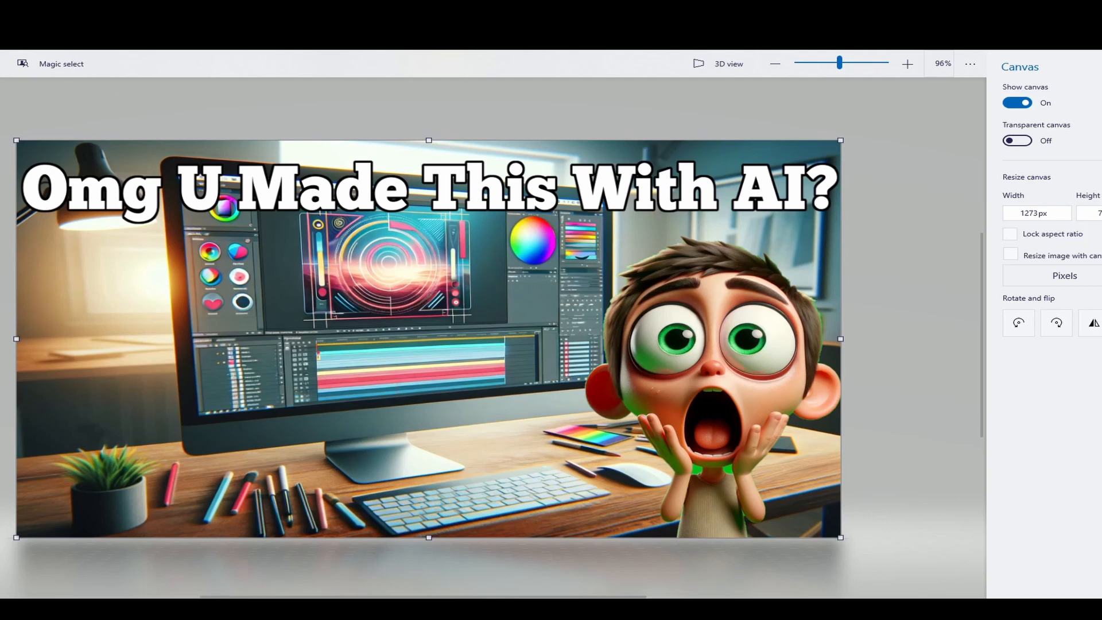
{"action": "mouse_move", "coordinate": [317, 253]}
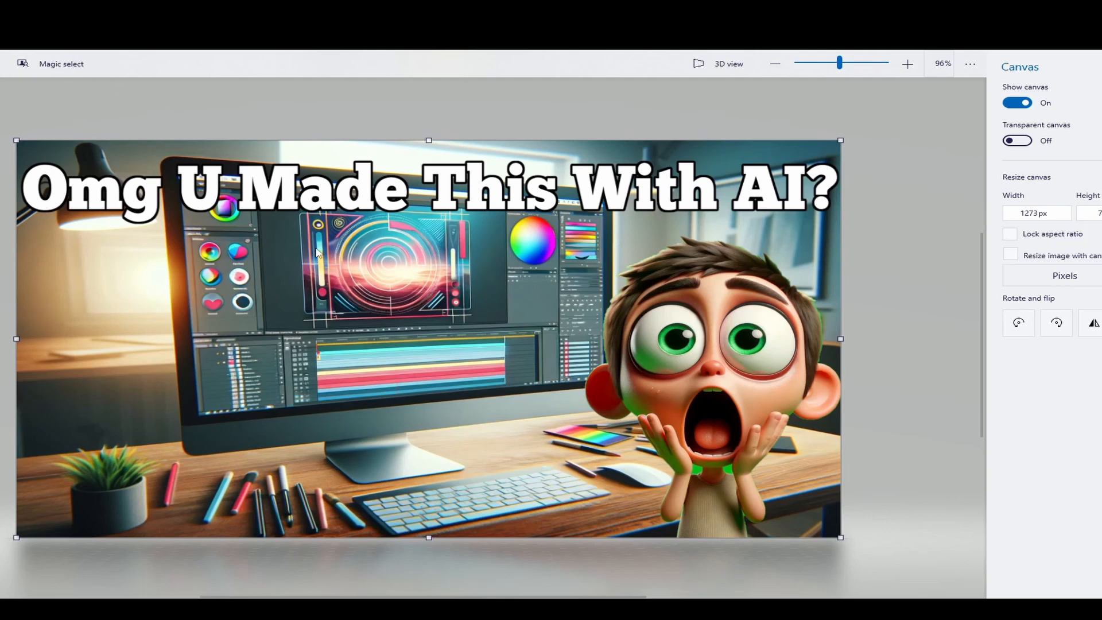